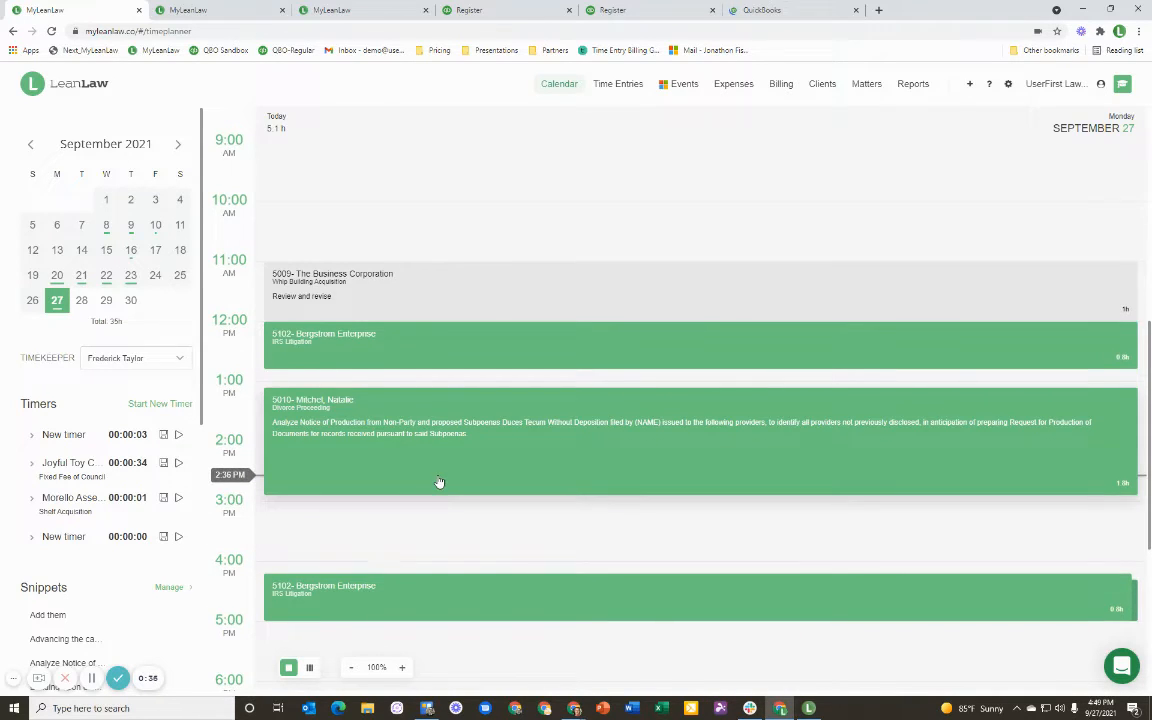
# - Save an 8-hour time entry for Bergstrom Enterprise's IRS Litigation matter
pyautogui.scroll(-3)
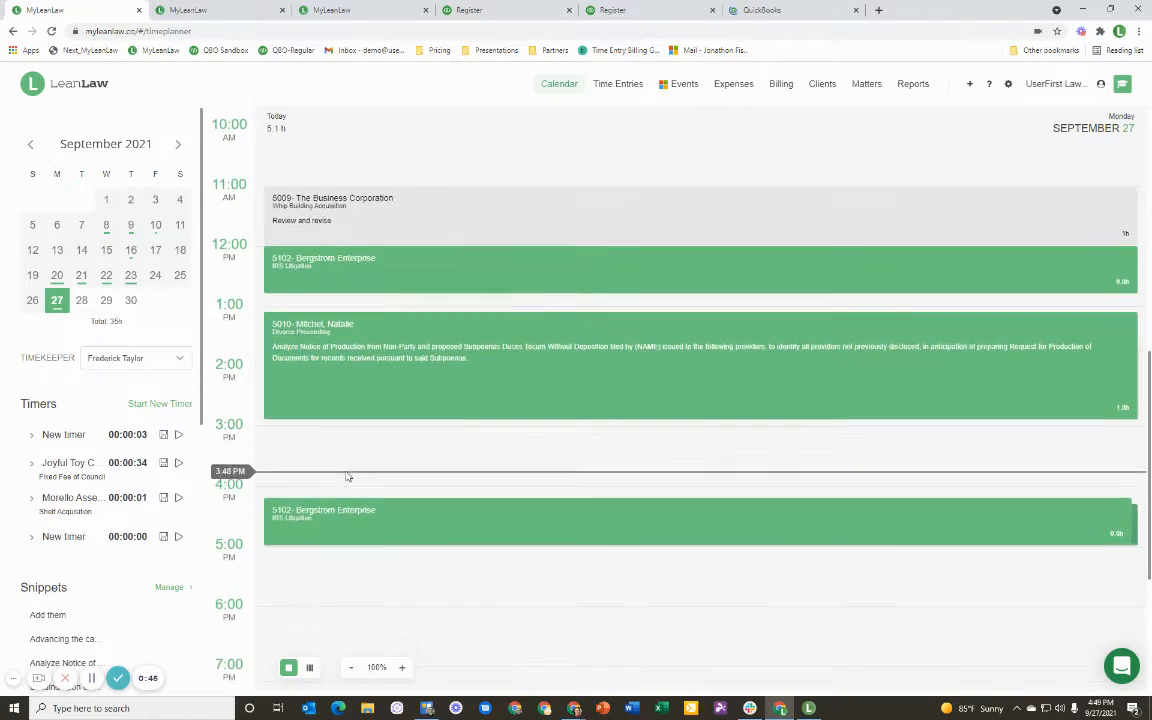
pyautogui.scroll(-3)
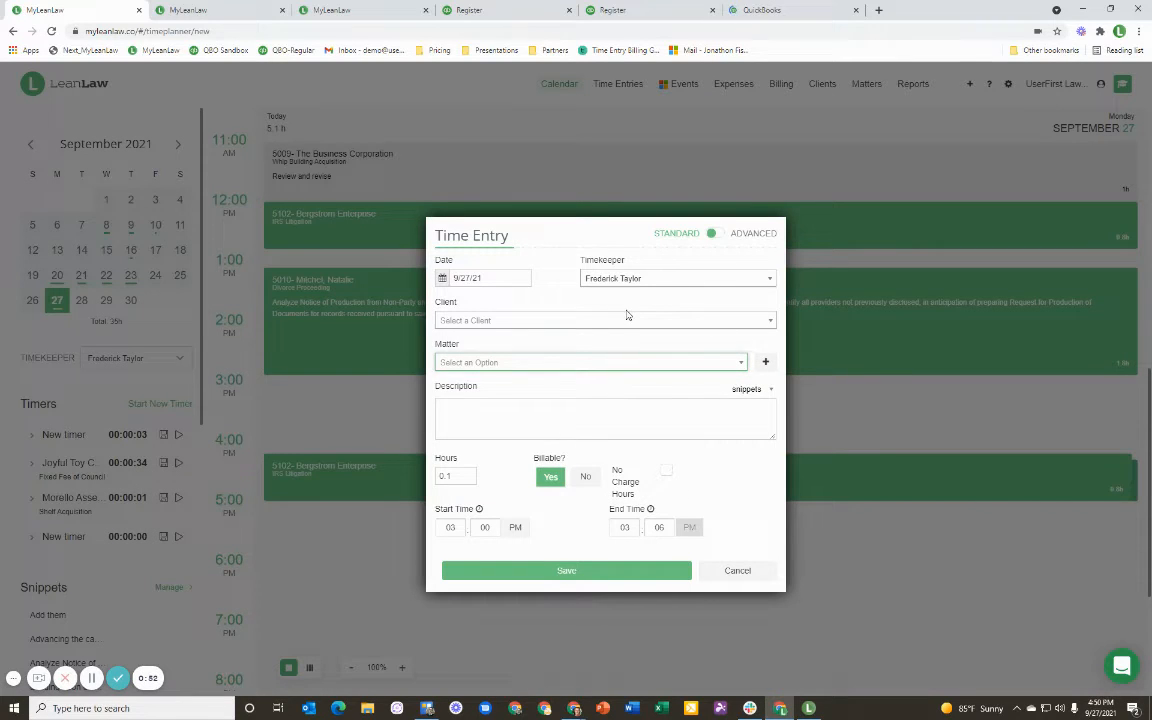
pyautogui.write('ber')
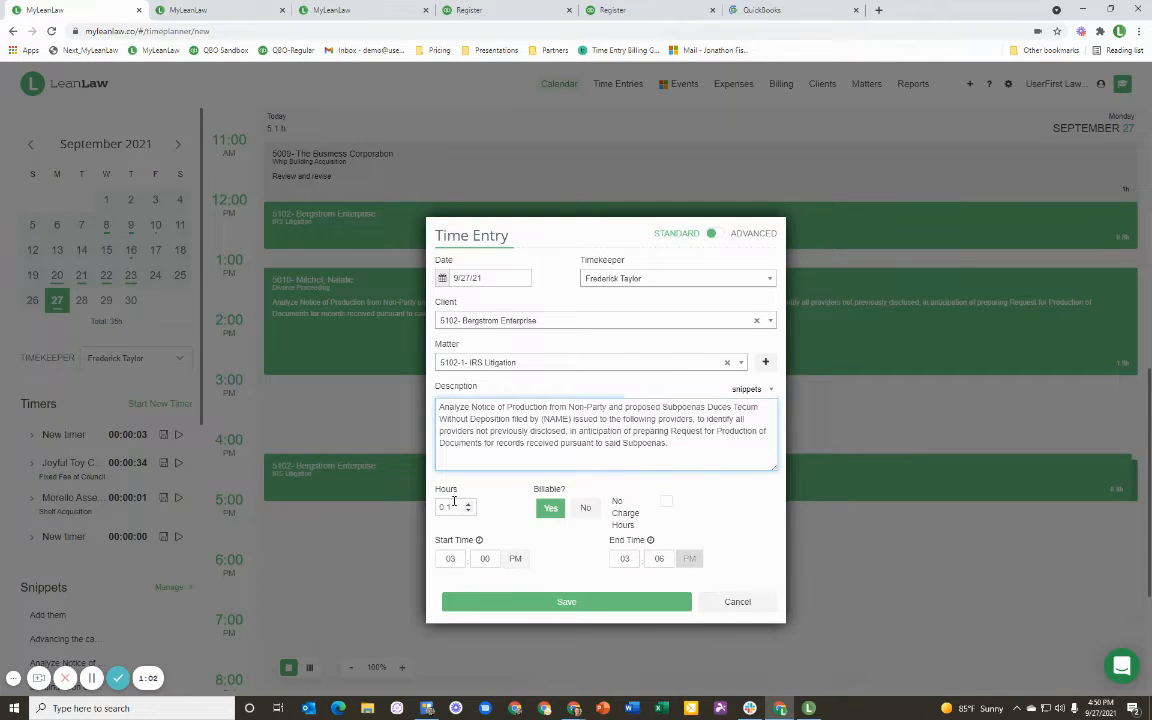
pyautogui.write('8')
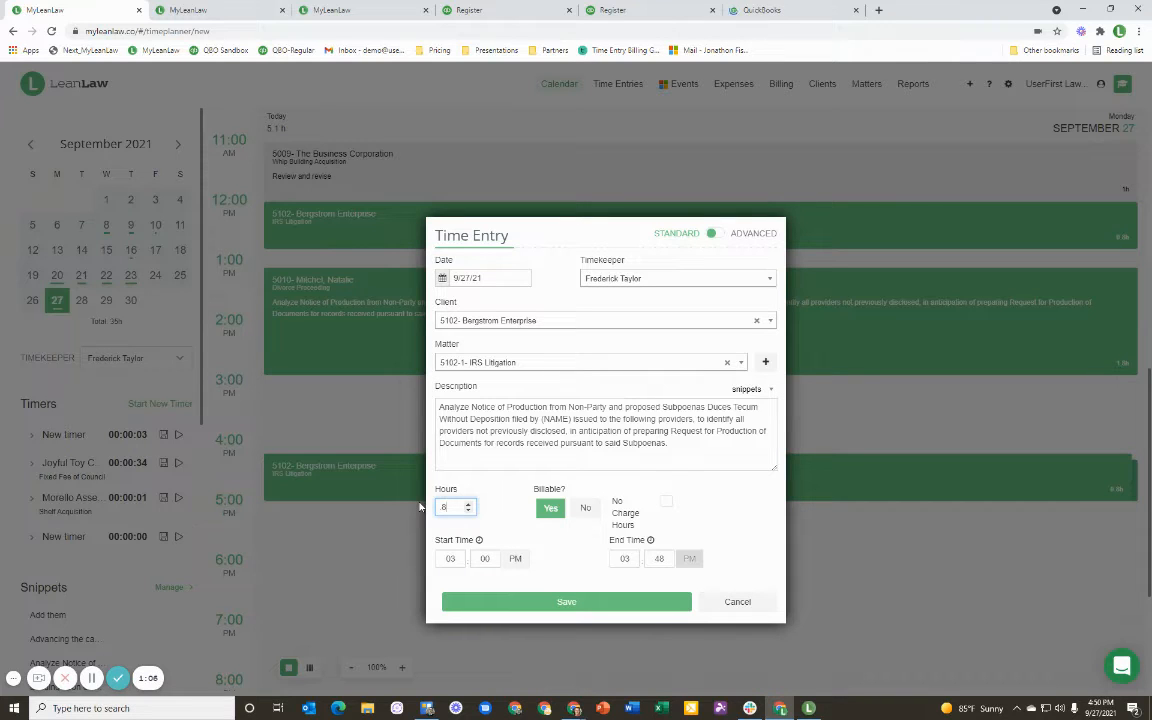
pyautogui.click(566, 600)
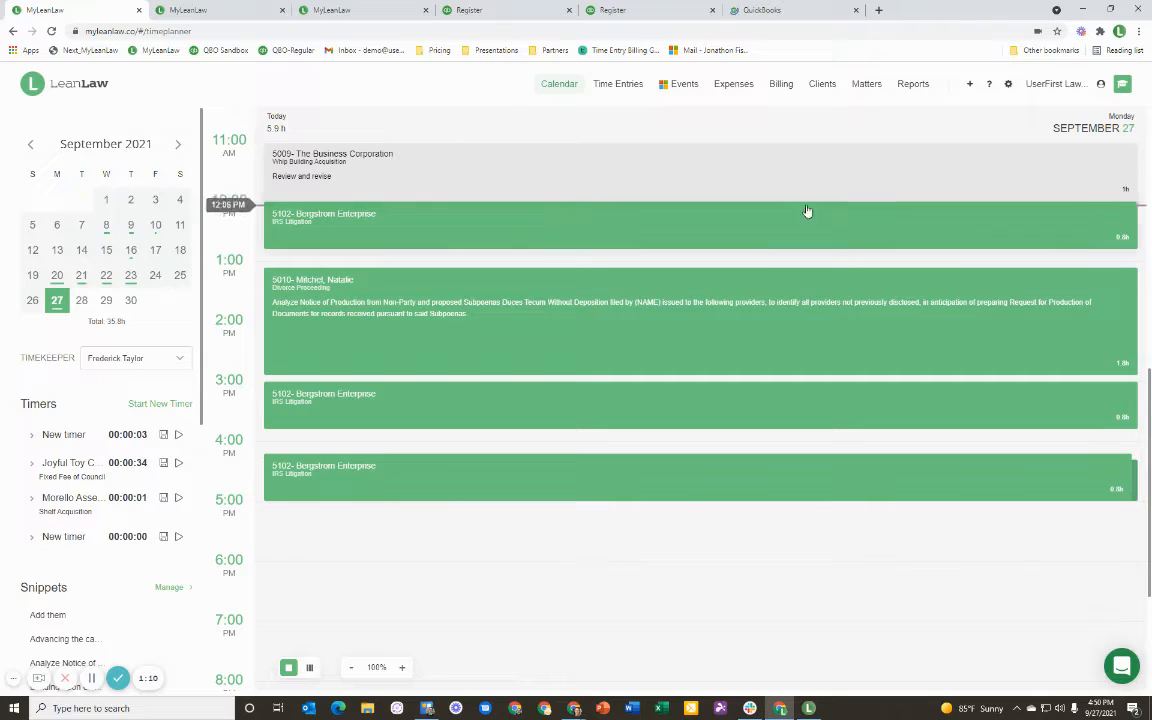
# - Show this month's unbilled IRS Litigation entries from all timekeepers in Time Entries
pyautogui.click(618, 84)
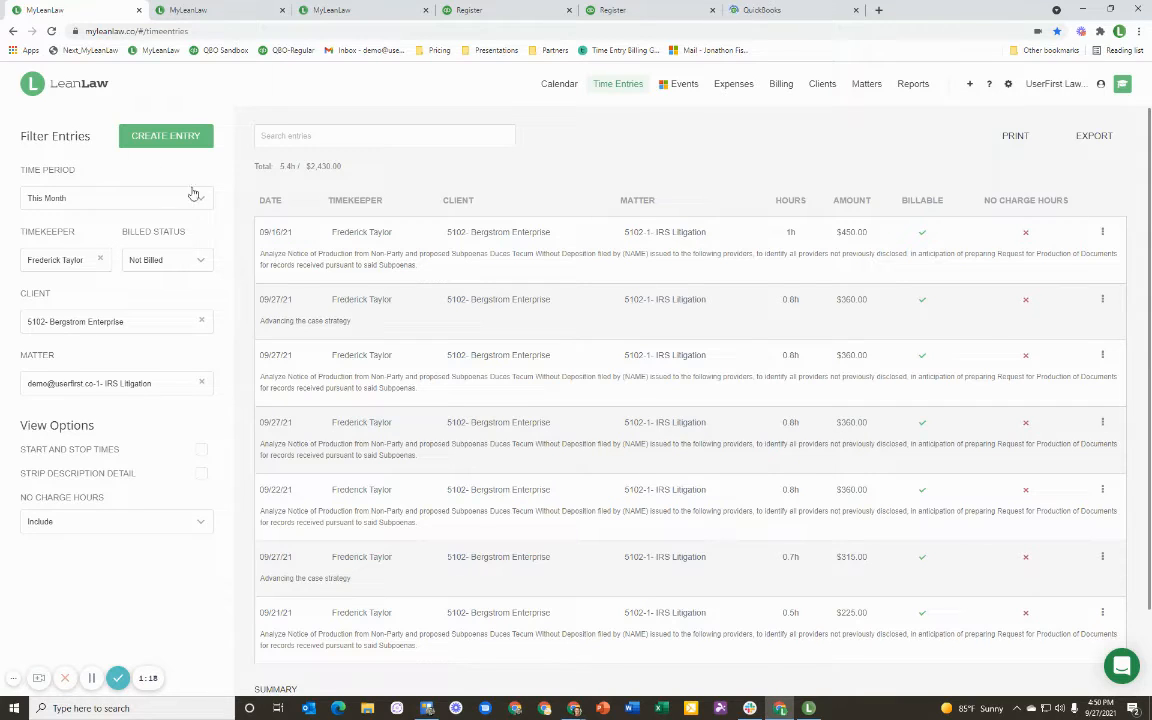
pyautogui.moveTo(556, 452)
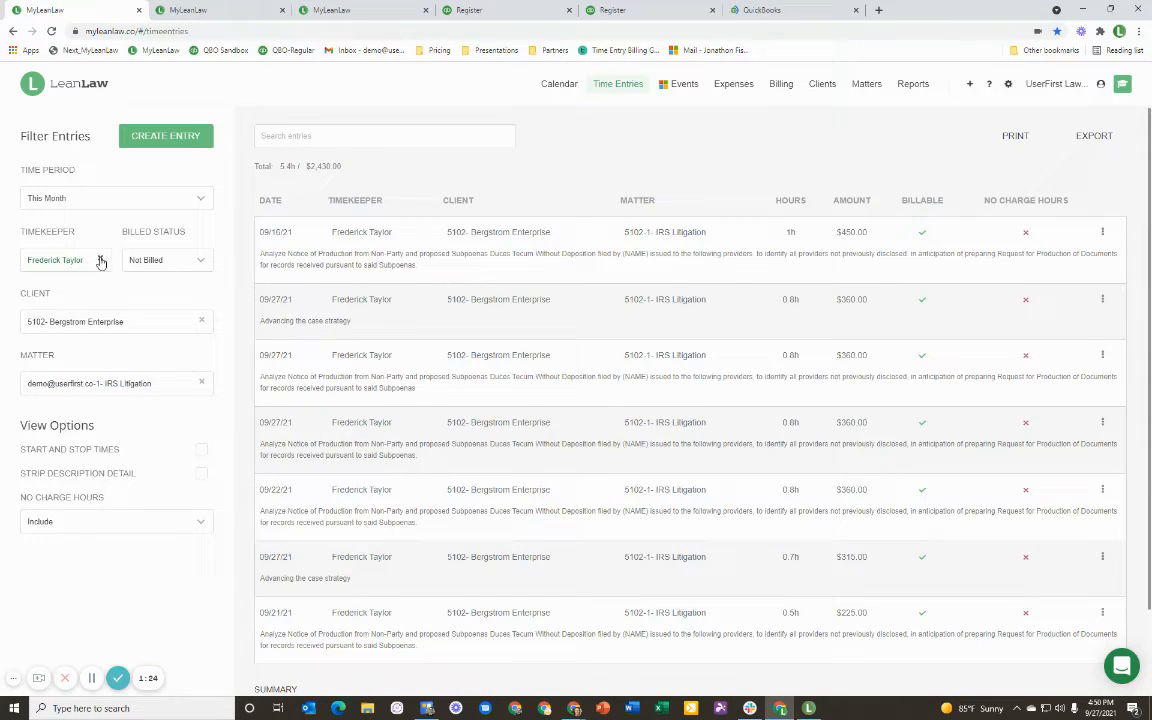
pyautogui.click(100, 260)
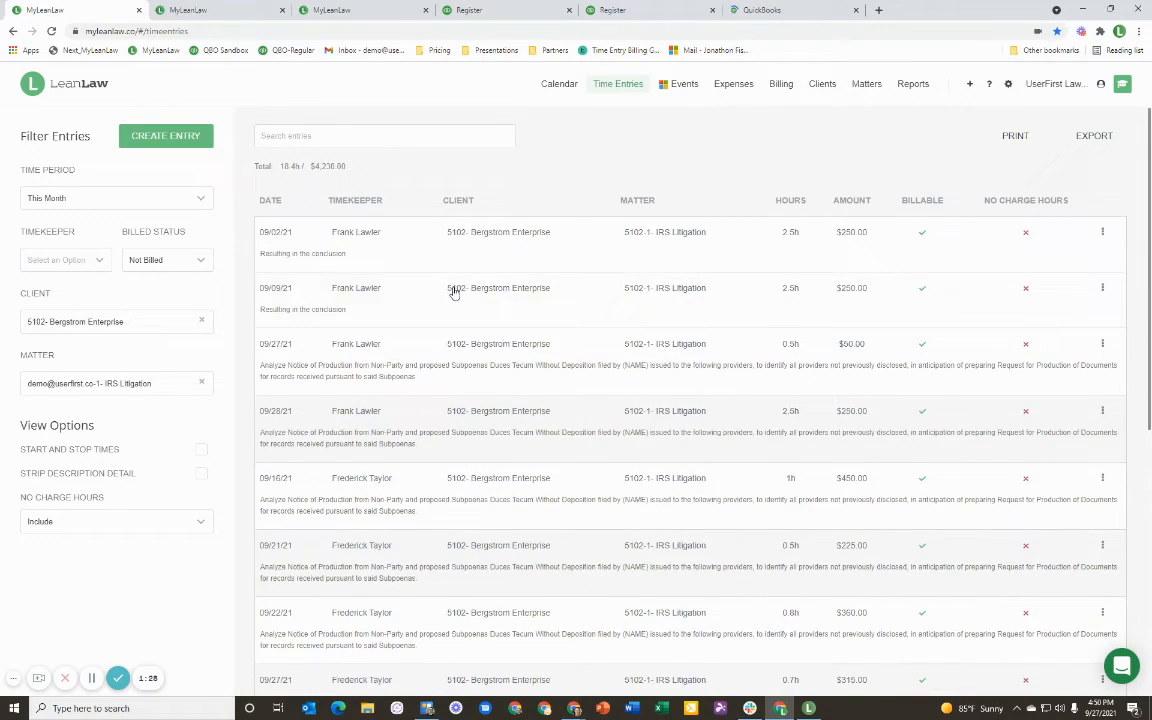
pyautogui.scroll(-3)
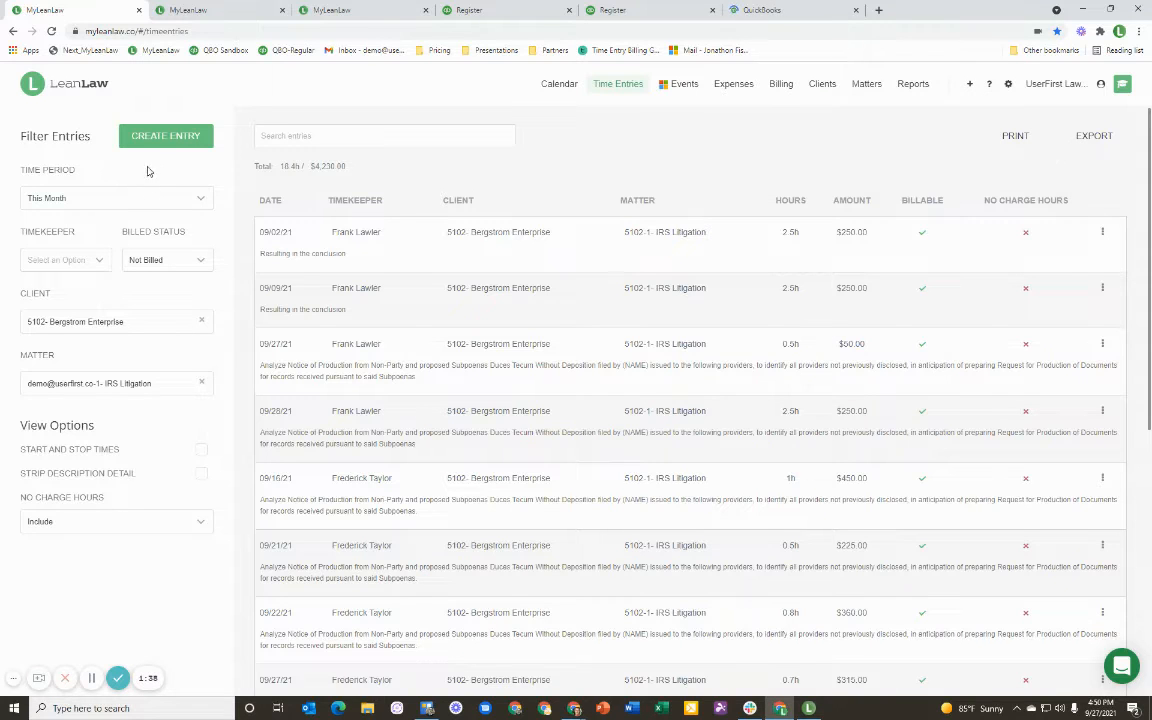
# - Create an 8-hour IRS Litigation entry with Frederick Taylor as timekeeper
pyautogui.click(166, 136)
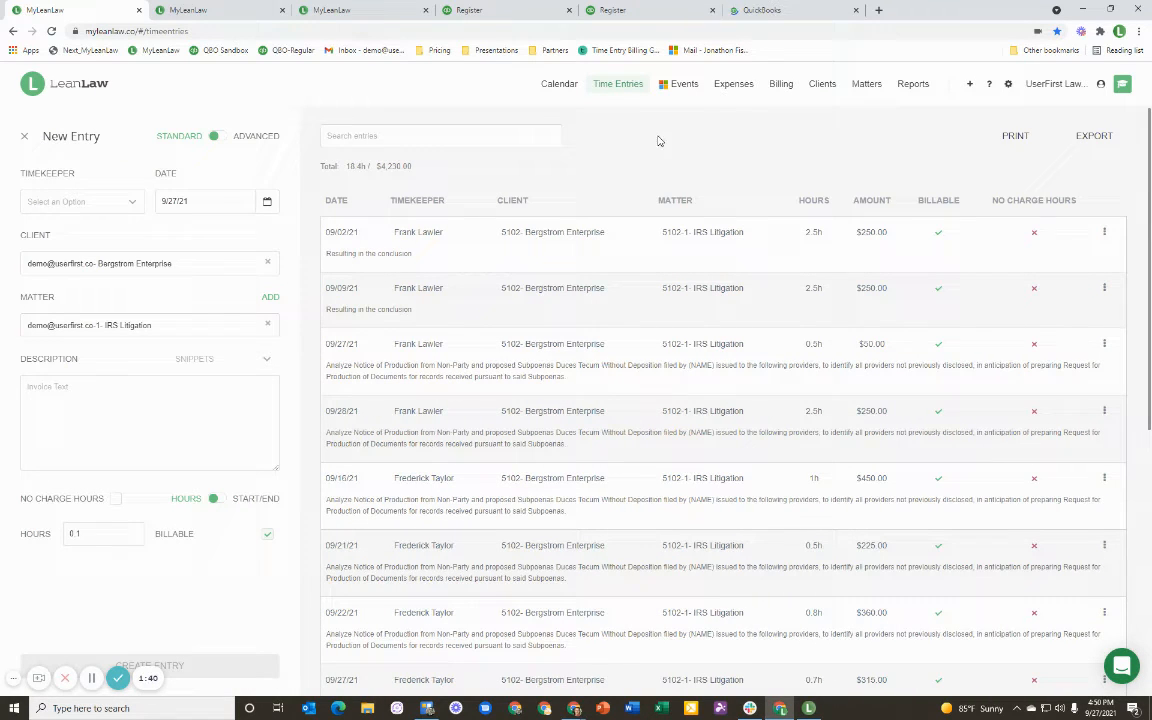
pyautogui.click(80, 200)
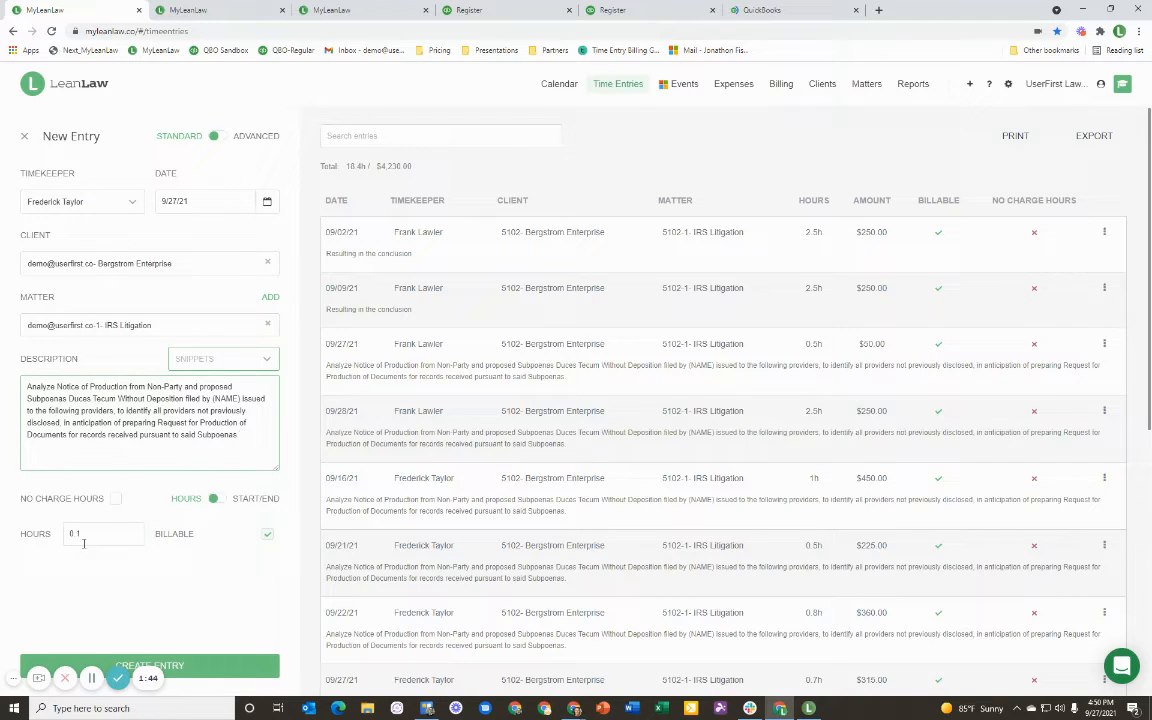
pyautogui.write('8')
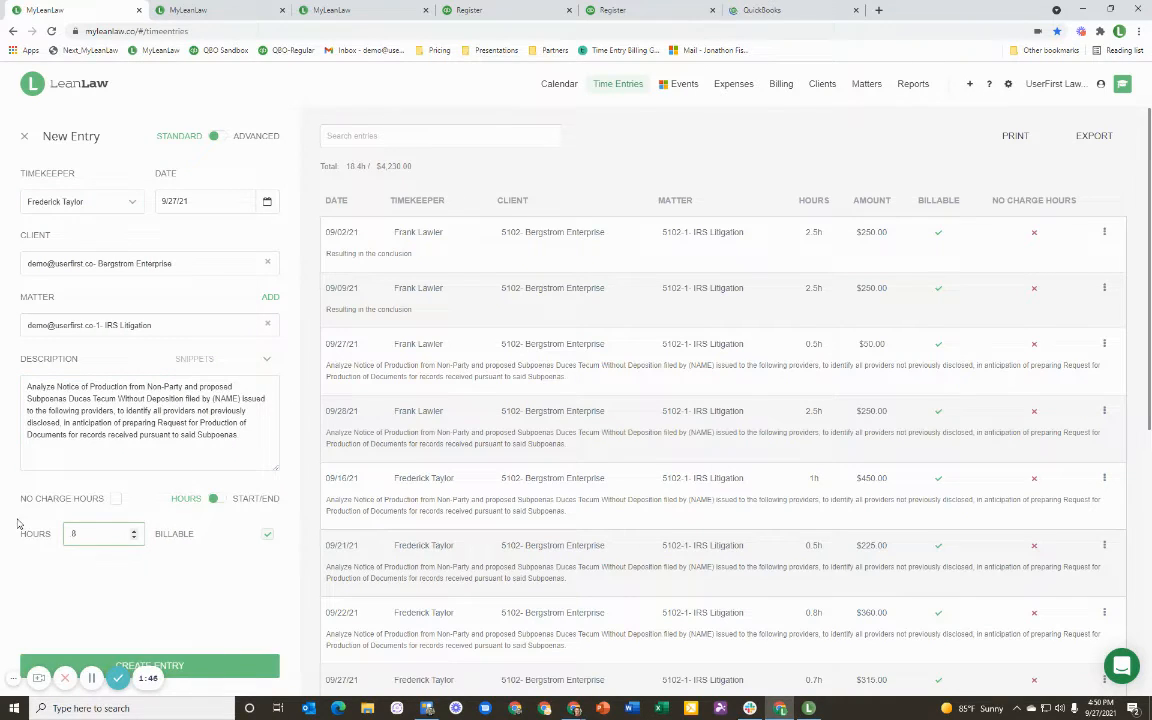
pyautogui.click(148, 664)
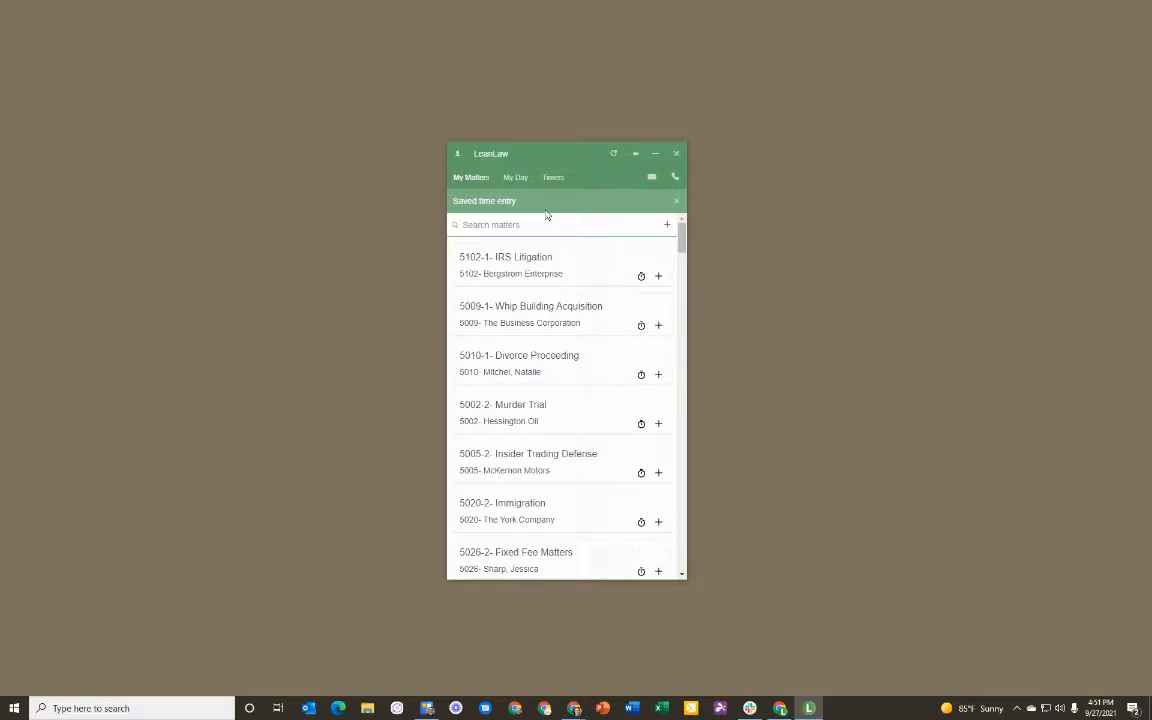
# - Review the Timers list in LeanLaw Desktop, close it and return to the web app
pyautogui.click(552, 176)
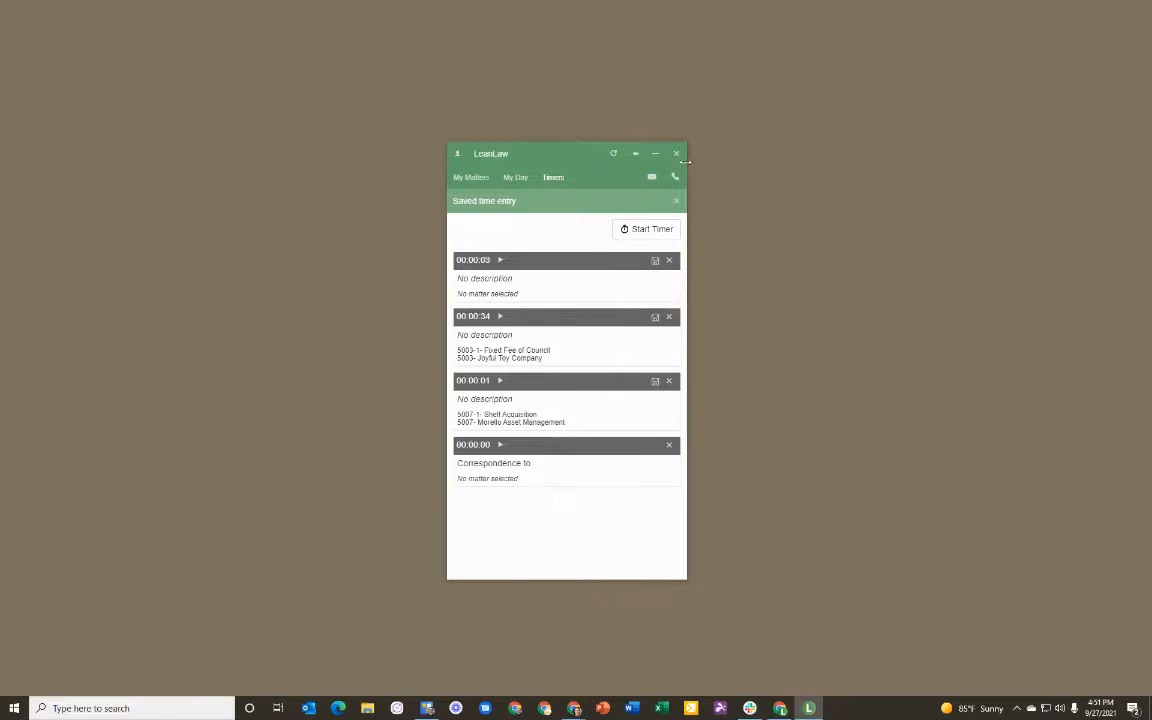
pyautogui.click(656, 152)
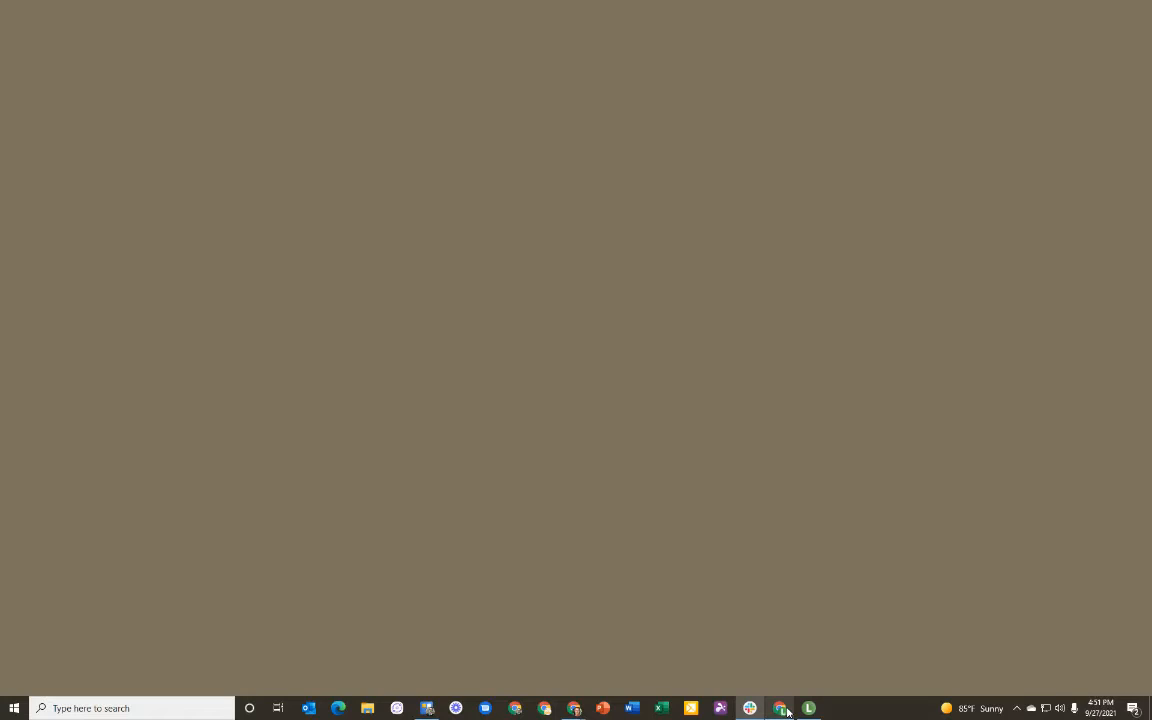
pyautogui.click(780, 708)
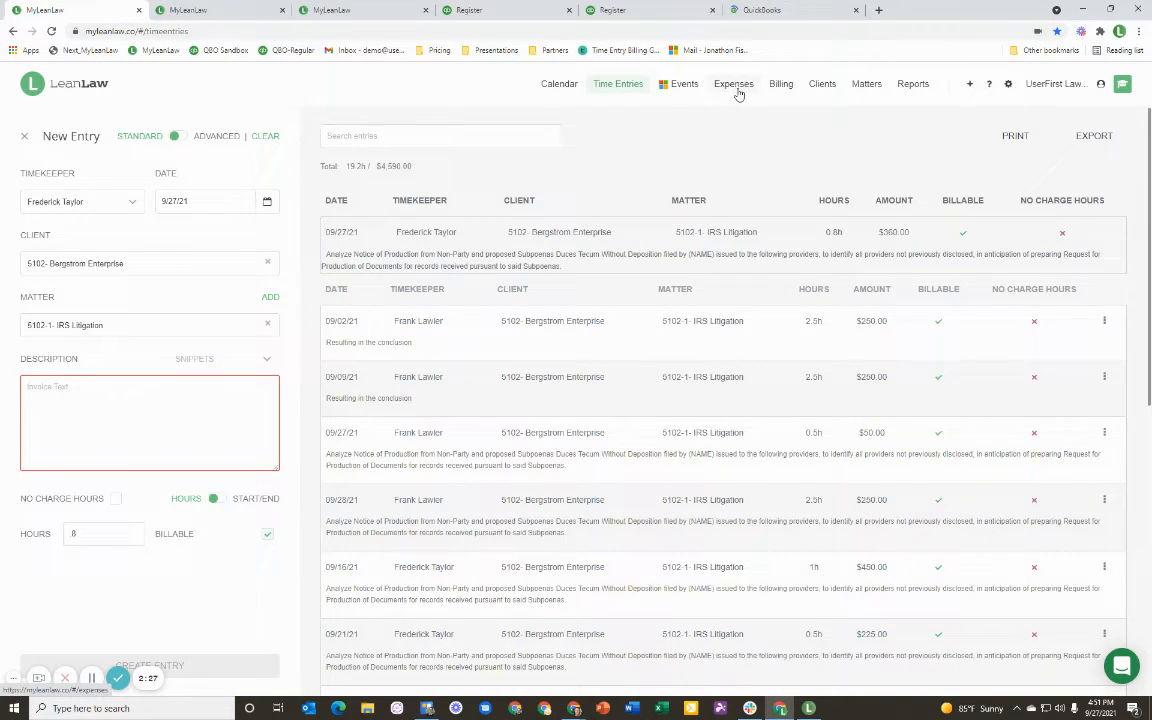
pyautogui.click(732, 84)
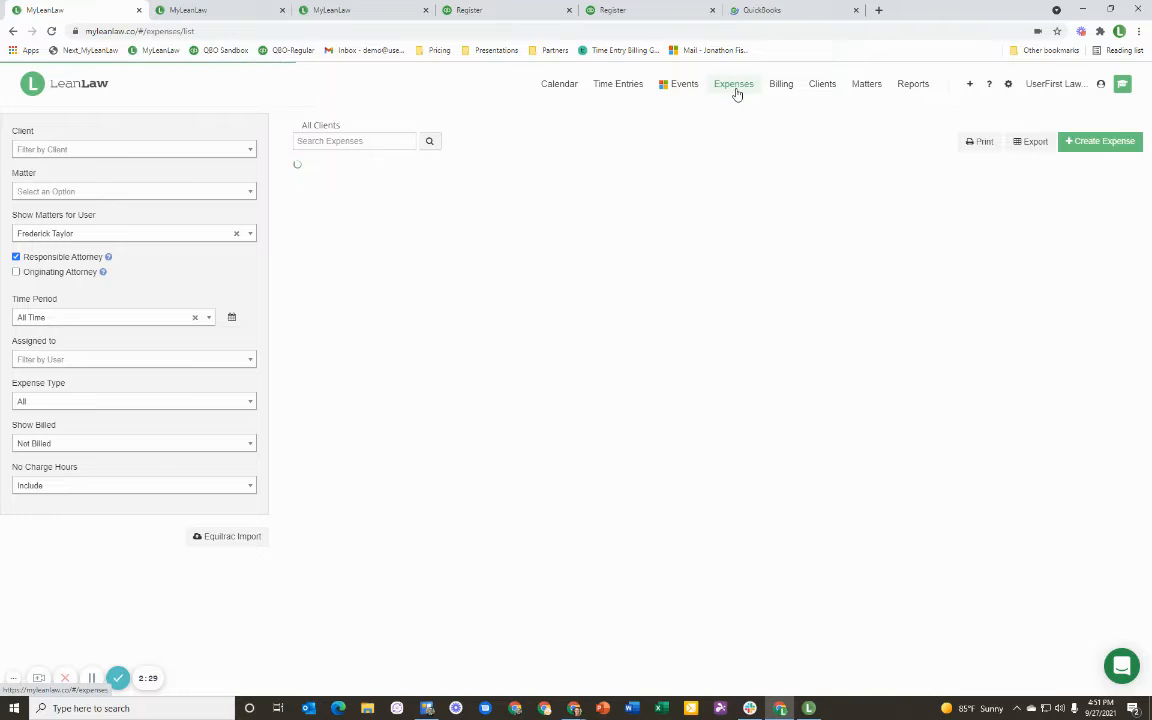
pyautogui.click(732, 84)
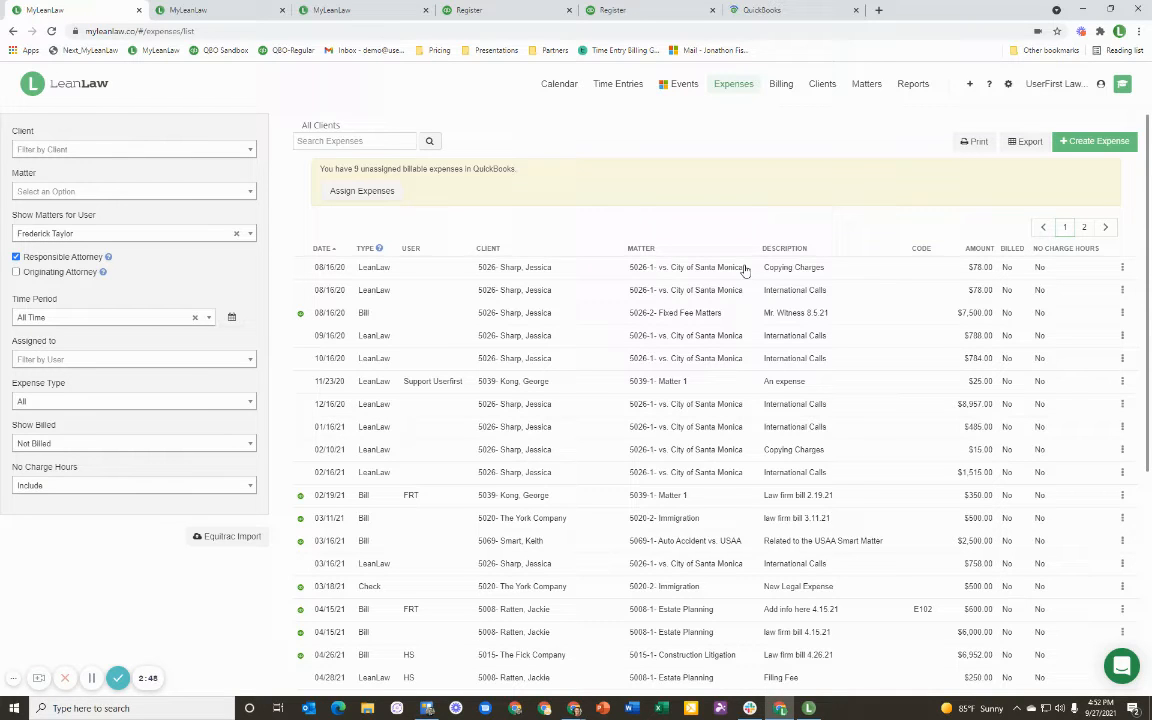
pyautogui.scroll(-3)
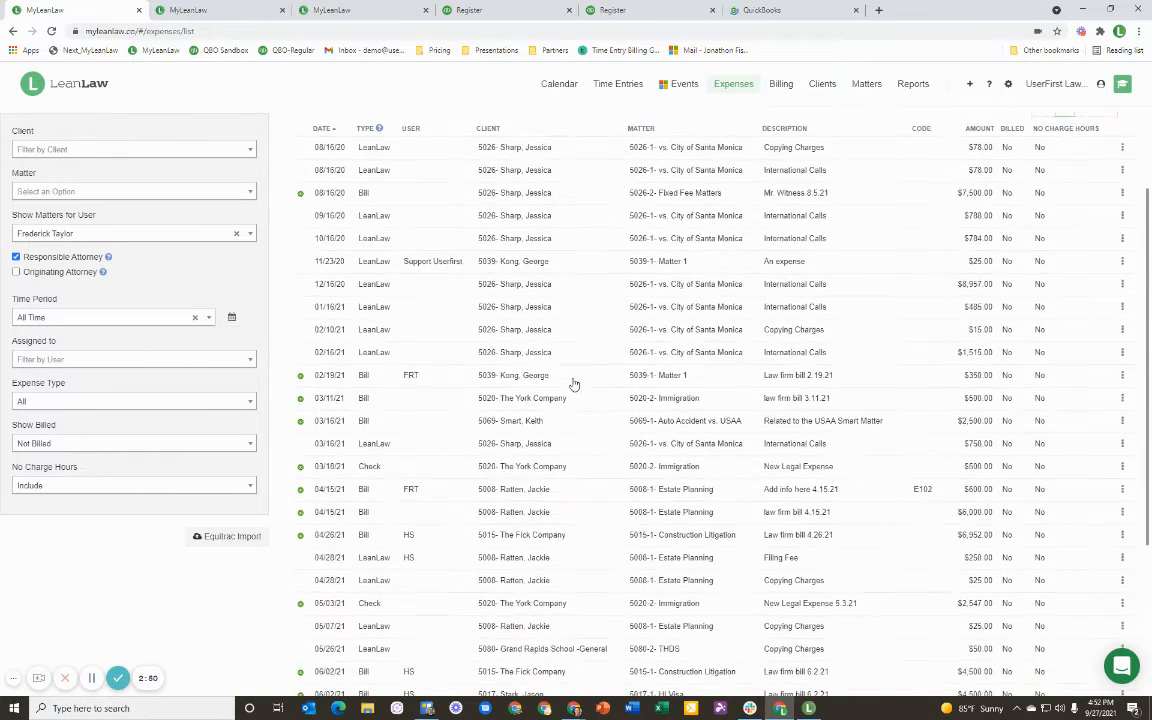
pyautogui.scroll(-3)
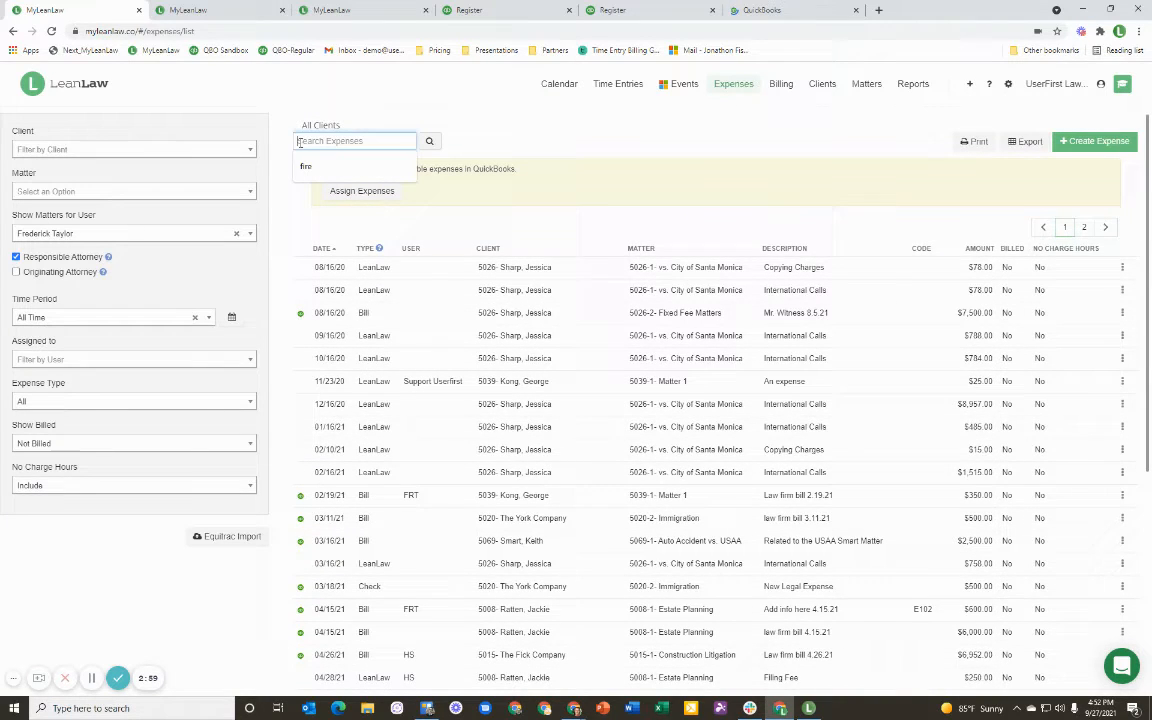
# - Filter expenses to Bergstrom Enterprise via search 'berg', then go to Ready to Bill
pyautogui.write('berg')
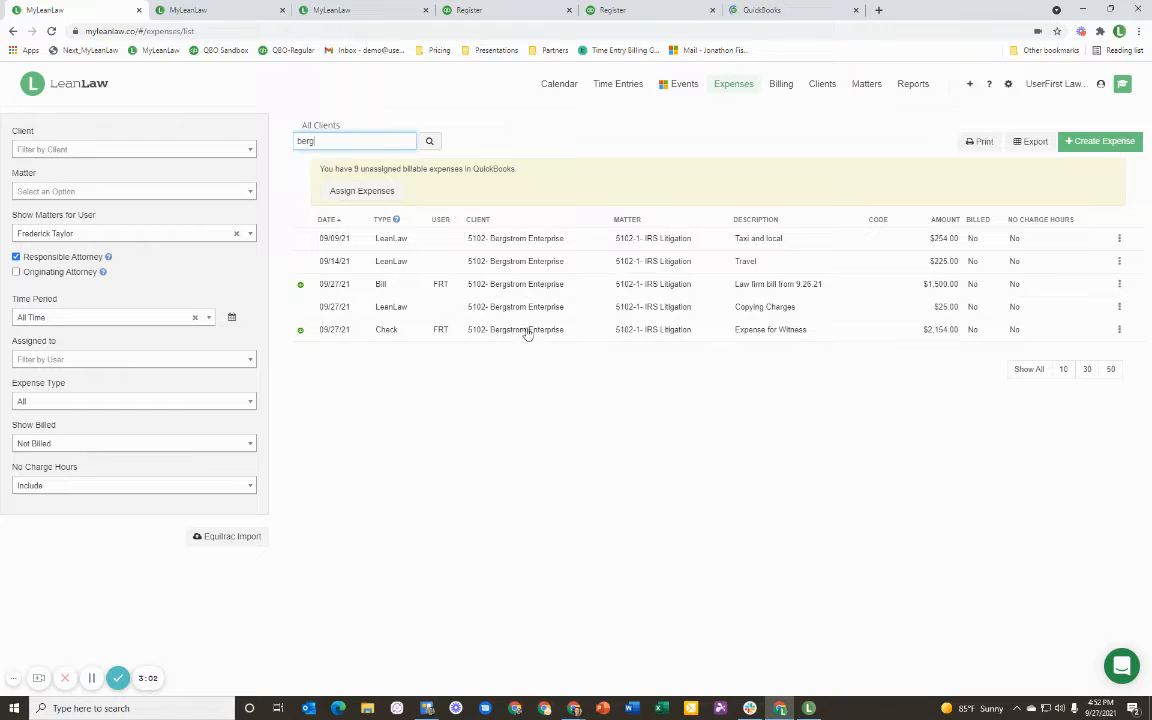
pyautogui.moveTo(396, 330)
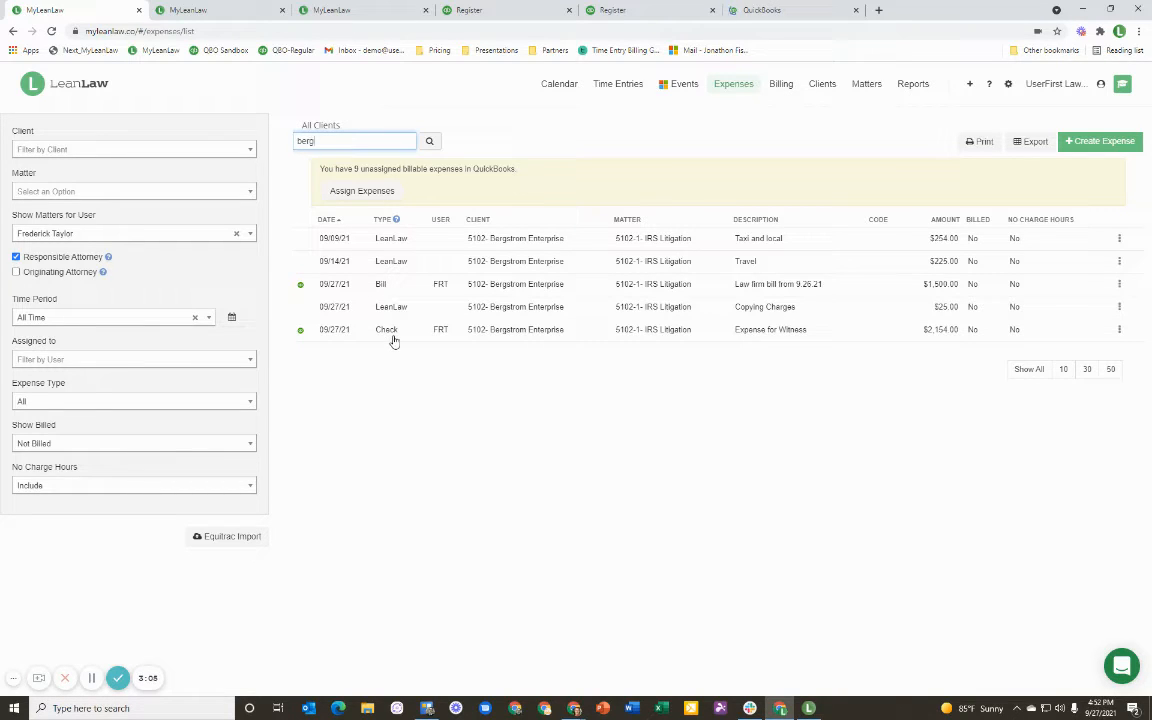
pyautogui.moveTo(430, 362)
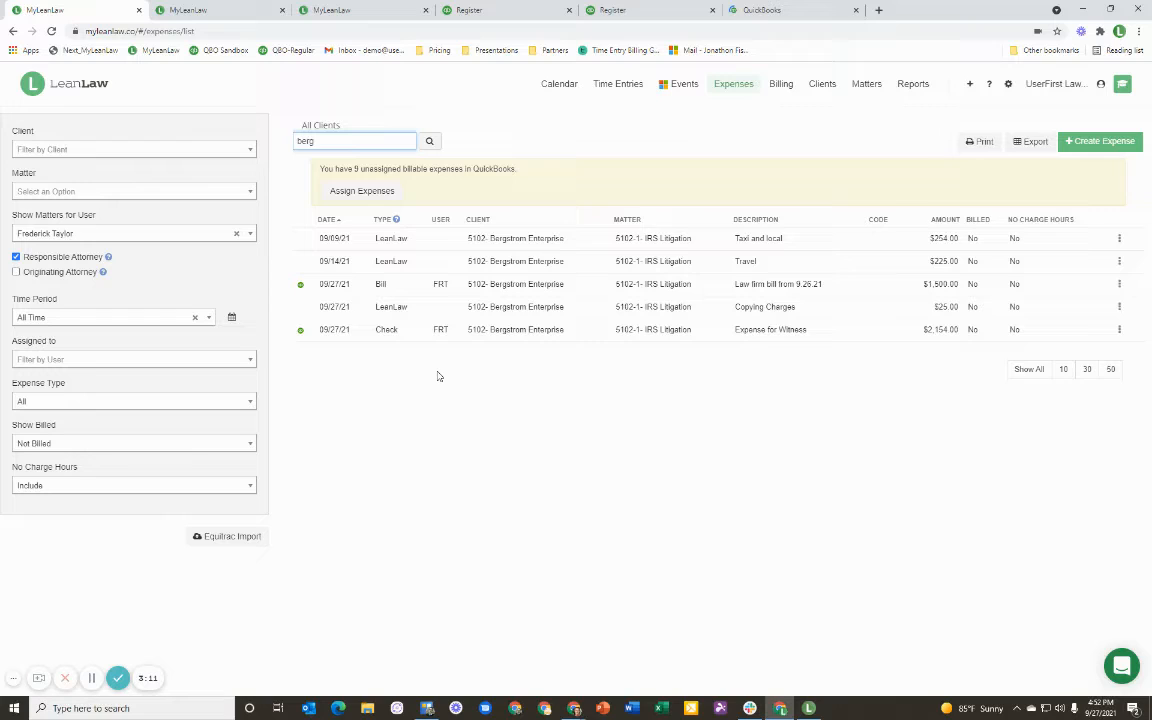
pyautogui.moveTo(420, 366)
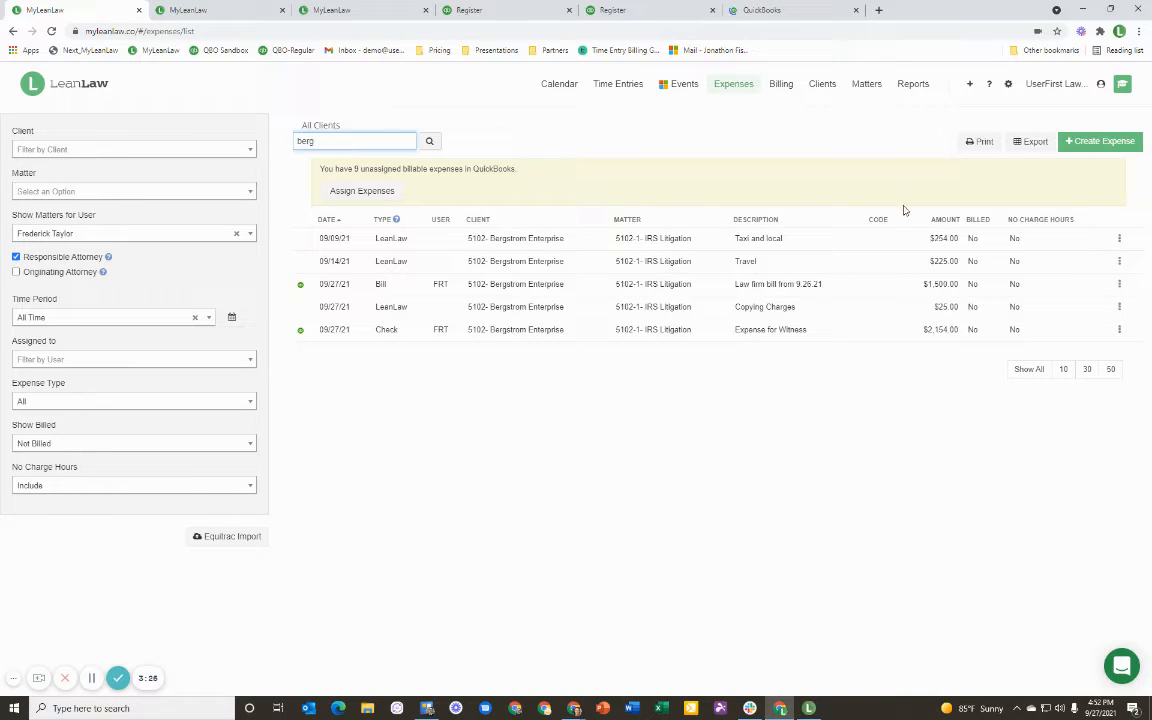
pyautogui.click(780, 84)
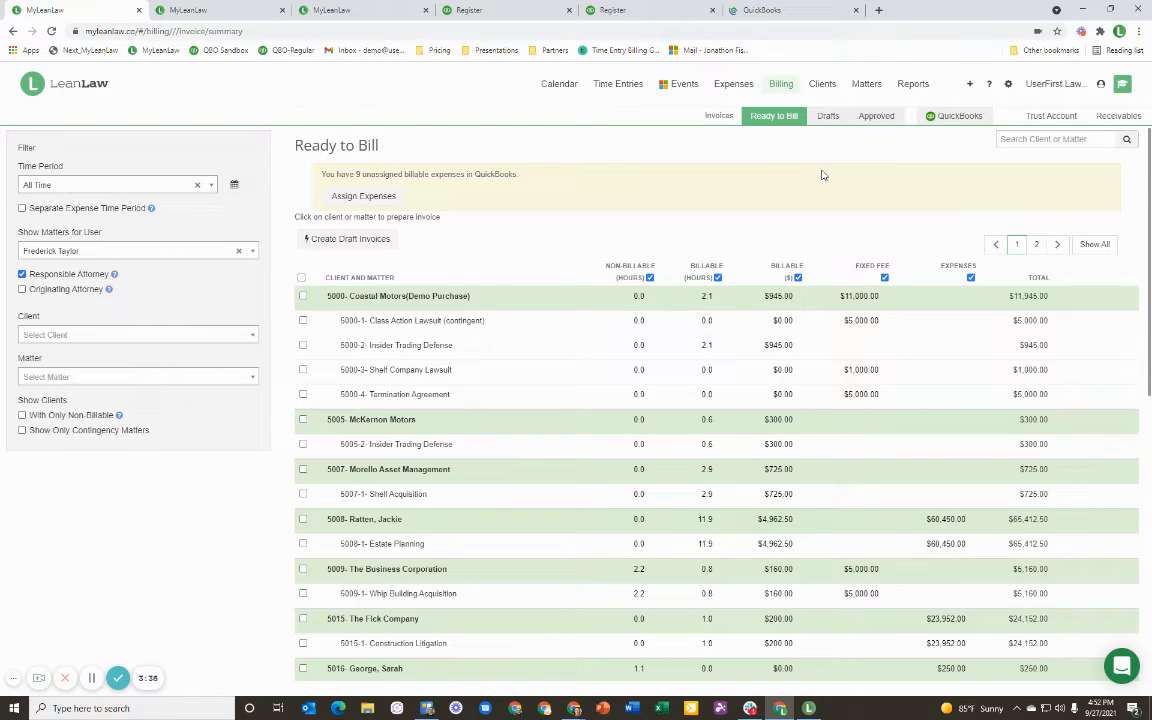
# - Create a draft invoice for Bergstrom Enterprise and show the Drafts list
pyautogui.write('berg')
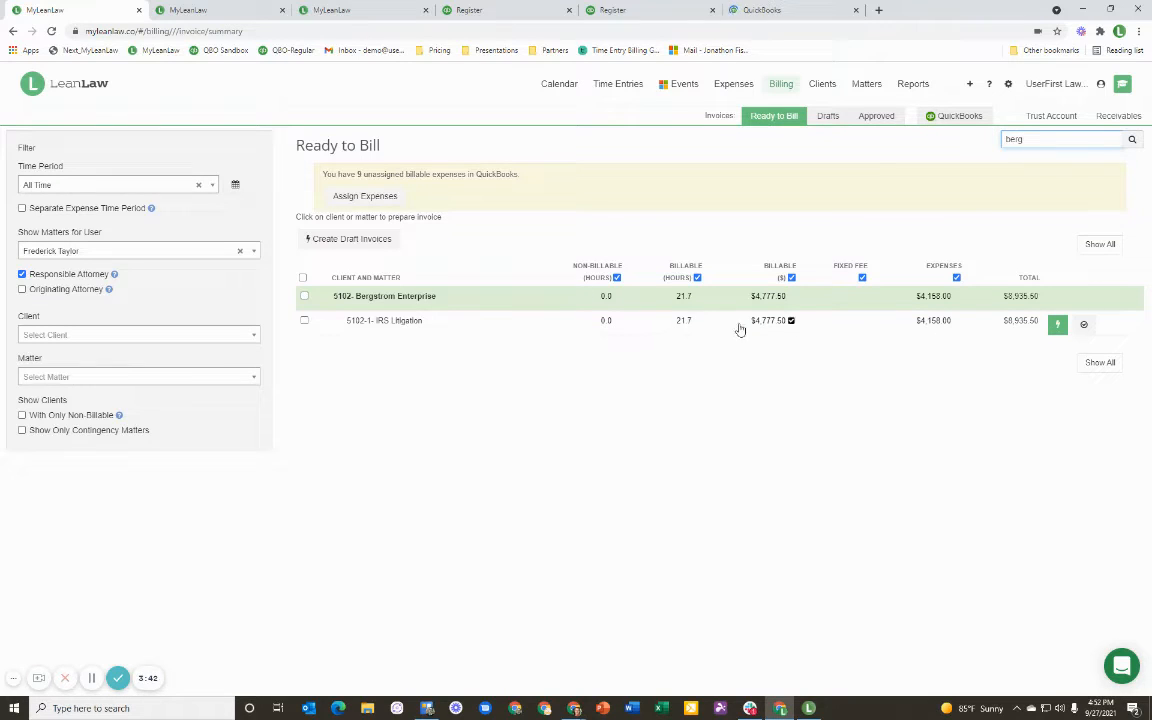
pyautogui.moveTo(1058, 324)
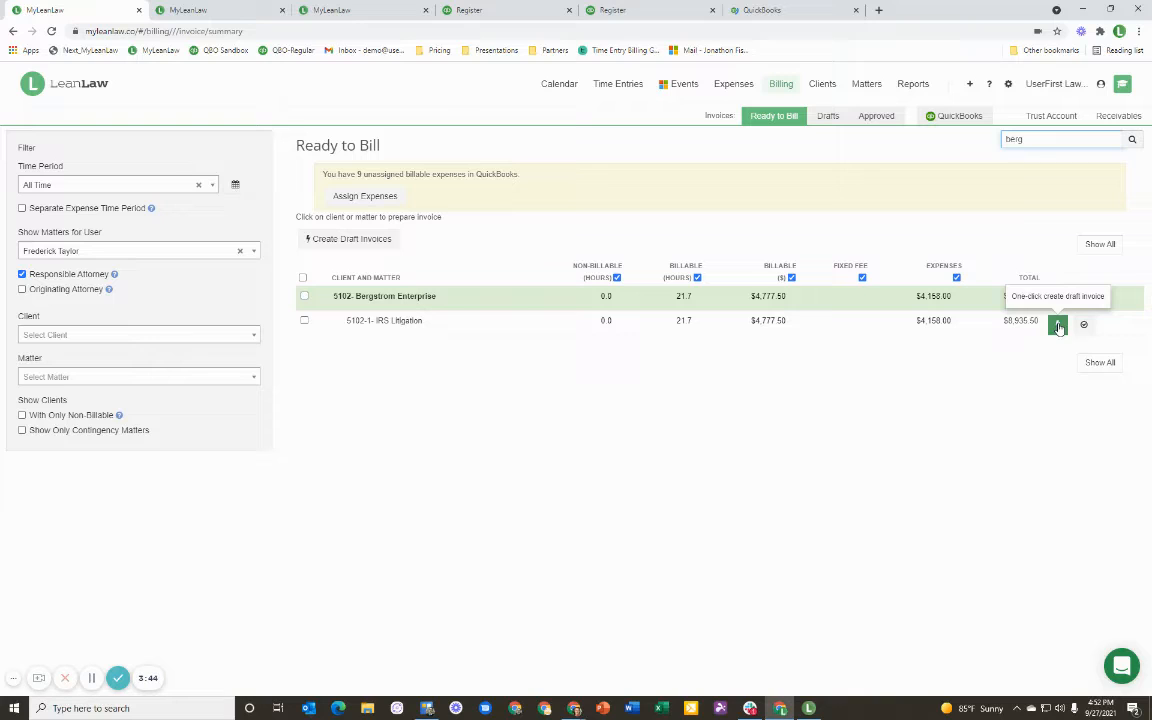
pyautogui.click(1058, 324)
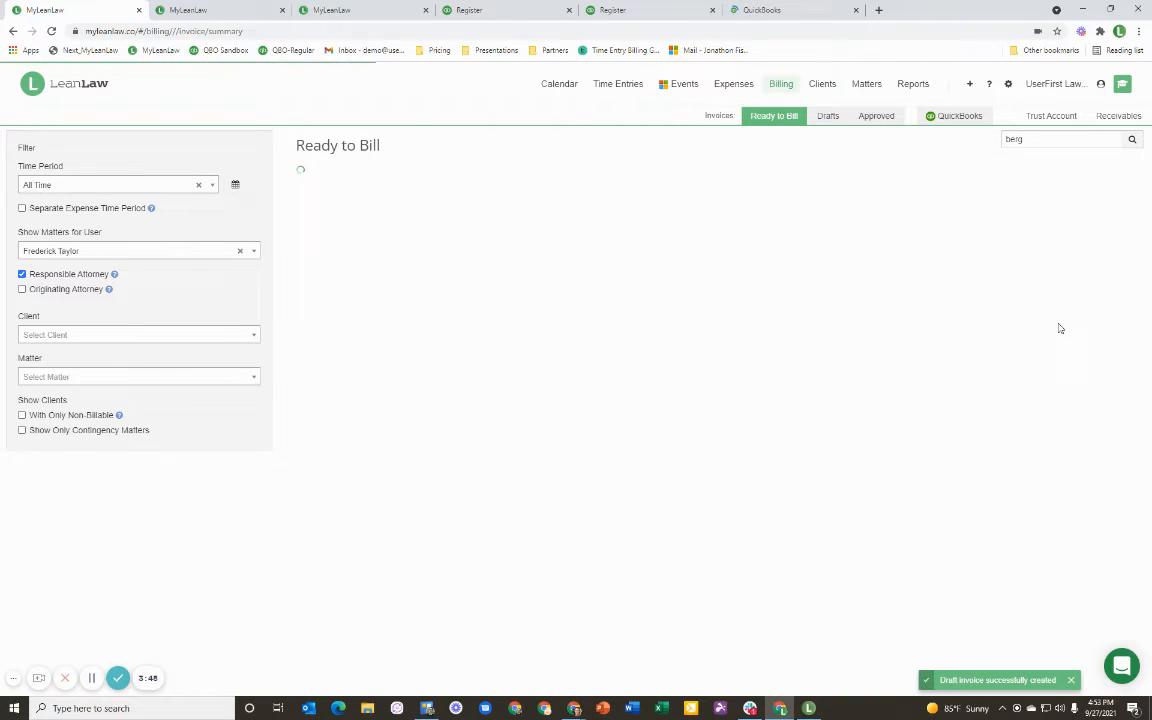
pyautogui.click(828, 114)
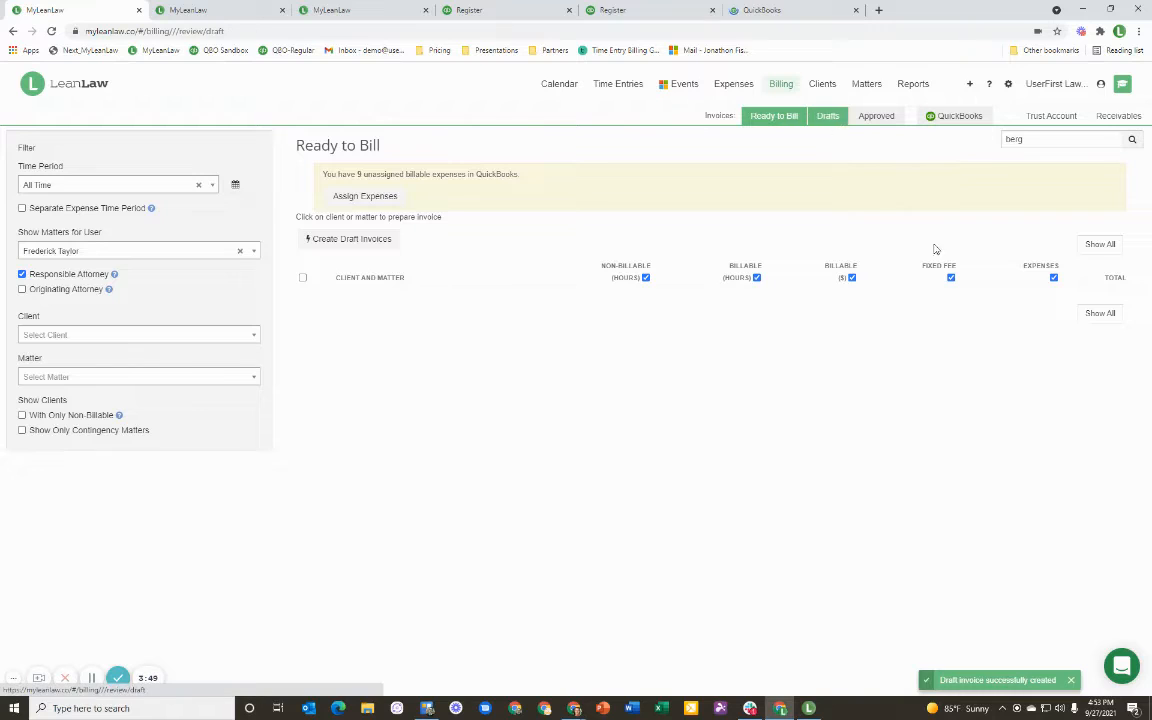
pyautogui.click(828, 114)
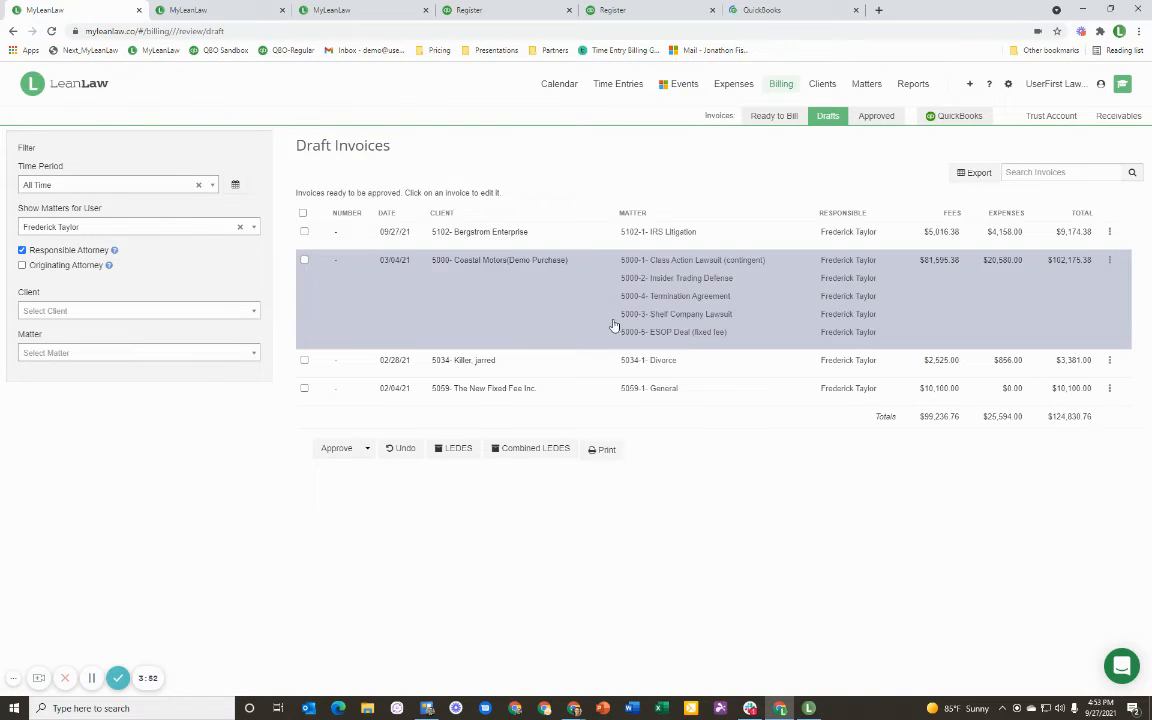
# - Review the Bergstrom draft's memo and a time entry line without changing them
pyautogui.click(480, 232)
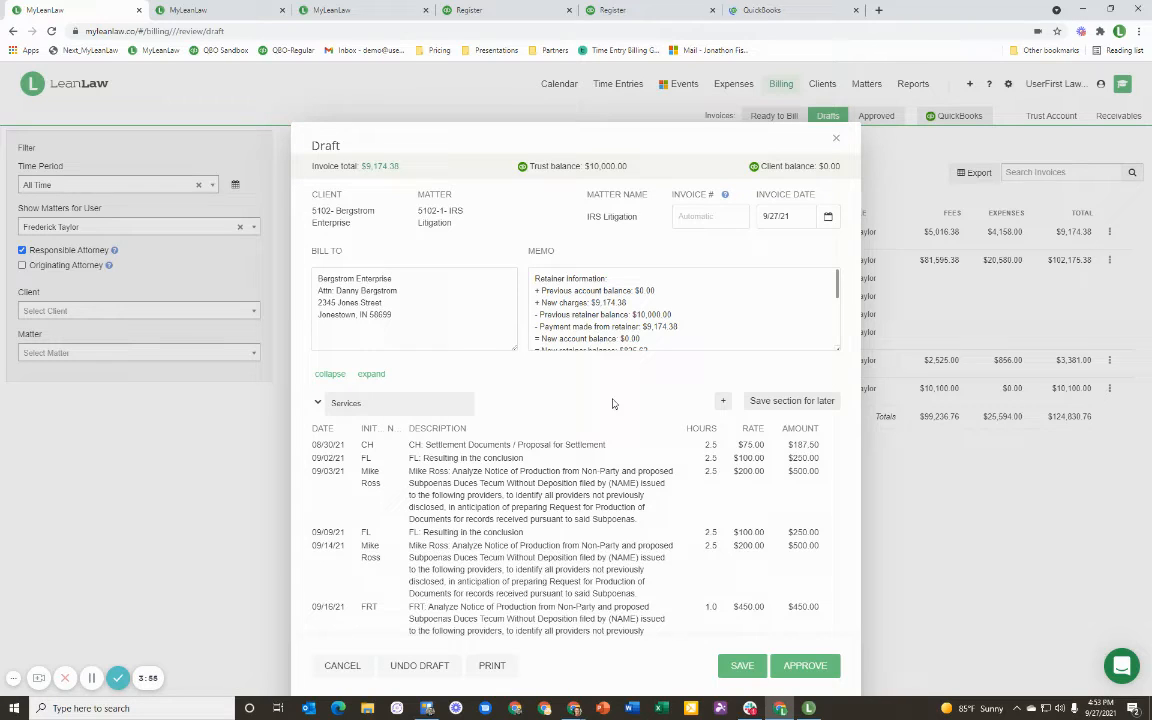
pyautogui.moveTo(608, 440)
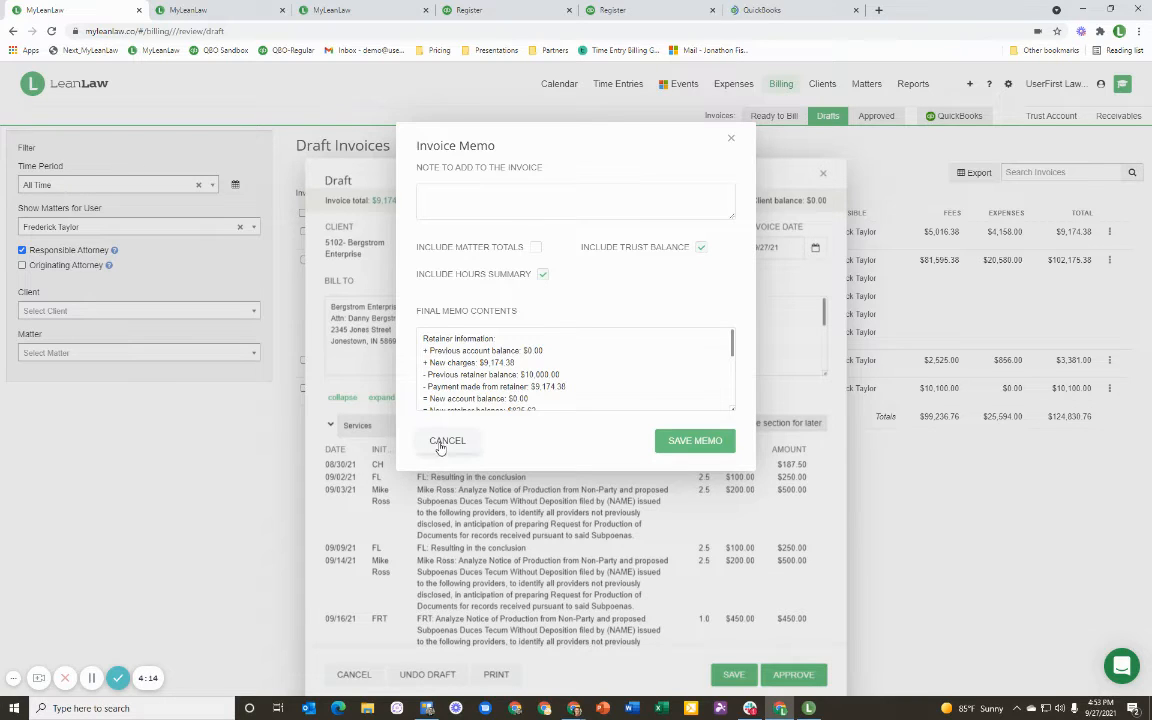
pyautogui.click(448, 442)
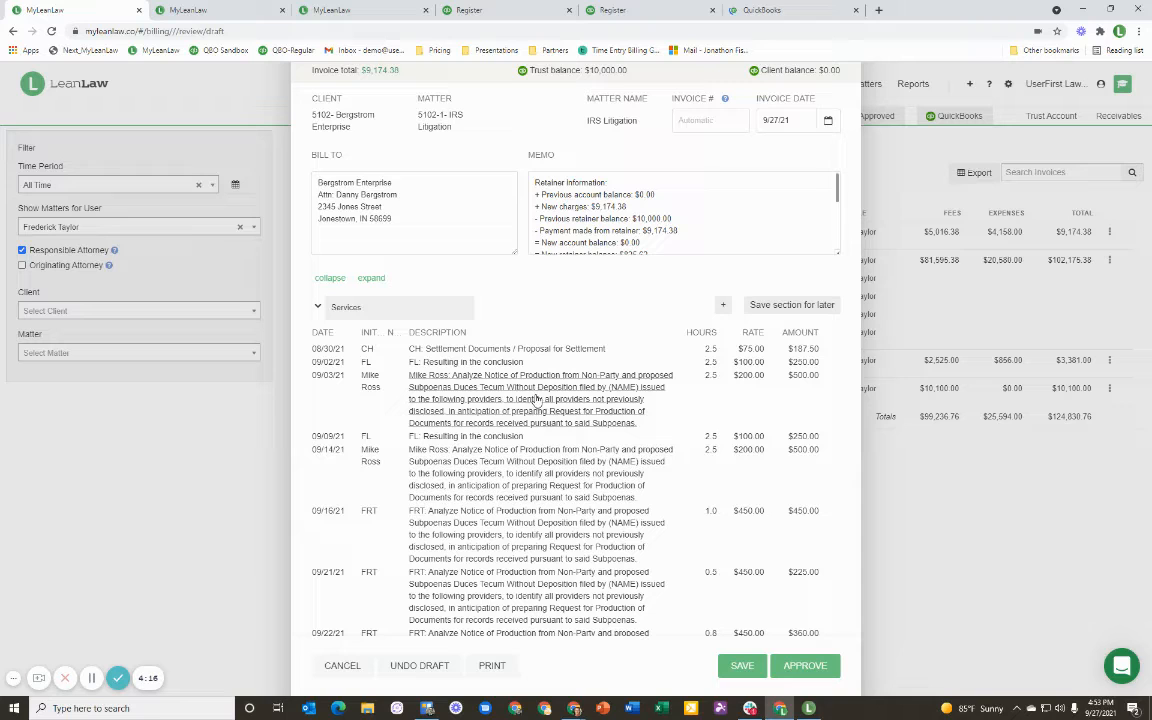
pyautogui.click(540, 398)
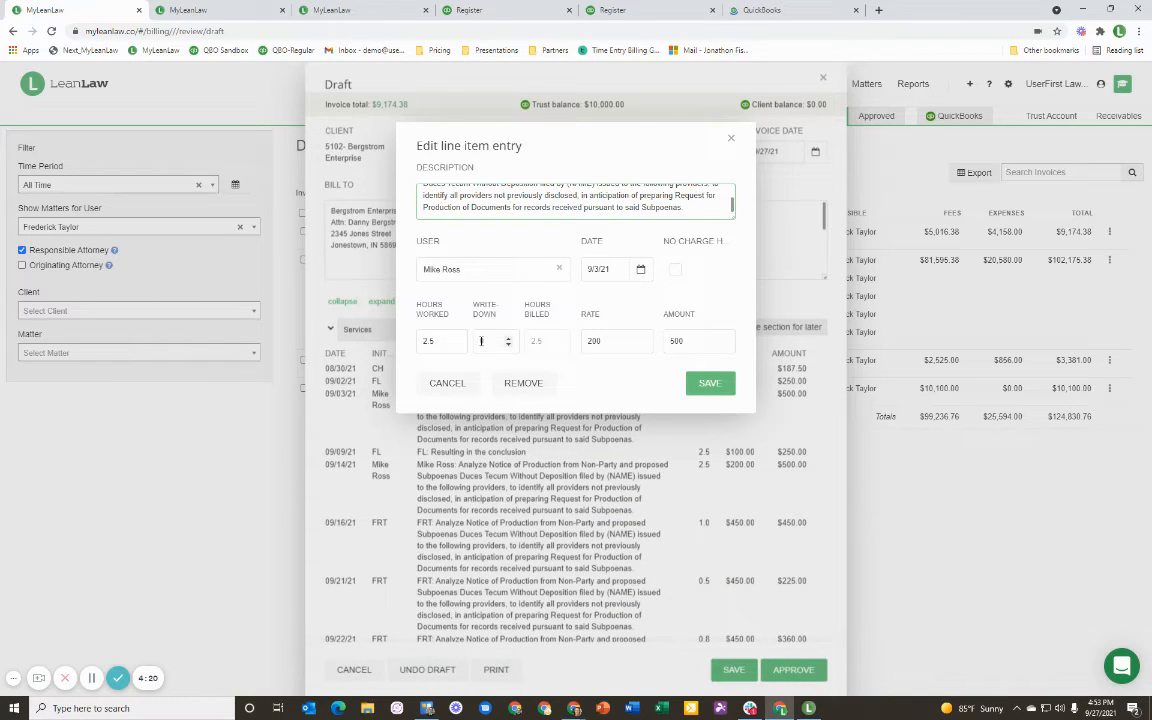
pyautogui.click(708, 384)
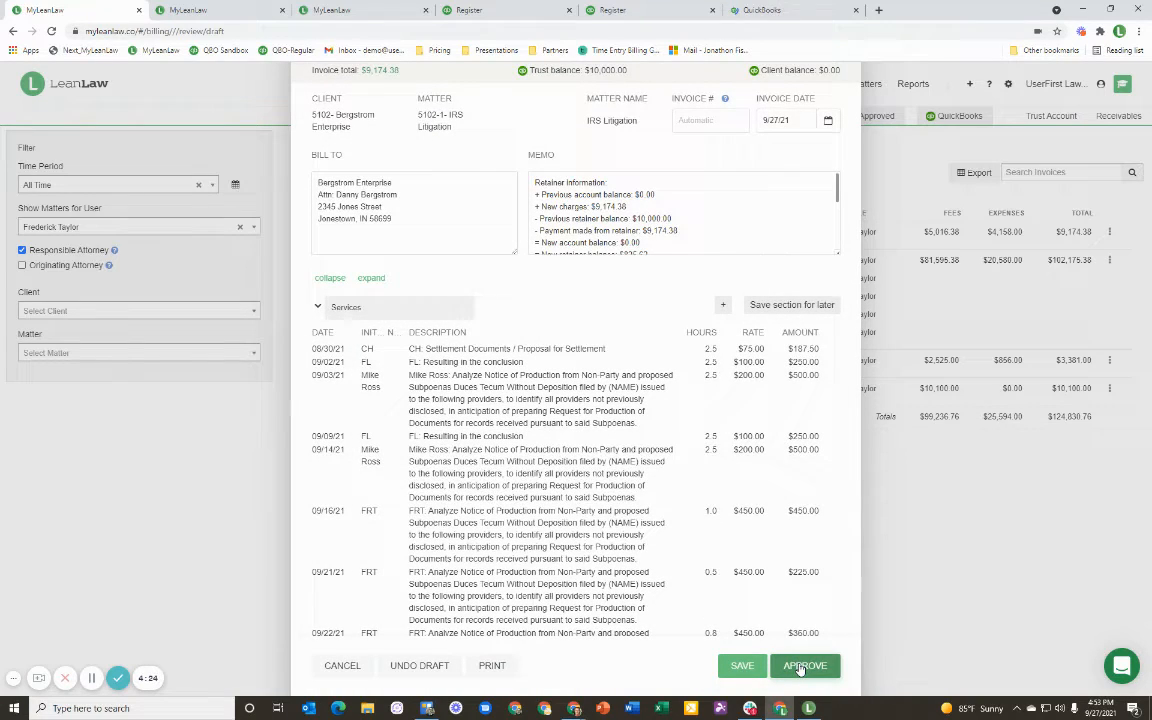
# - Approve the Bergstrom invoice, submit it to QuickBooks and view QuickBooks invoices
pyautogui.click(804, 664)
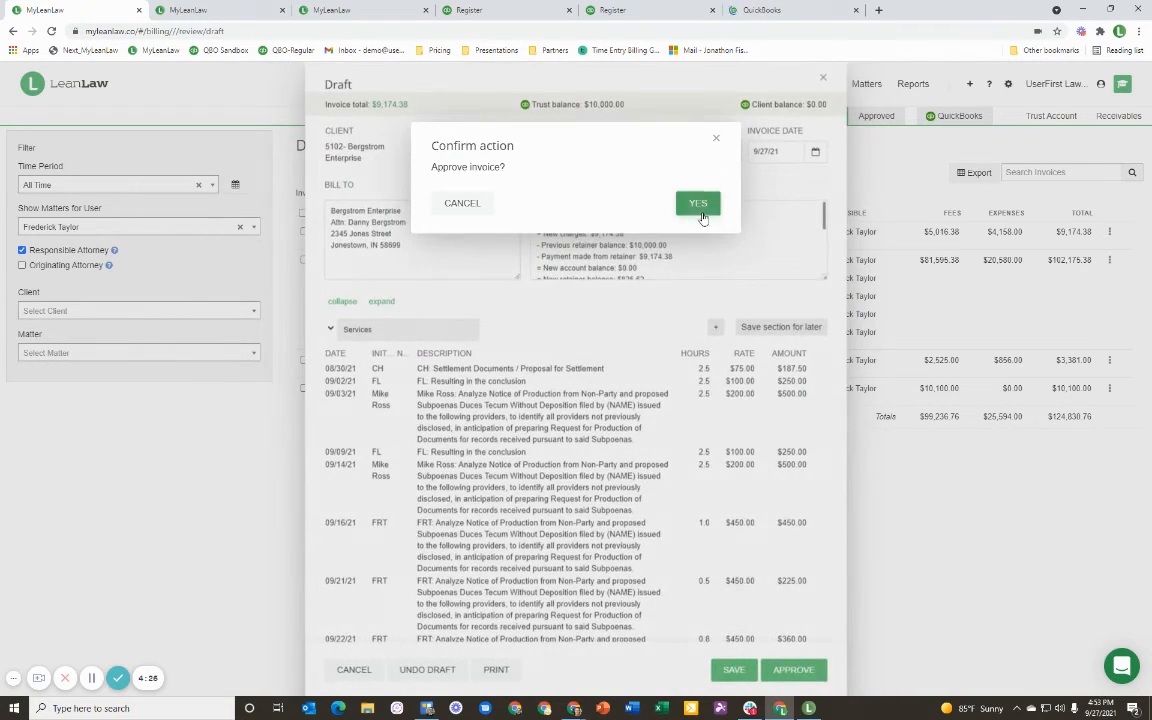
pyautogui.click(696, 204)
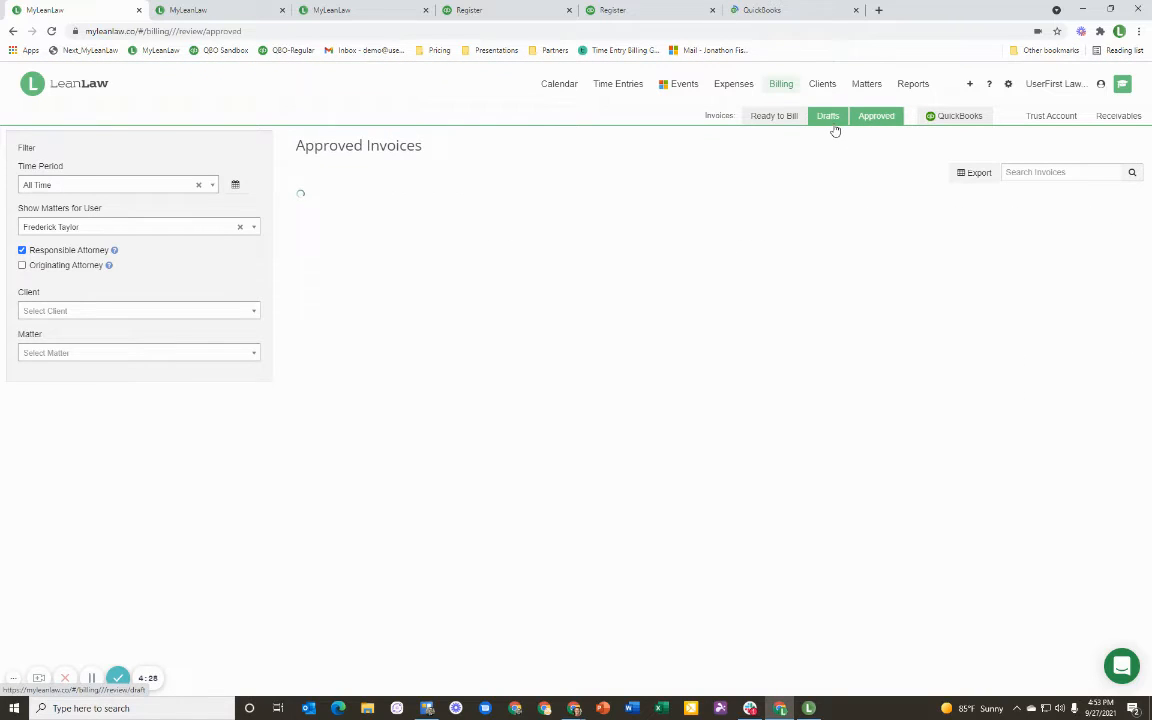
pyautogui.click(876, 114)
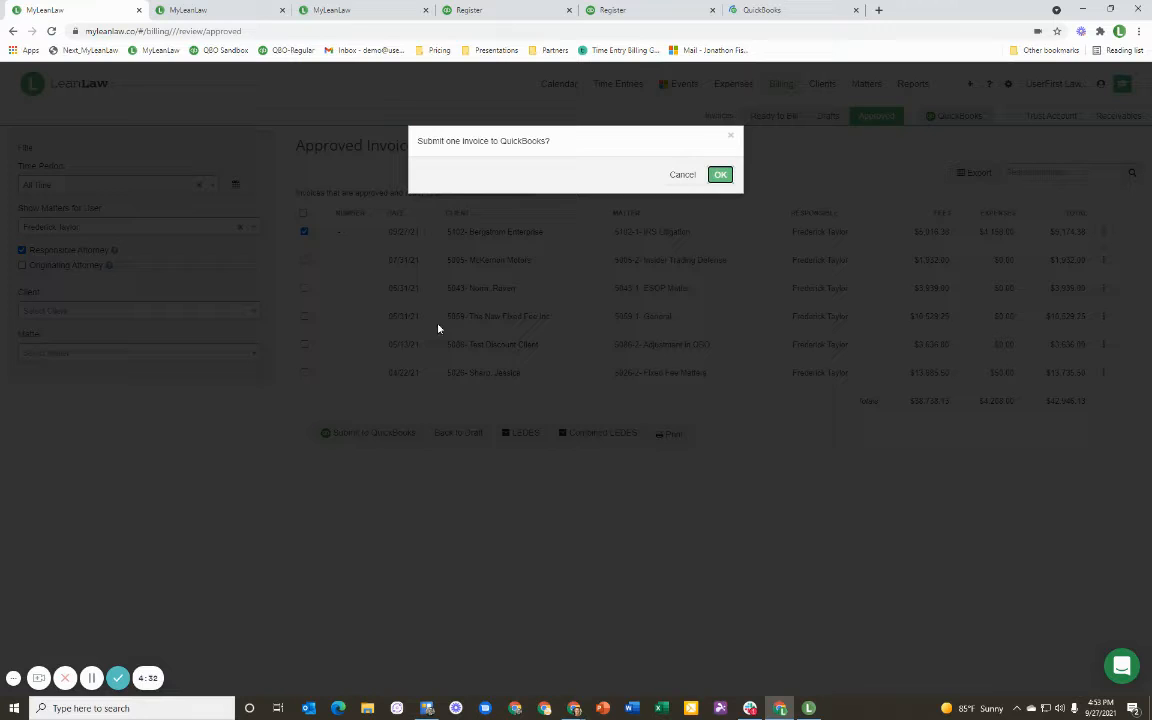
pyautogui.click(720, 174)
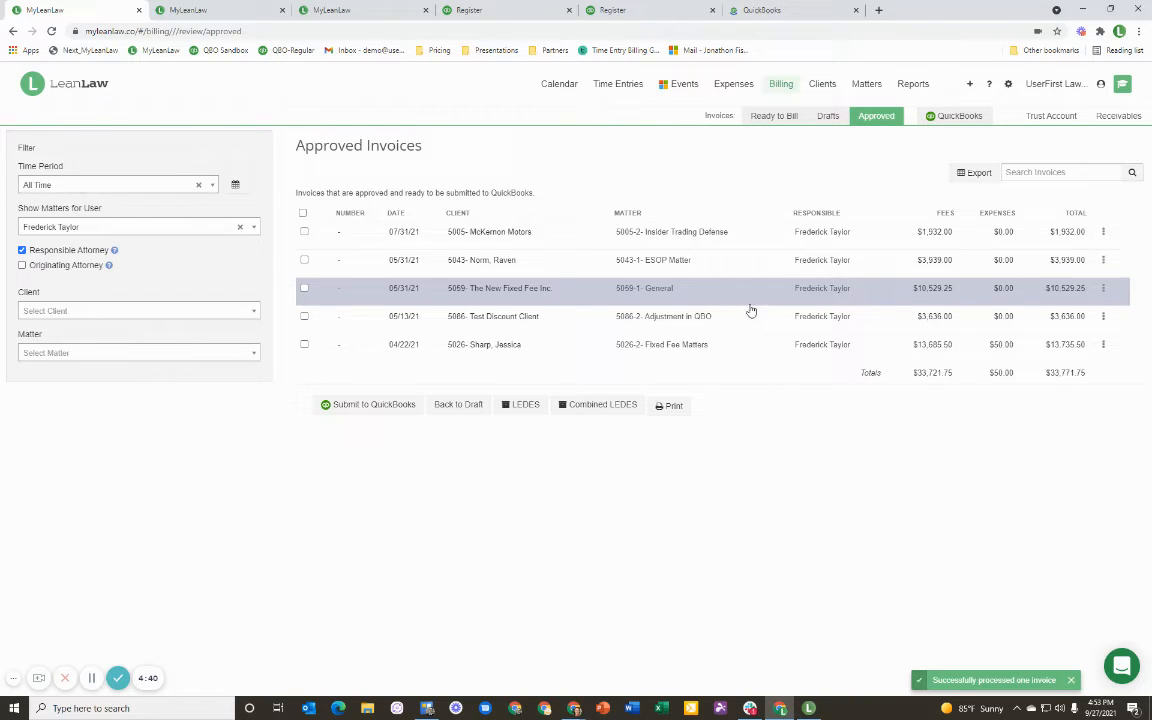
pyautogui.click(960, 114)
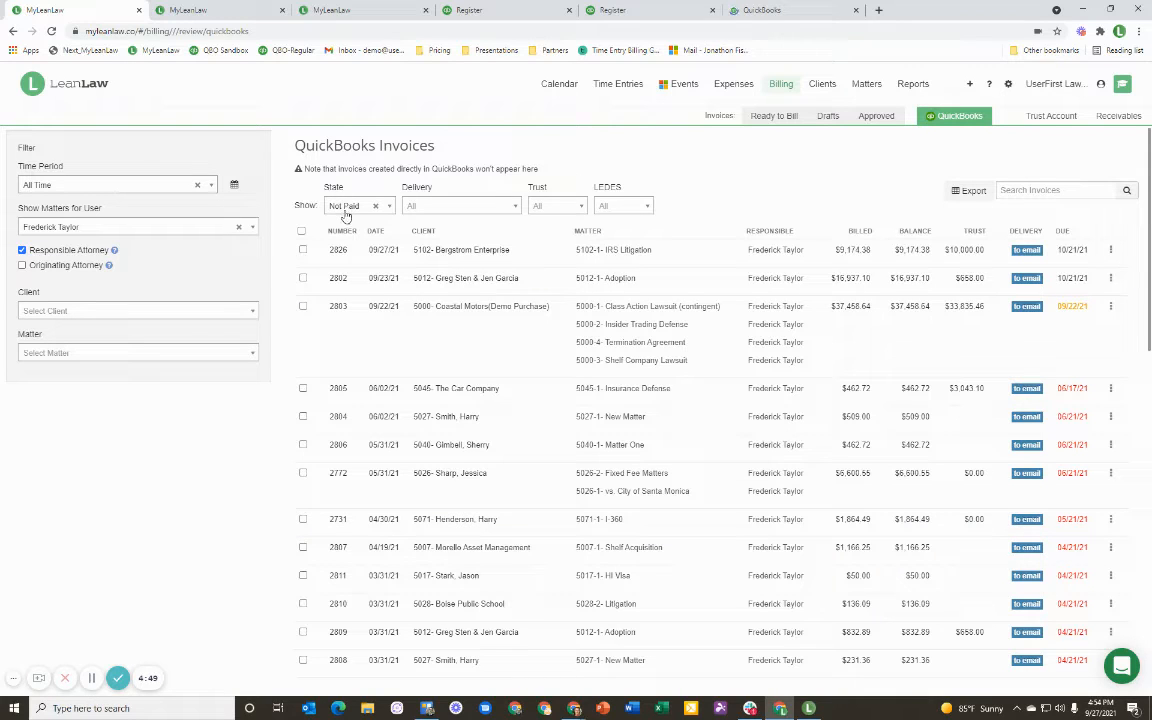
# - Set the Delivery filter to Ready to Email on the QuickBooks invoices list
pyautogui.click(460, 204)
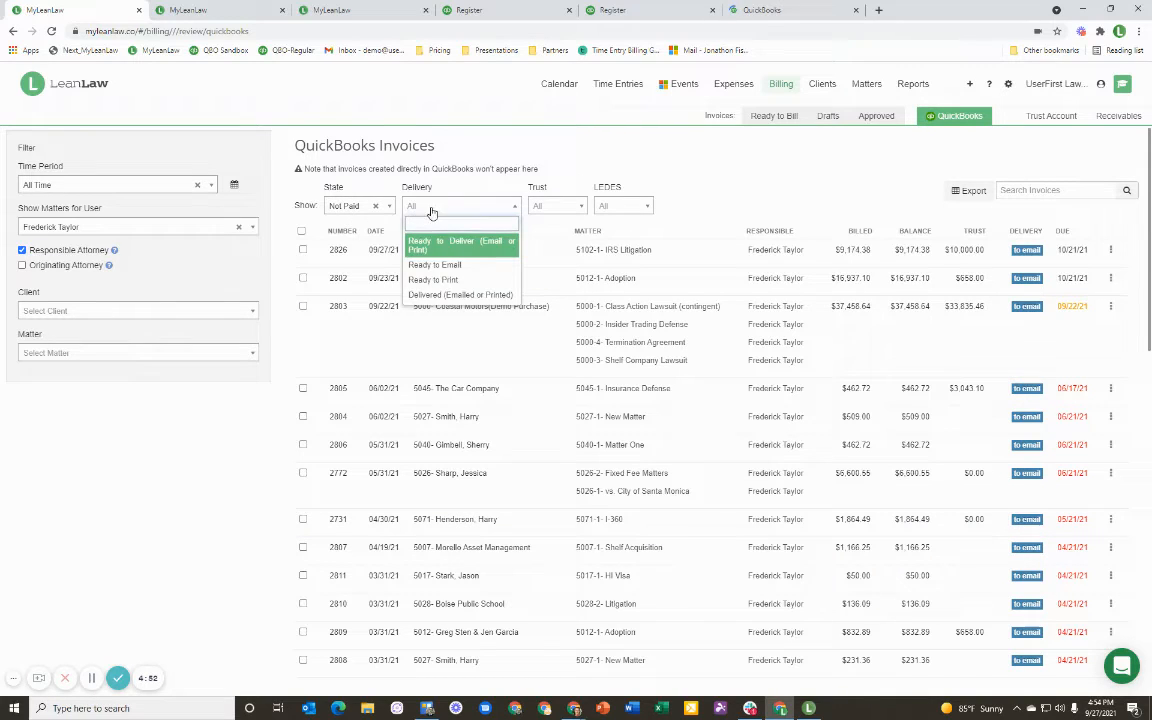
pyautogui.click(434, 264)
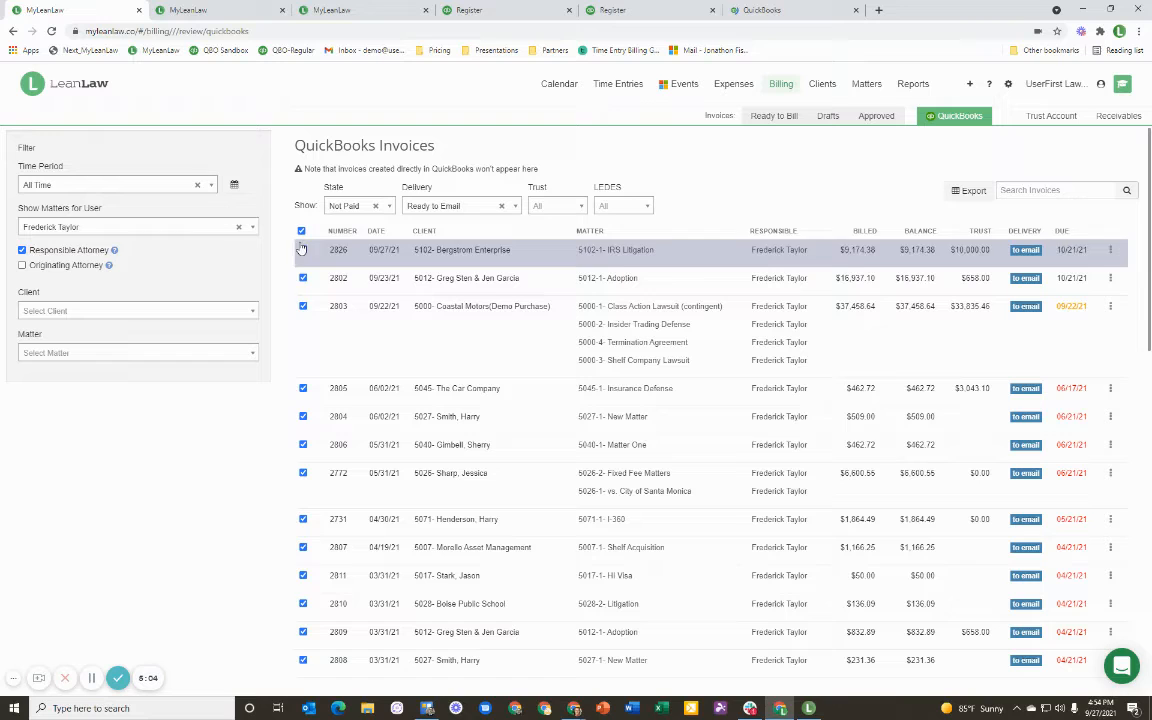
# - Filter the unpaid invoices to only those with trust funds available
pyautogui.click(302, 232)
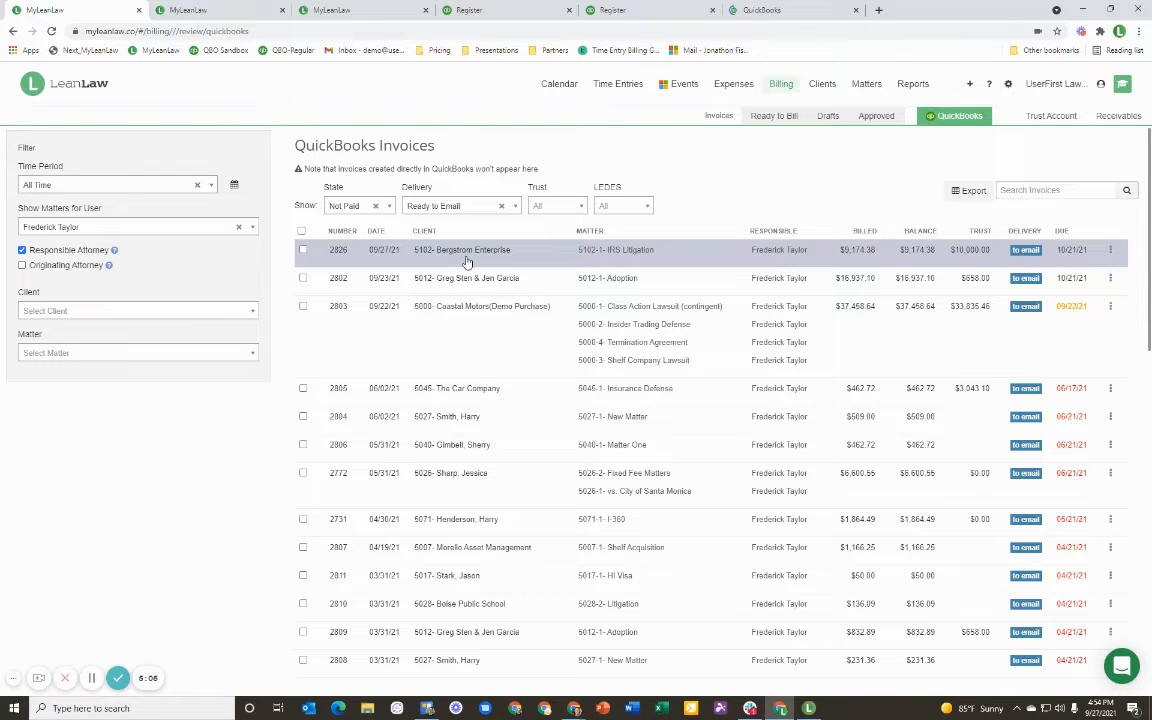
pyautogui.click(556, 204)
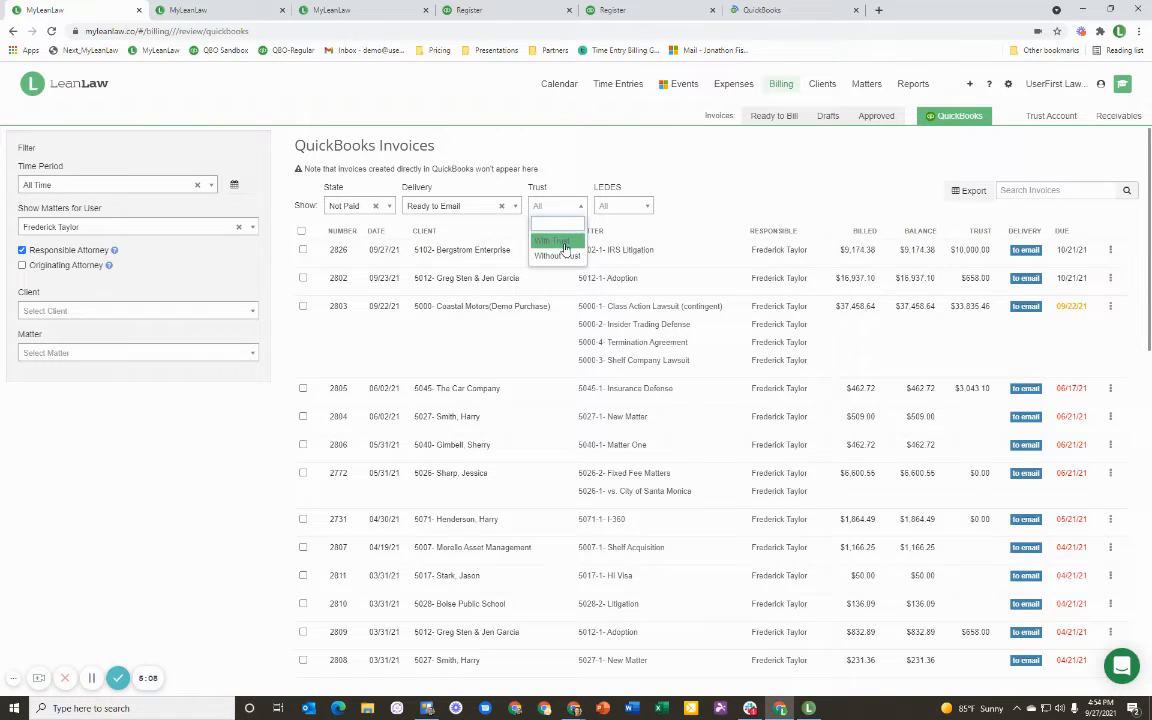
pyautogui.click(556, 240)
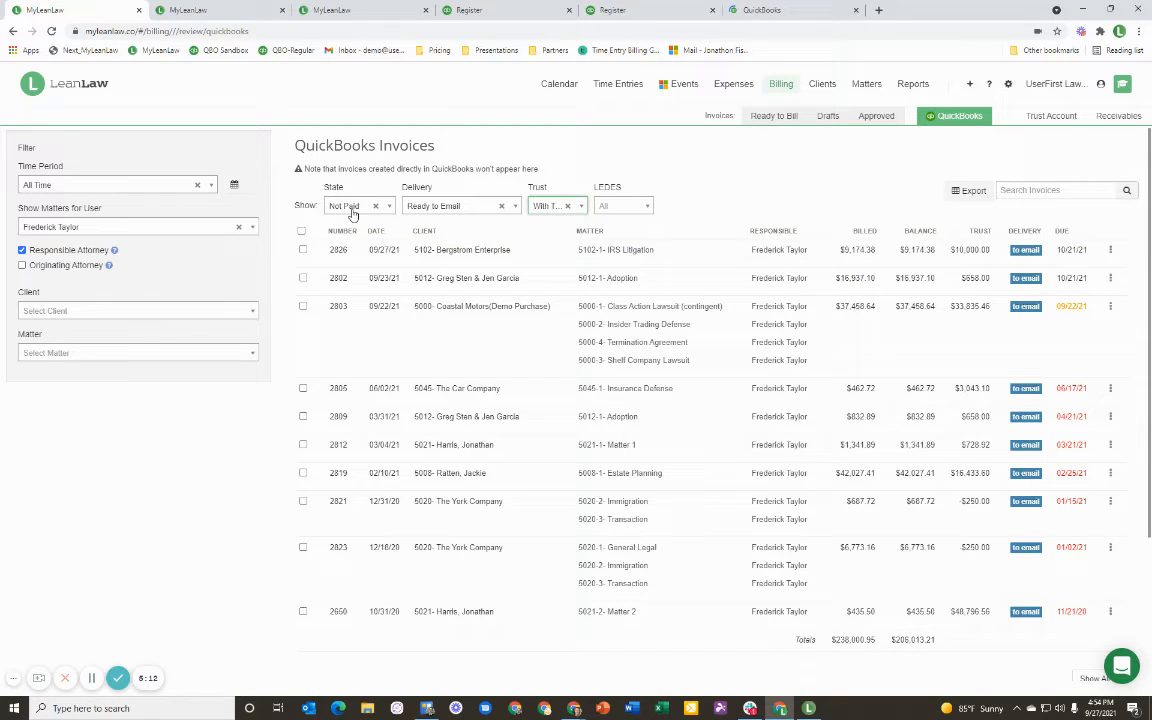
pyautogui.click(302, 230)
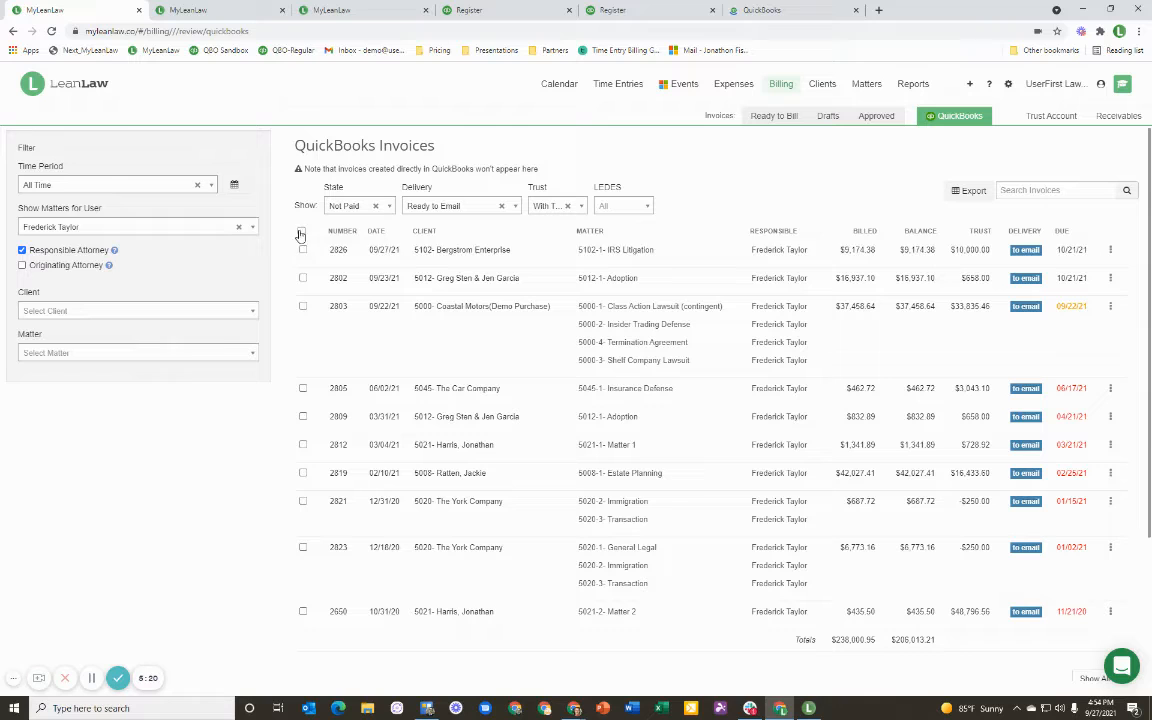
# - Pay the Bergstrom Enterprise invoice from its trust balance and confirm
pyautogui.click(1110, 250)
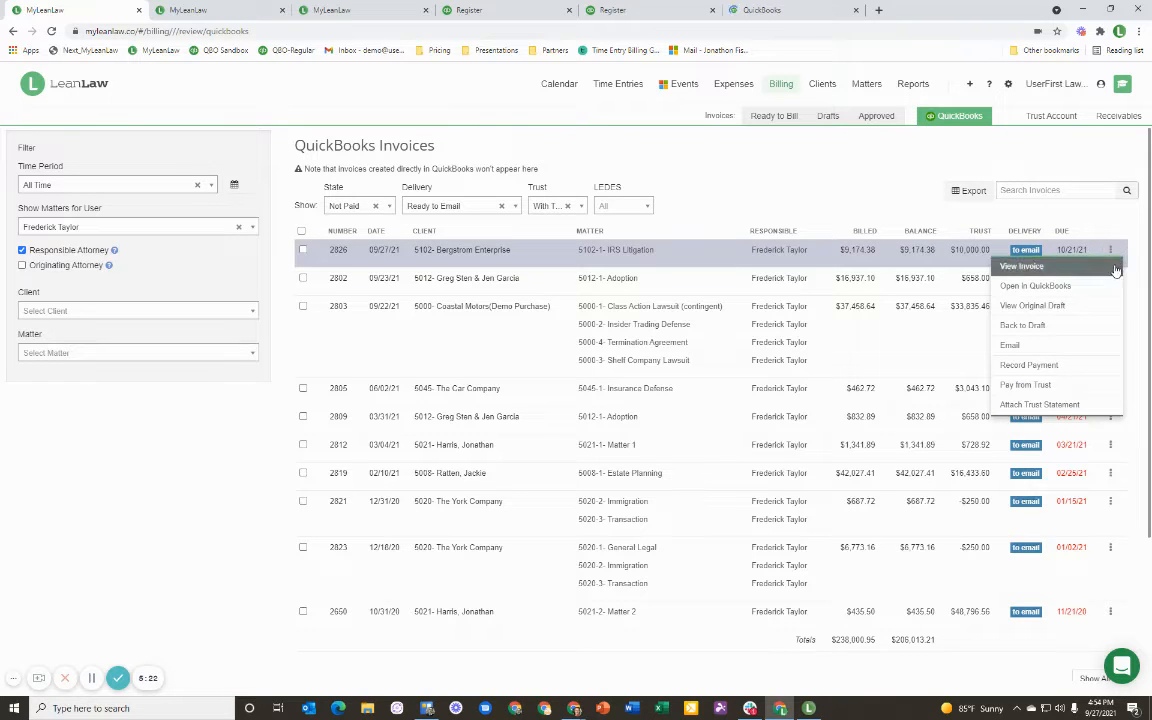
pyautogui.moveTo(1024, 384)
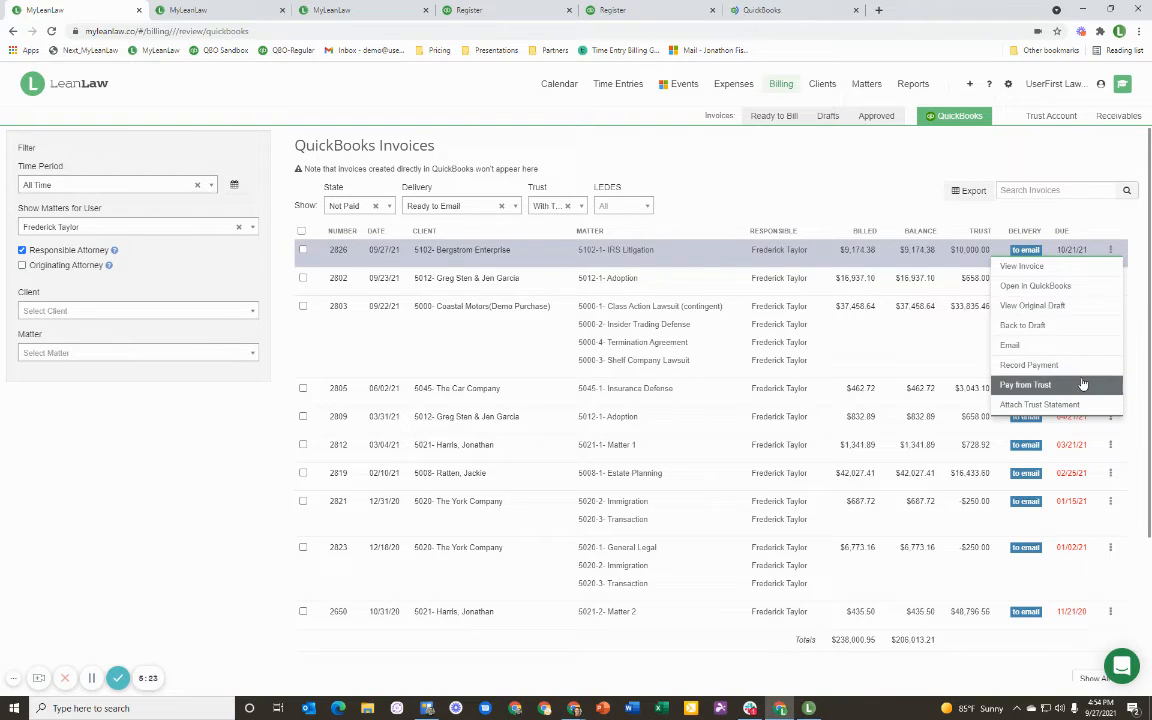
pyautogui.click(1024, 384)
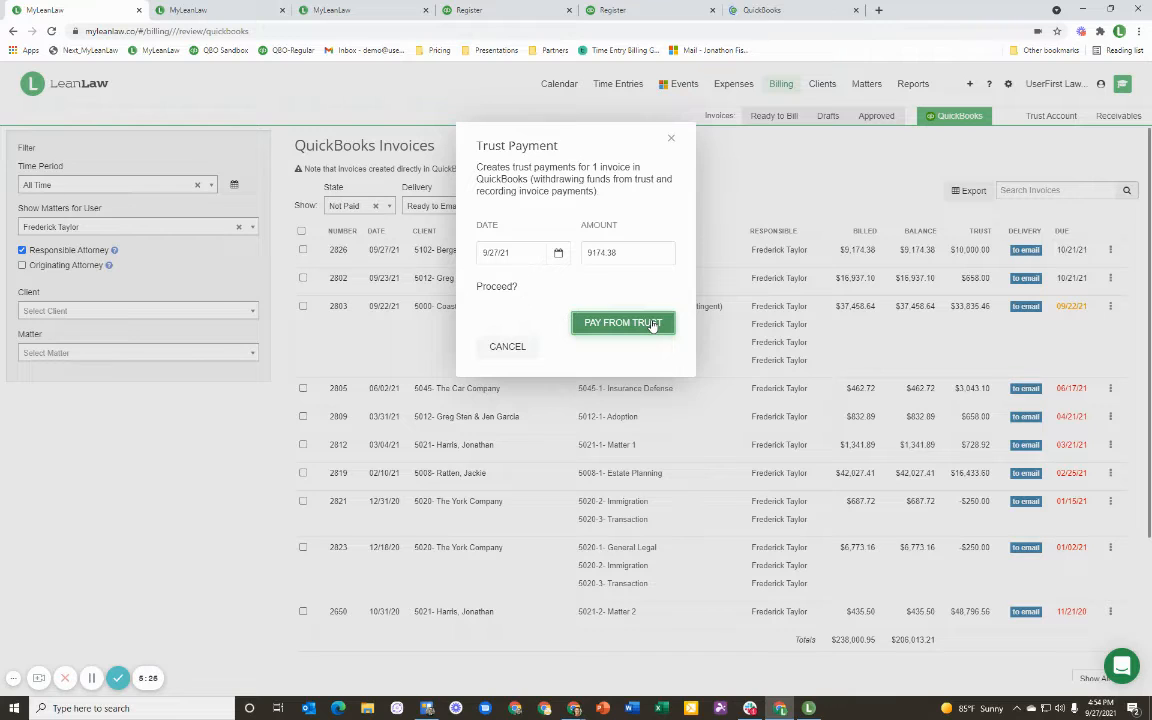
pyautogui.click(624, 322)
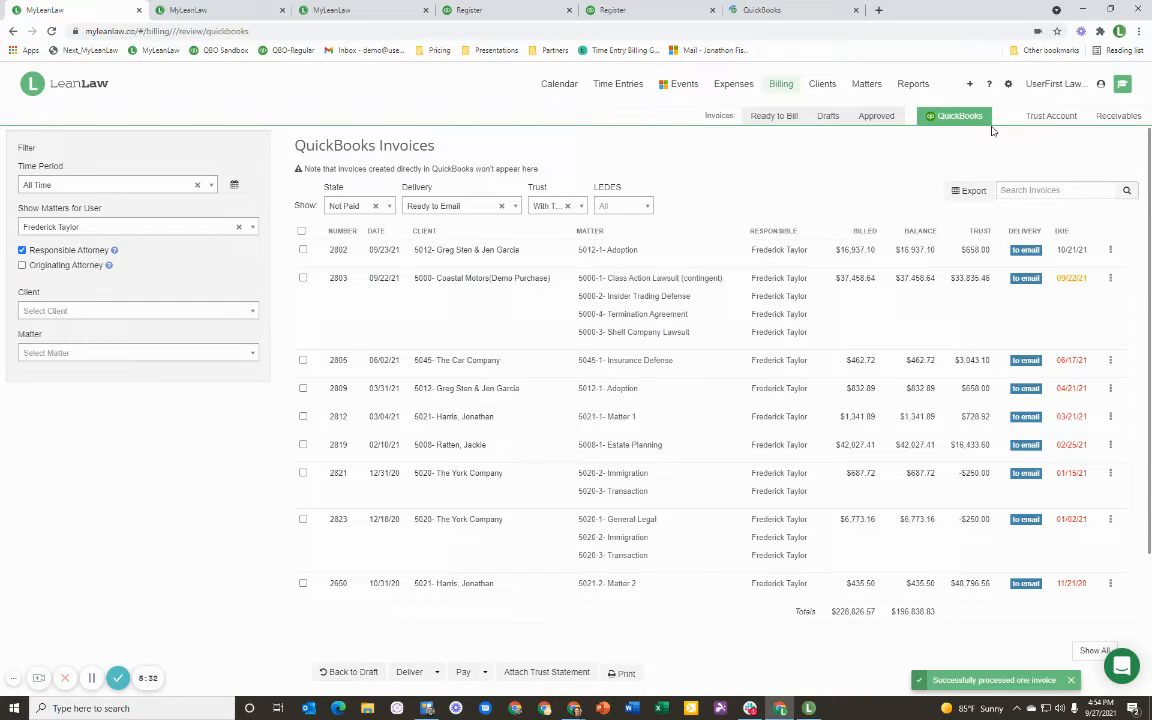
# - Start a new Deposit to Trust from the quick-add list
pyautogui.click(968, 84)
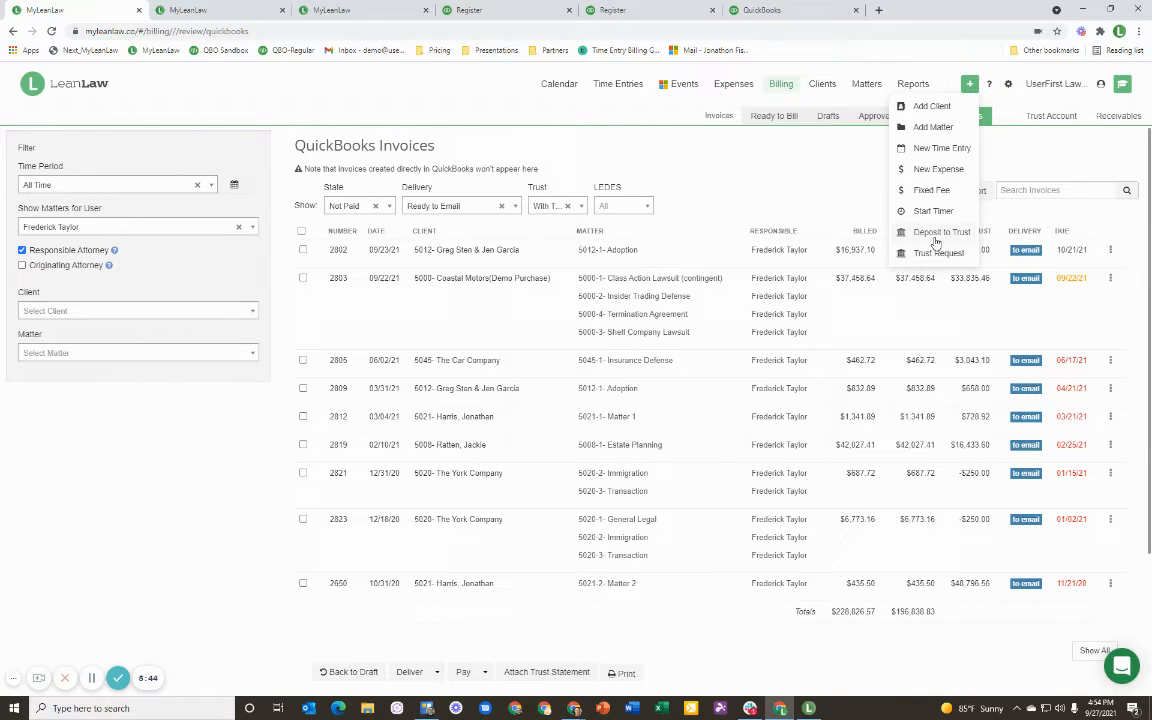
pyautogui.click(940, 232)
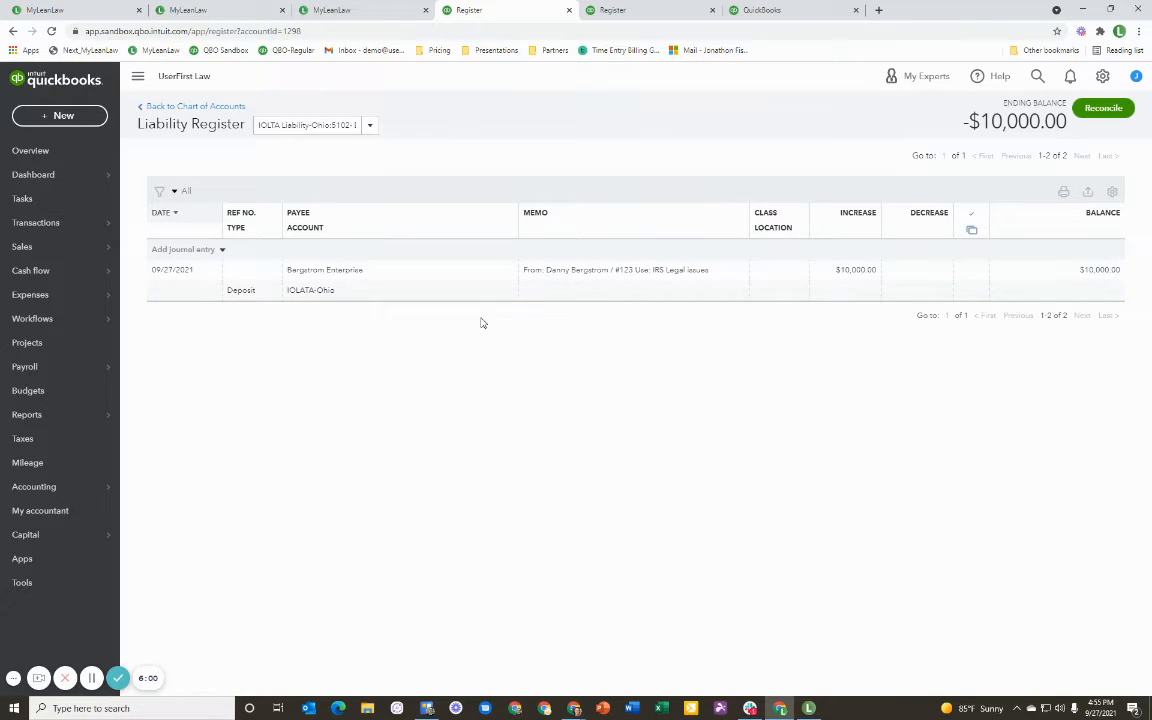
pyautogui.moveTo(292, 298)
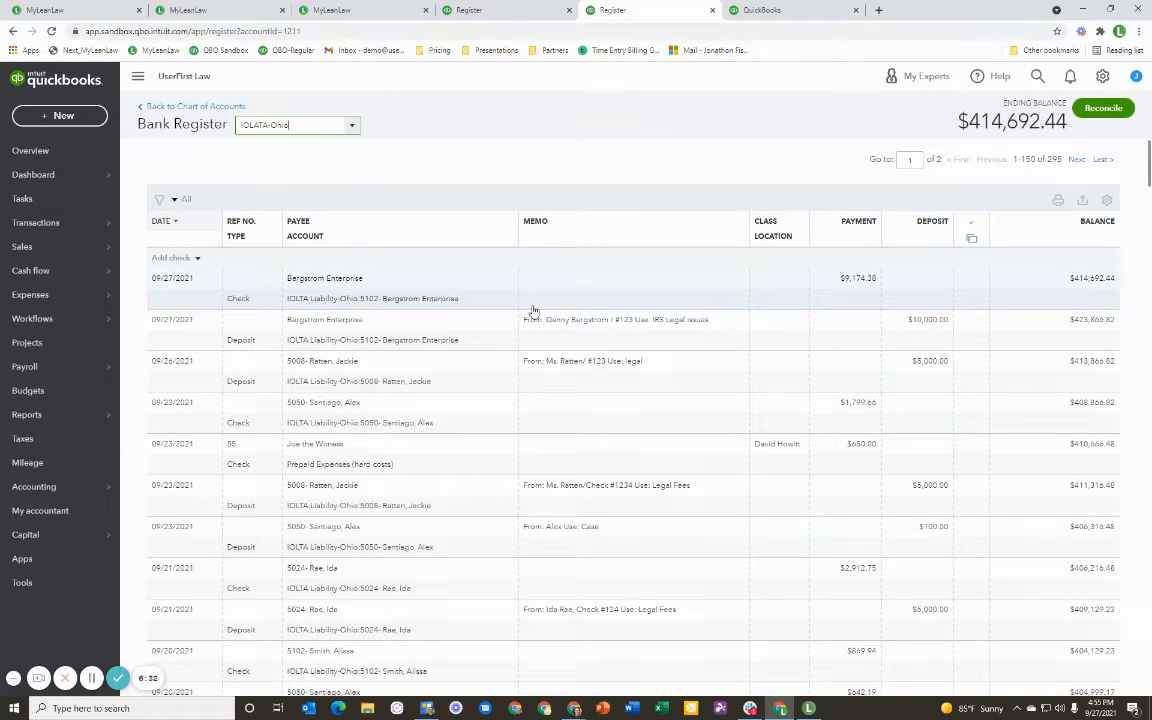
# - View the IOLTA-Ohio register in QuickBooks, then return to LeanLaw's Funds Held in Trust
pyautogui.click(60, 114)
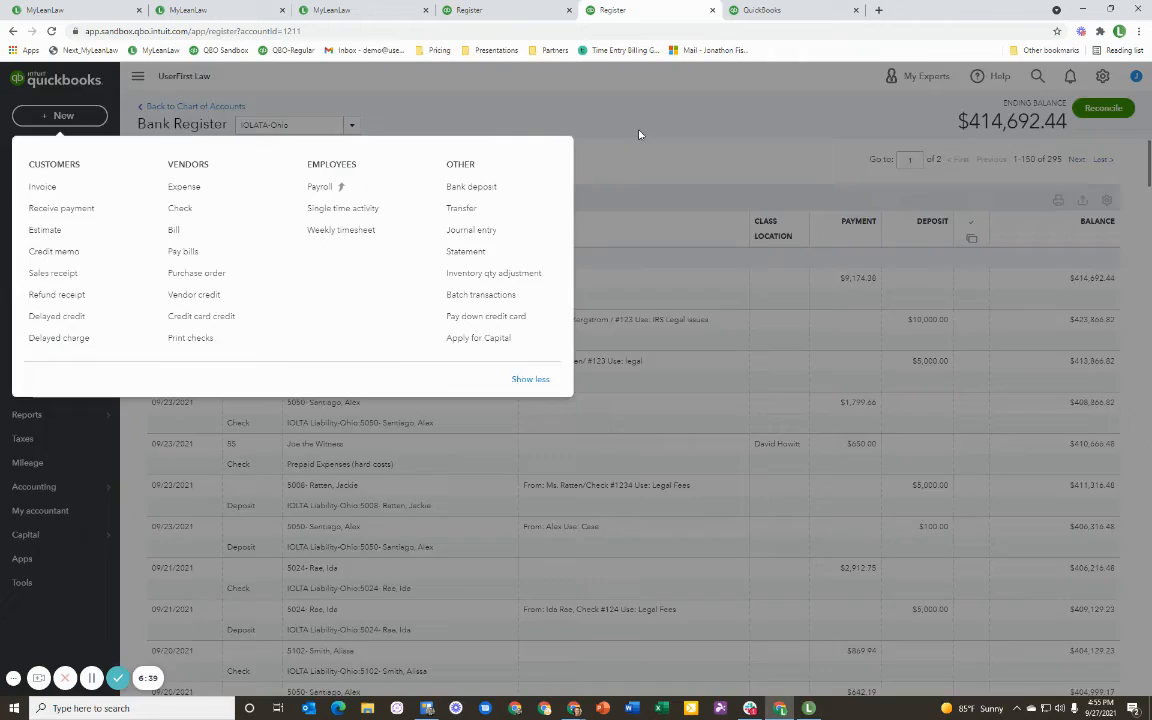
pyautogui.click(640, 136)
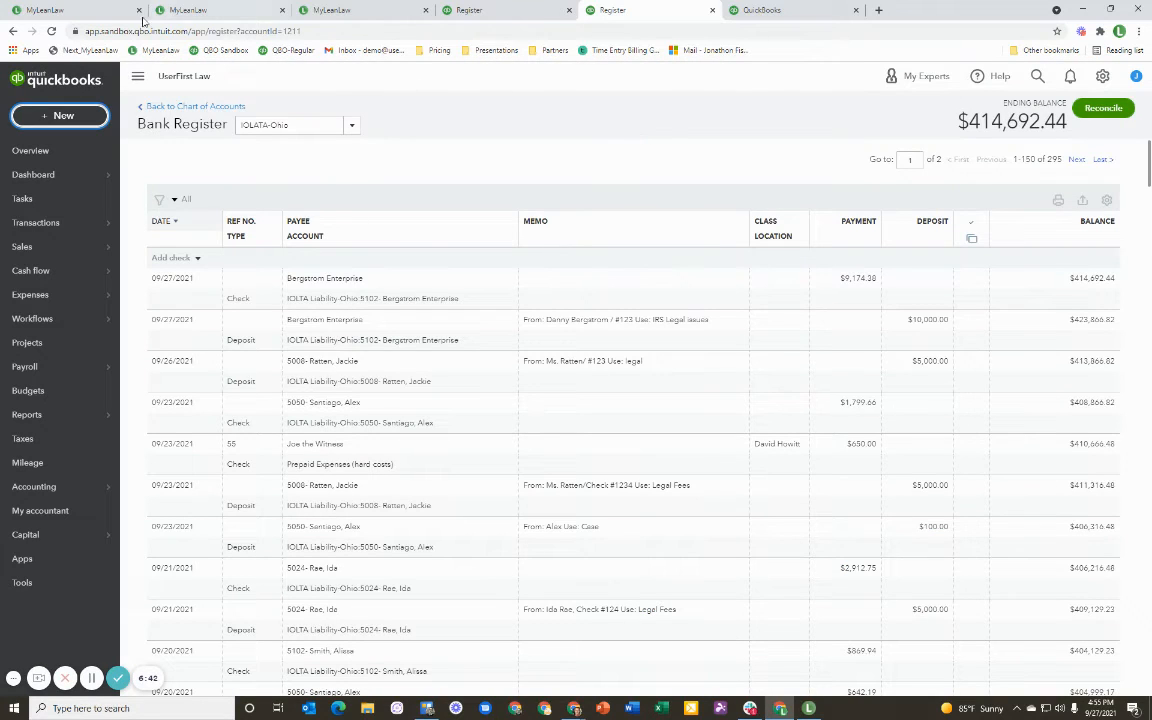
pyautogui.click(76, 10)
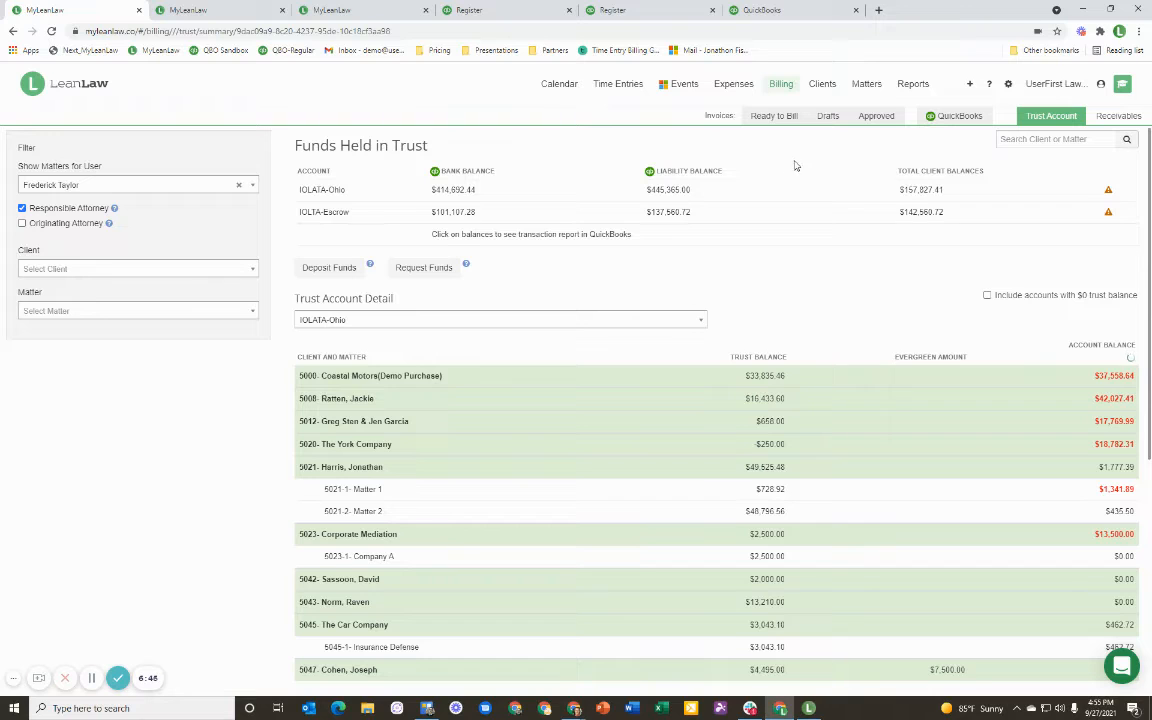
# - Show the Trust Report sorted by each client's trust-to-WIP percentage
pyautogui.click(912, 84)
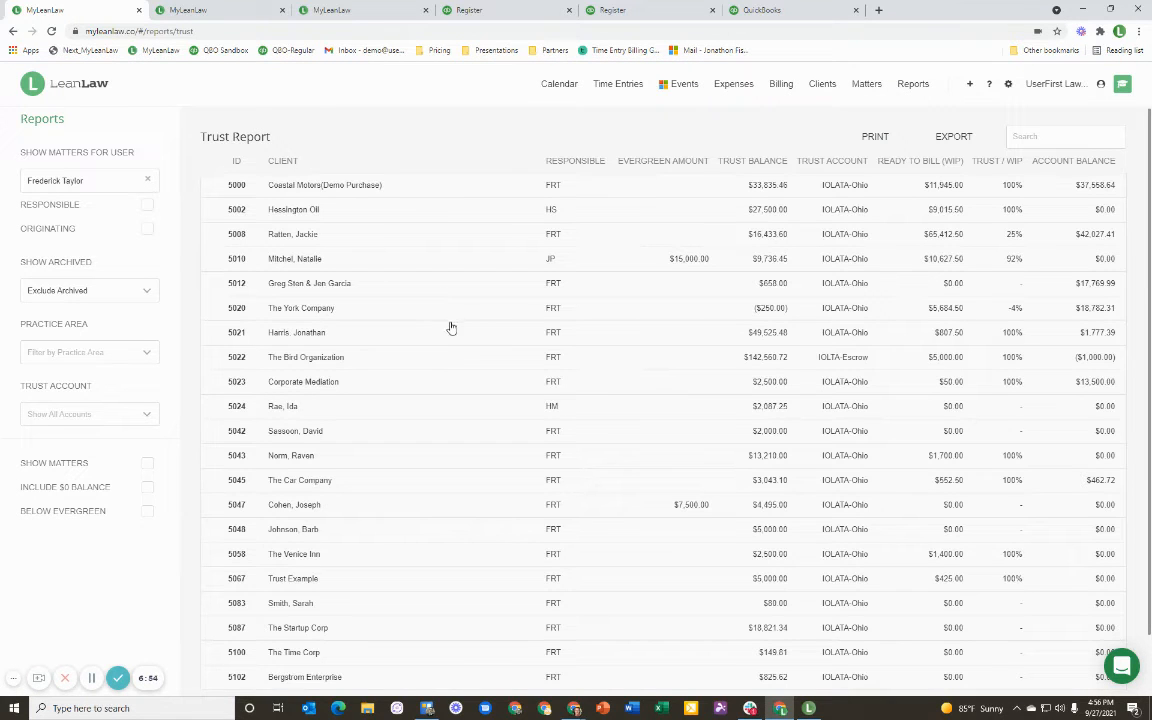
pyautogui.click(284, 160)
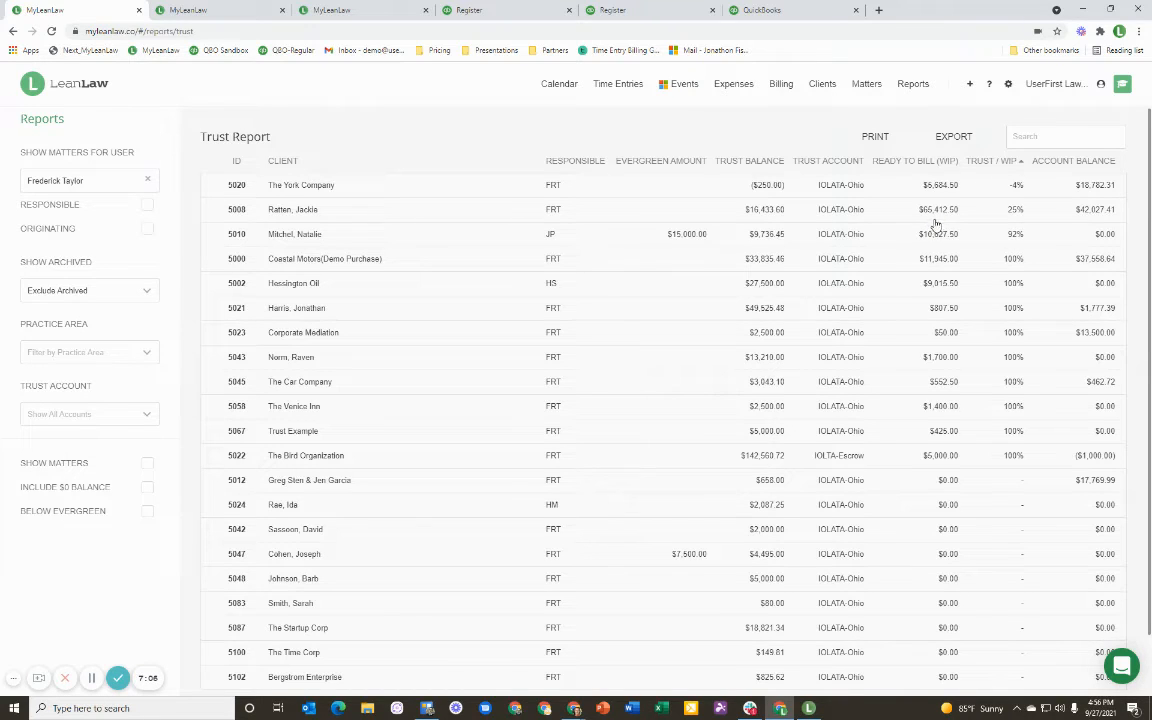
pyautogui.moveTo(768, 220)
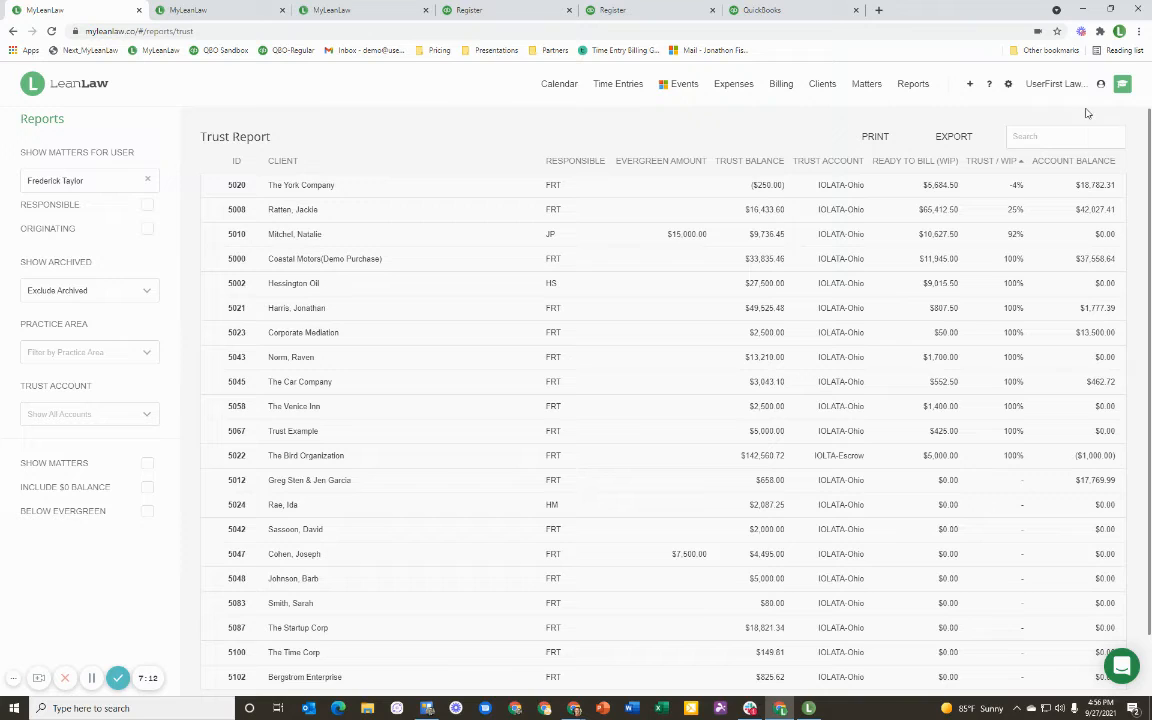
# - Find 'berg' and view Bergstrom Enterprise's trust statement, then go to the reports overview
pyautogui.write('berg')
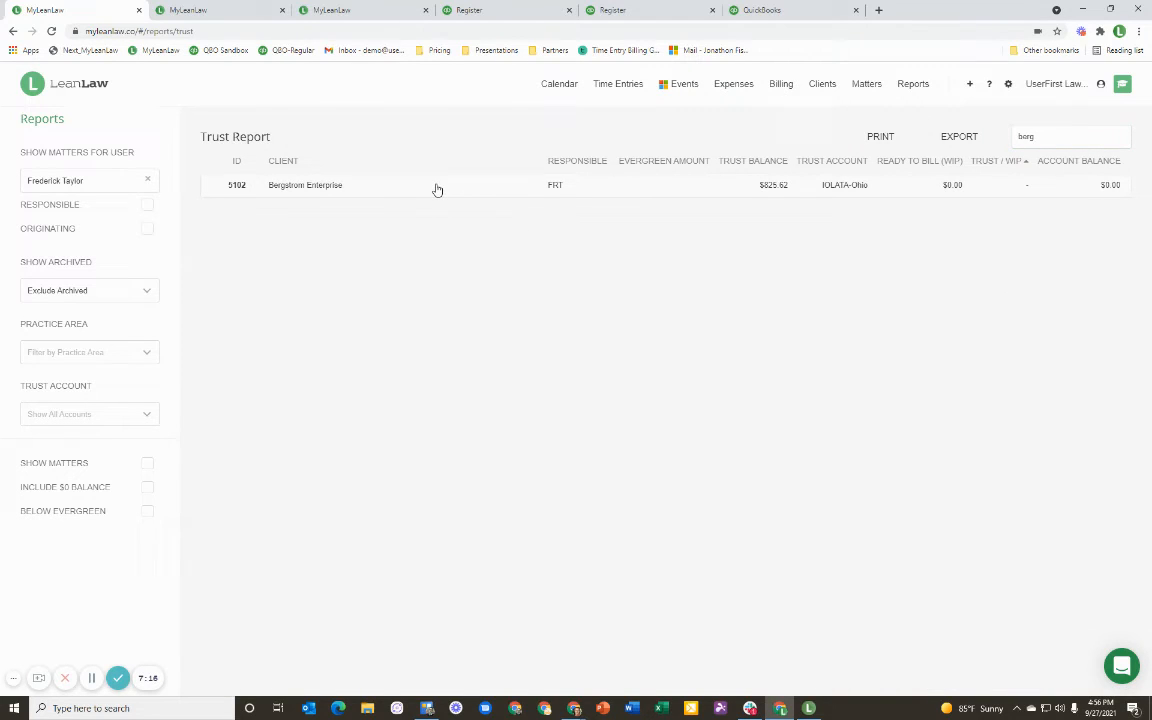
pyautogui.click(304, 184)
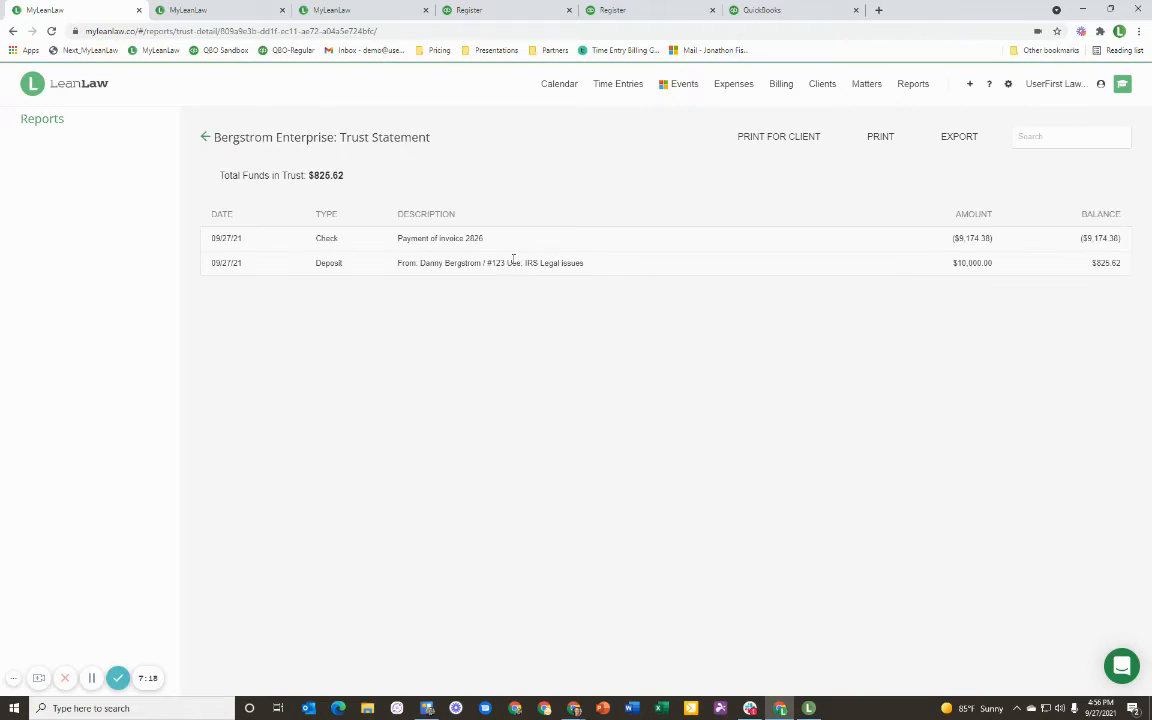
pyautogui.moveTo(604, 280)
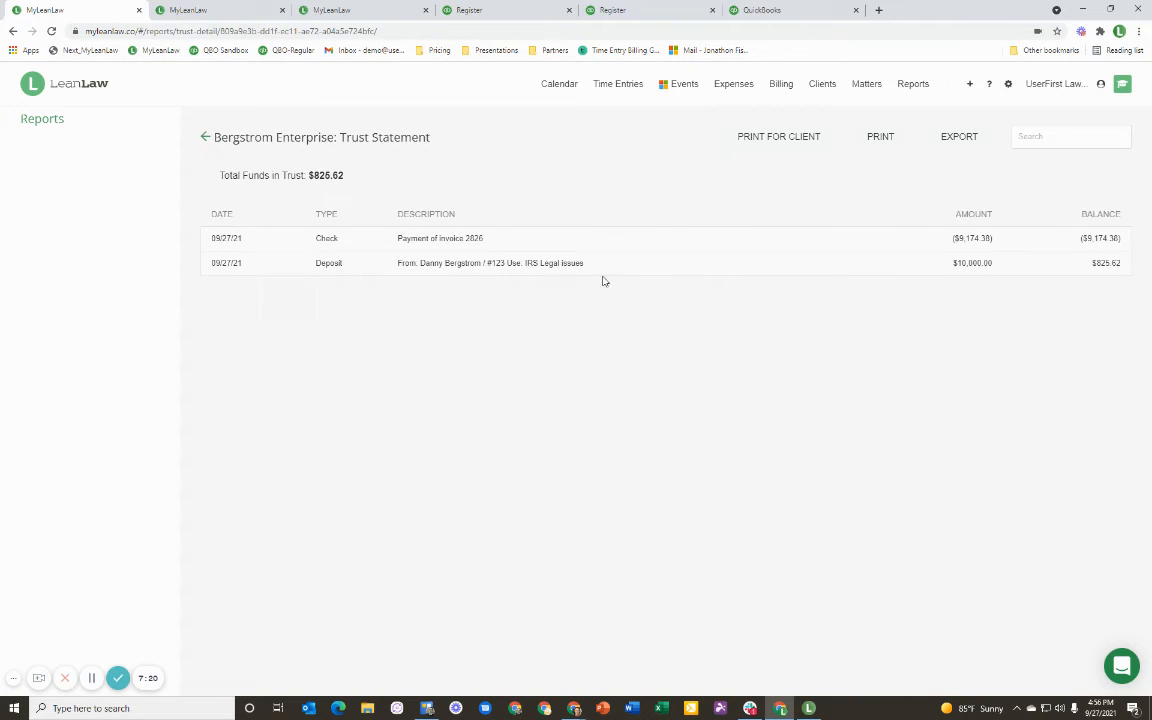
pyautogui.click(790, 10)
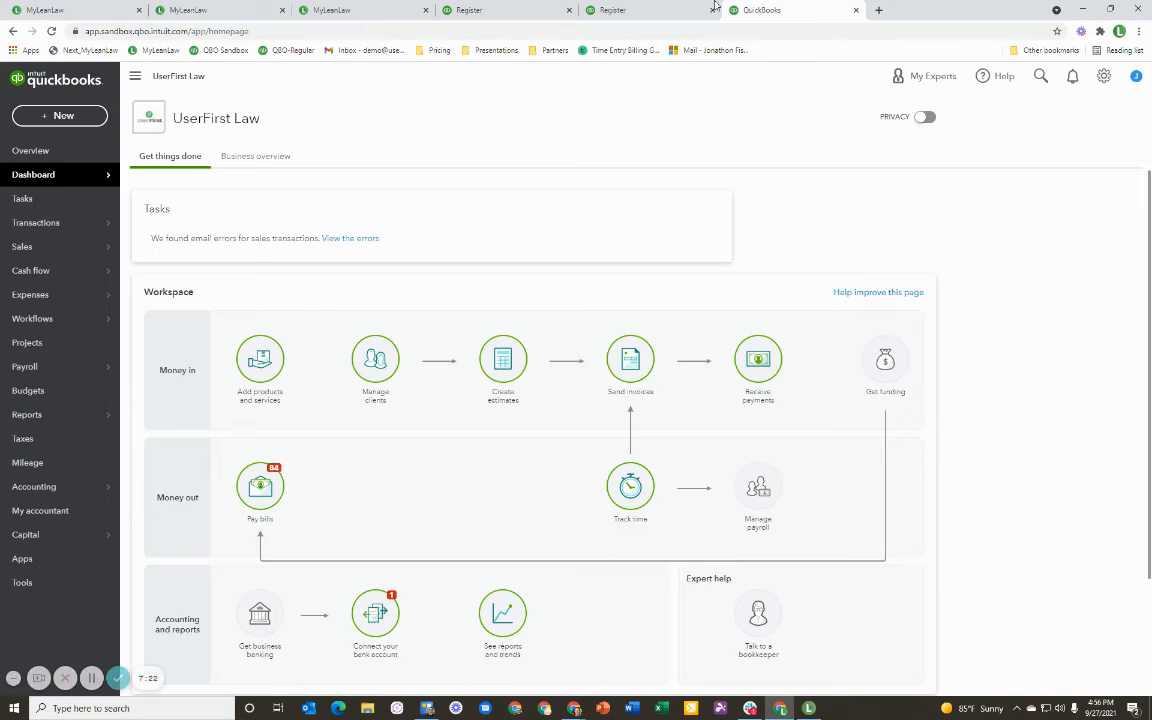
pyautogui.click(500, 10)
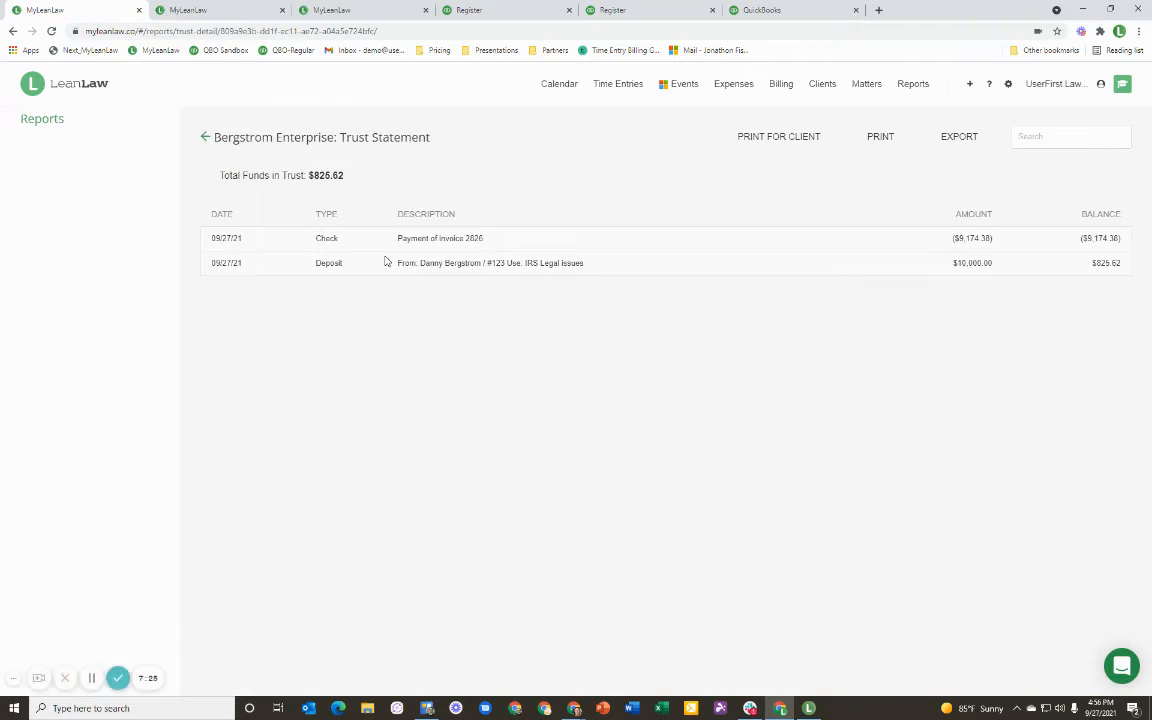
pyautogui.moveTo(376, 276)
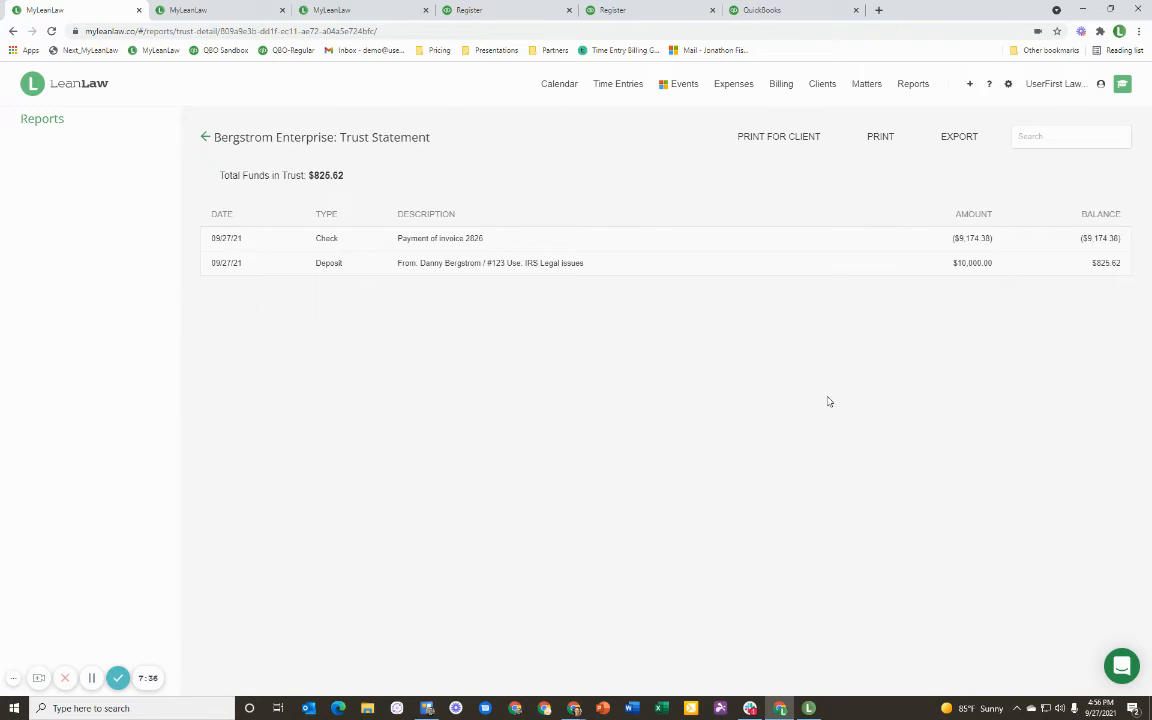
pyautogui.click(206, 136)
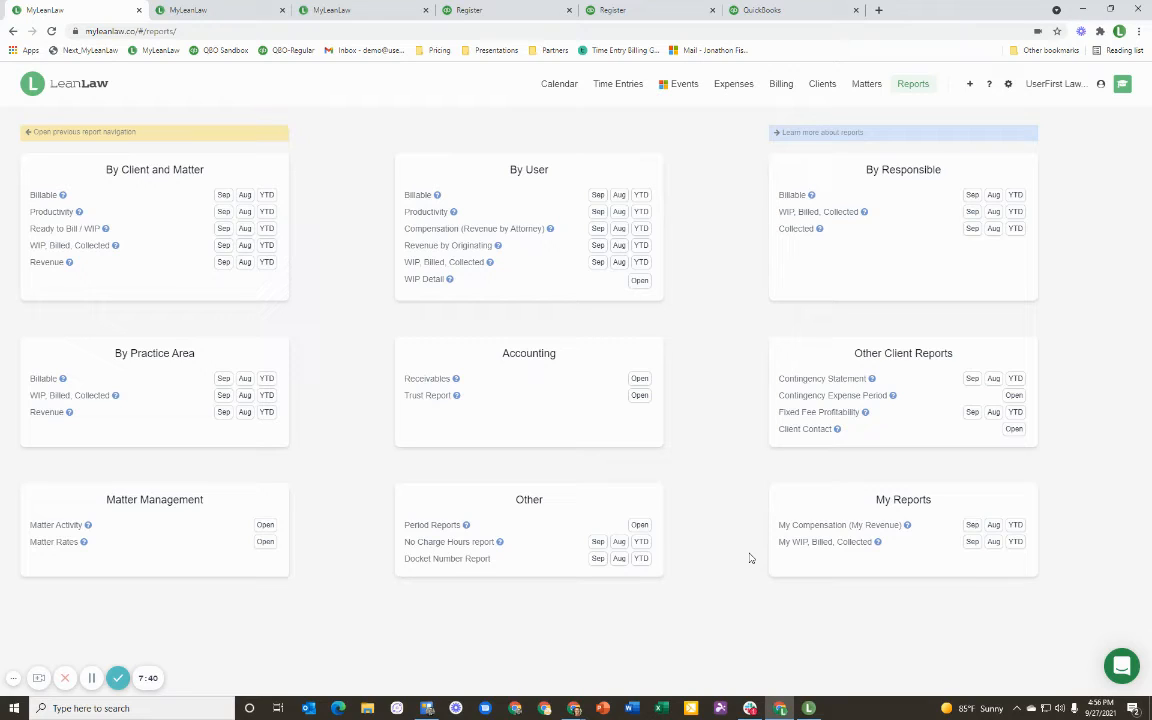
pyautogui.moveTo(460, 452)
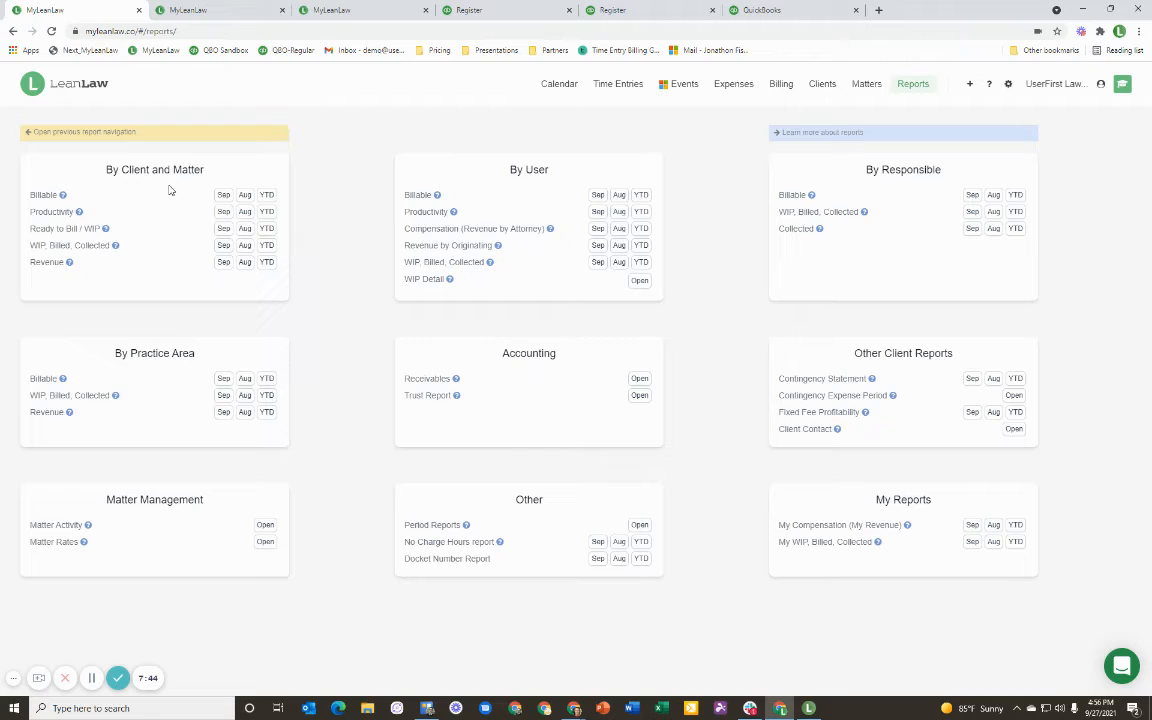
pyautogui.moveTo(258, 390)
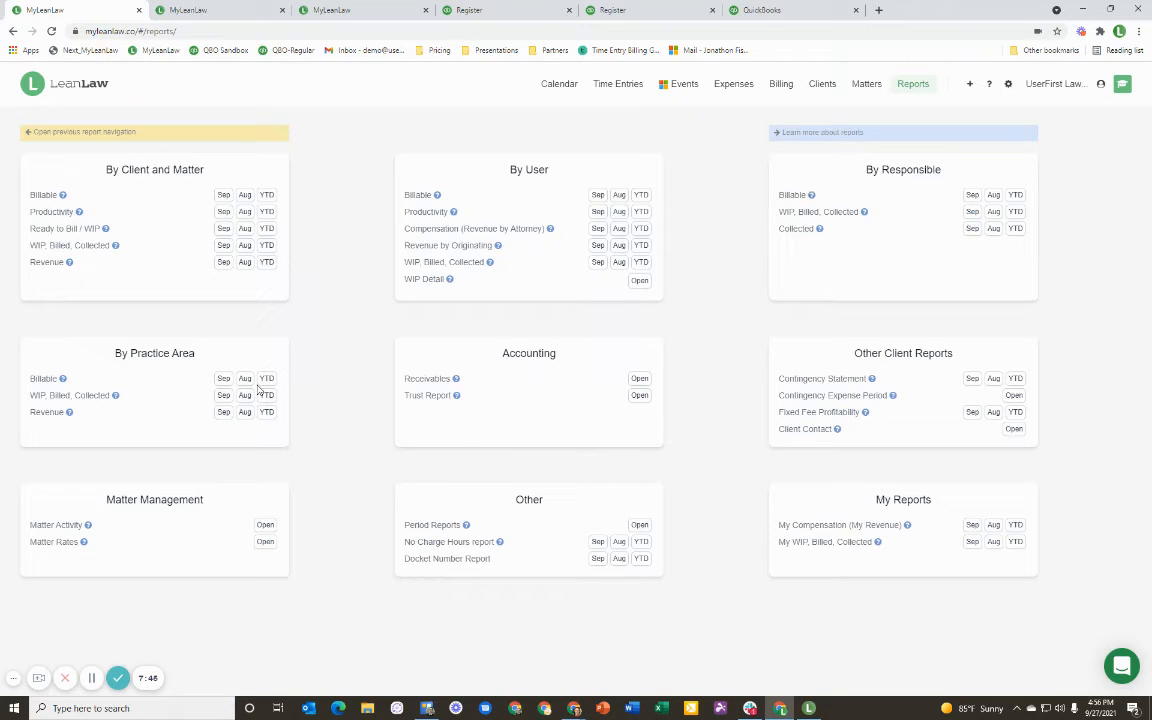
pyautogui.moveTo(520, 408)
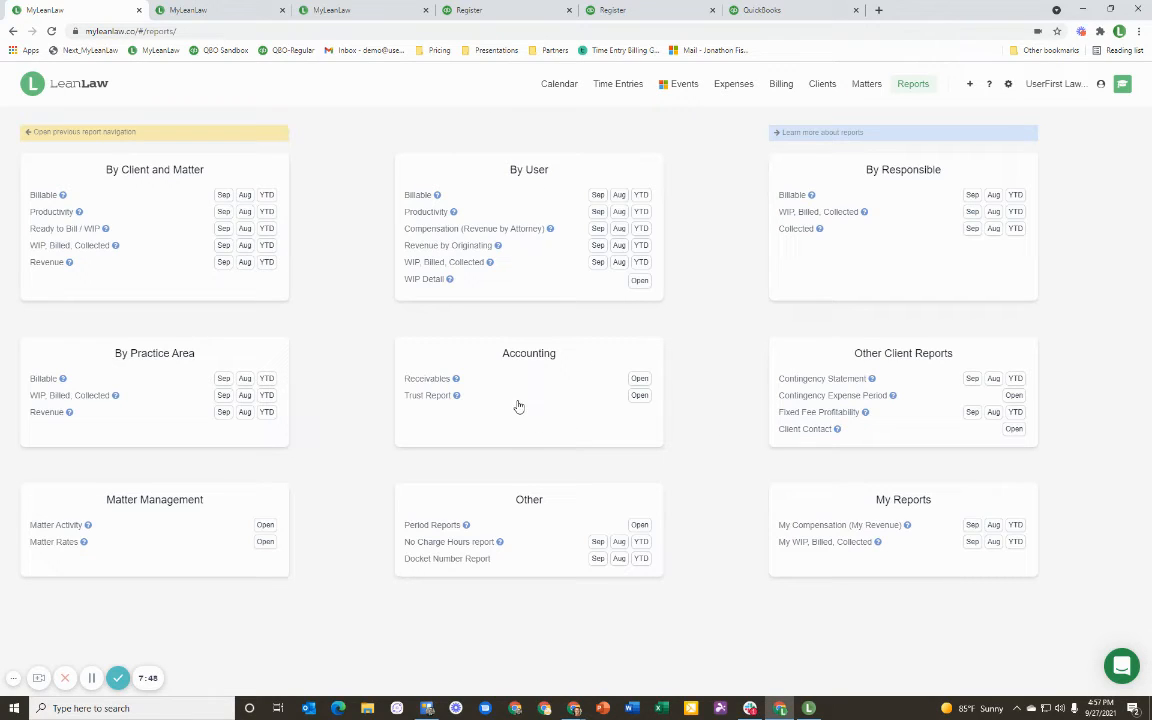
pyautogui.moveTo(538, 532)
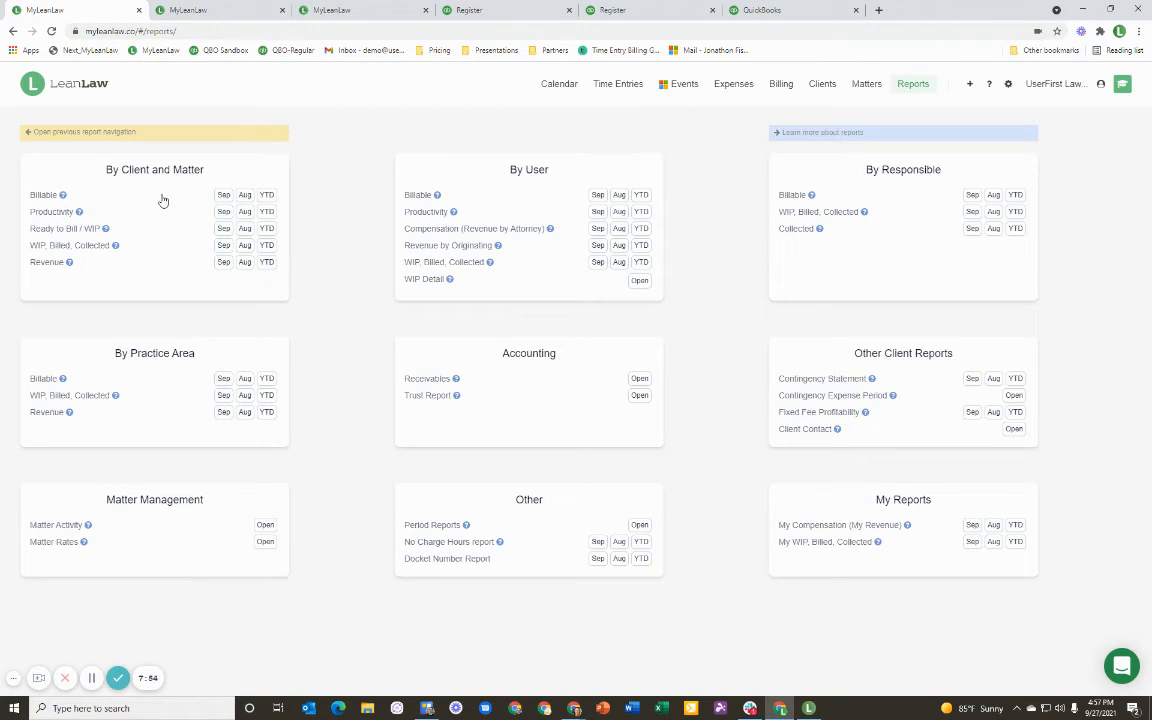
pyautogui.moveTo(72, 222)
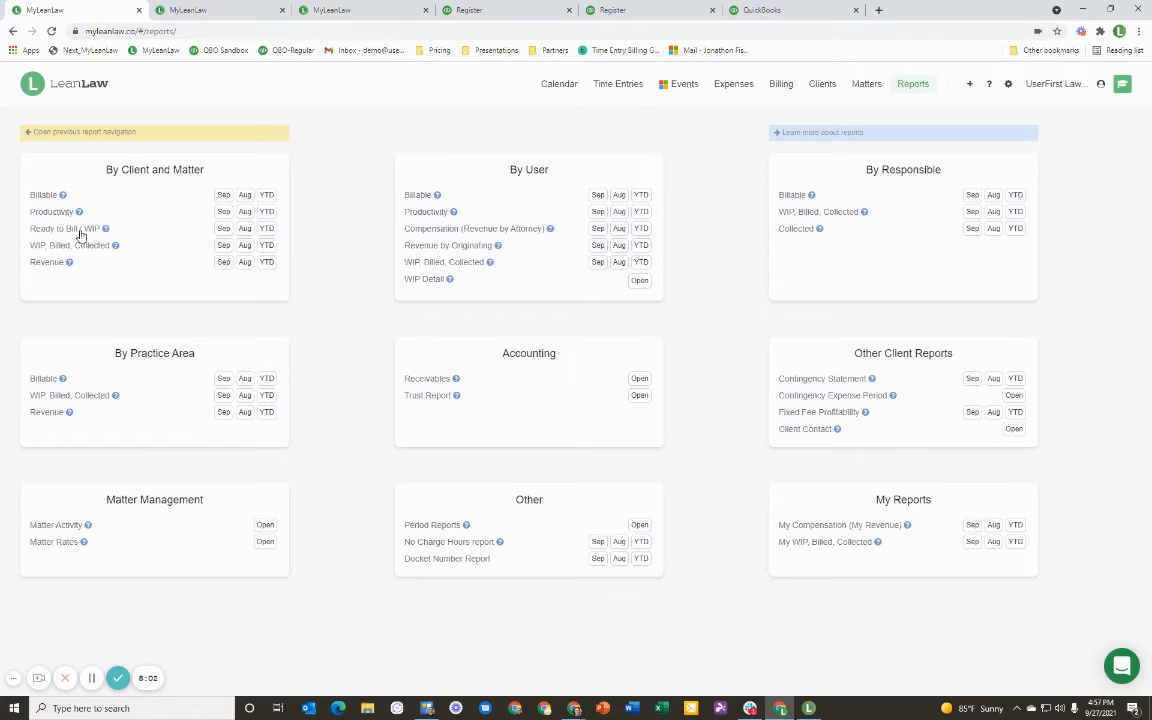
pyautogui.moveTo(68, 276)
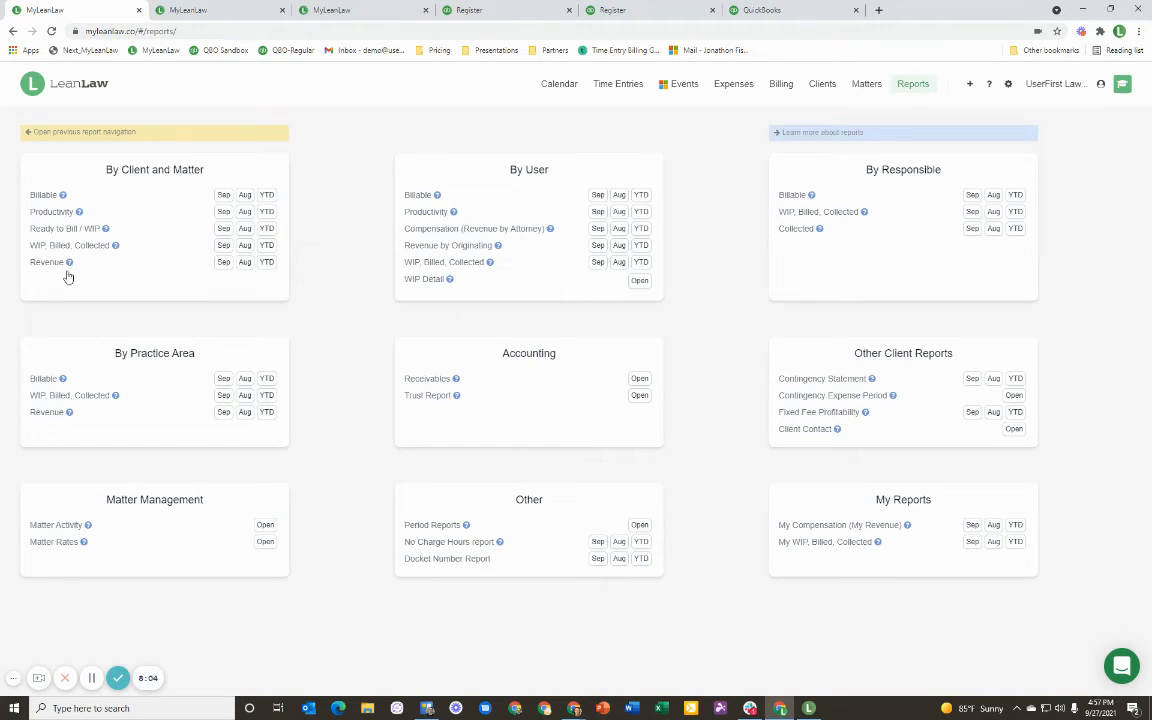
pyautogui.moveTo(492, 204)
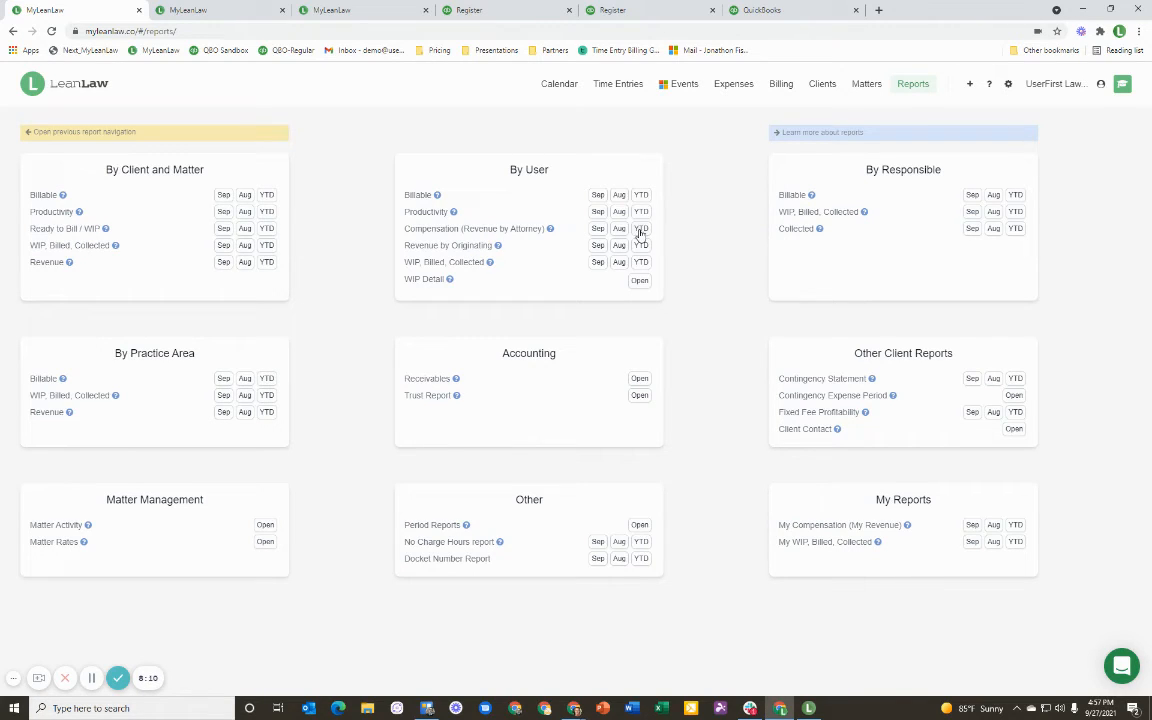
# - Show the YTD Compensation (Revenue by Attorney) report under By User
pyautogui.click(640, 228)
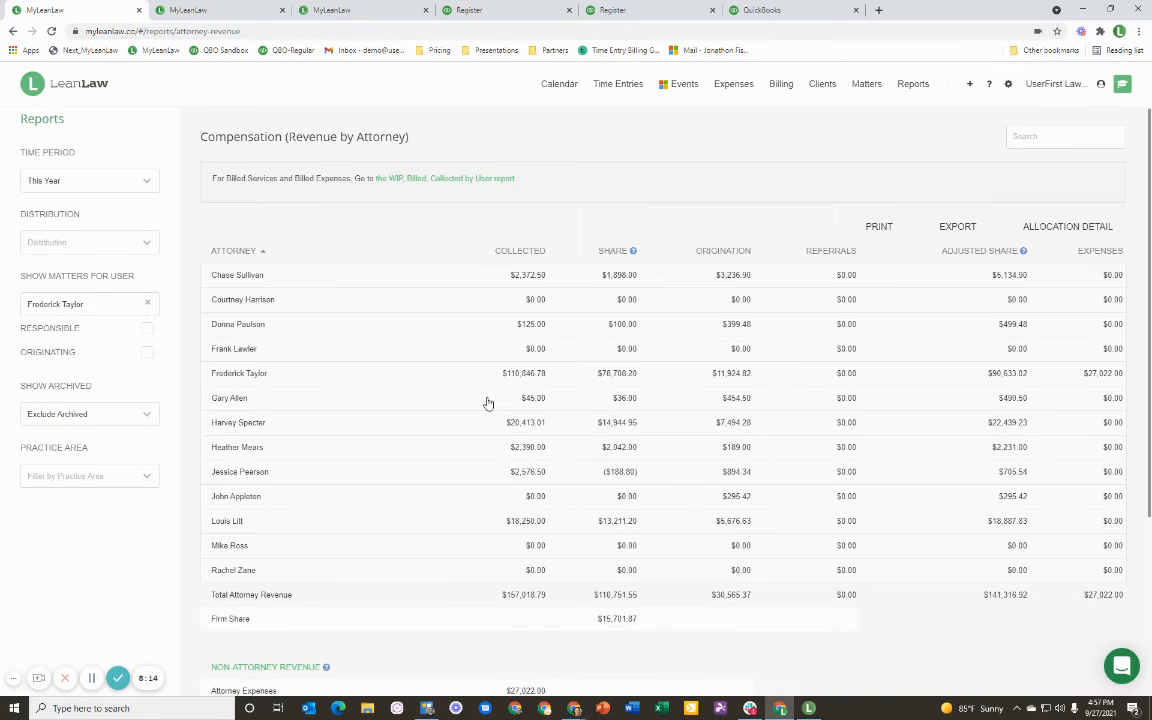
pyautogui.moveTo(508, 384)
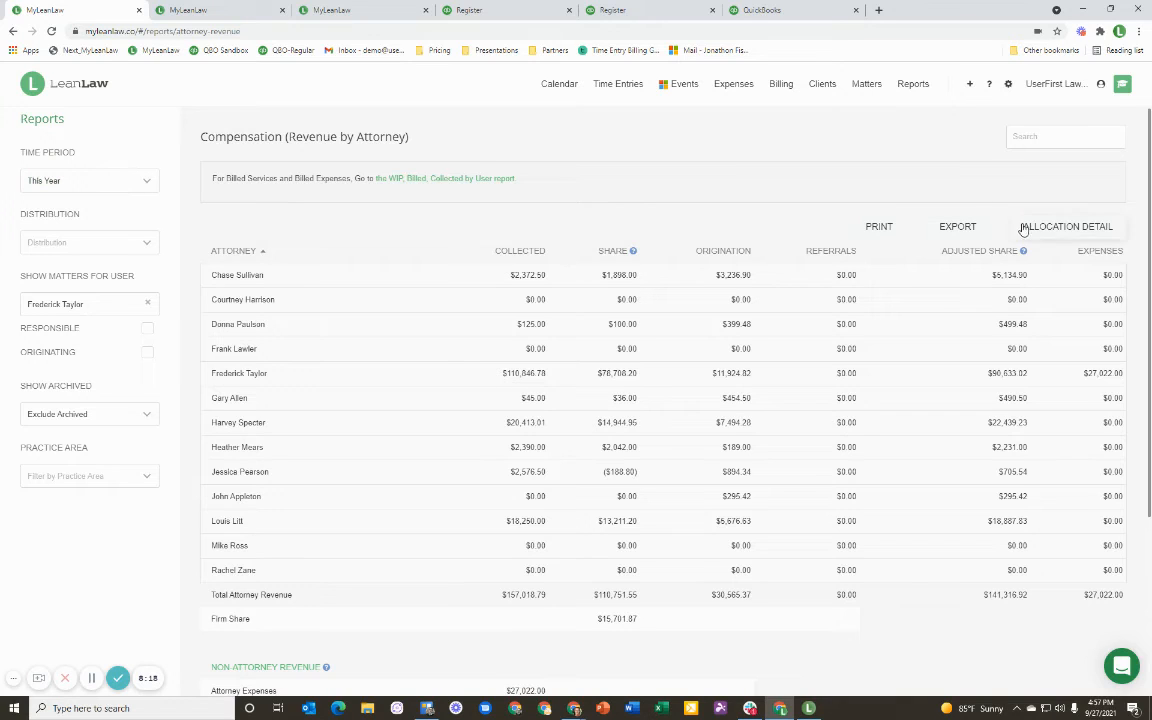
pyautogui.moveTo(528, 384)
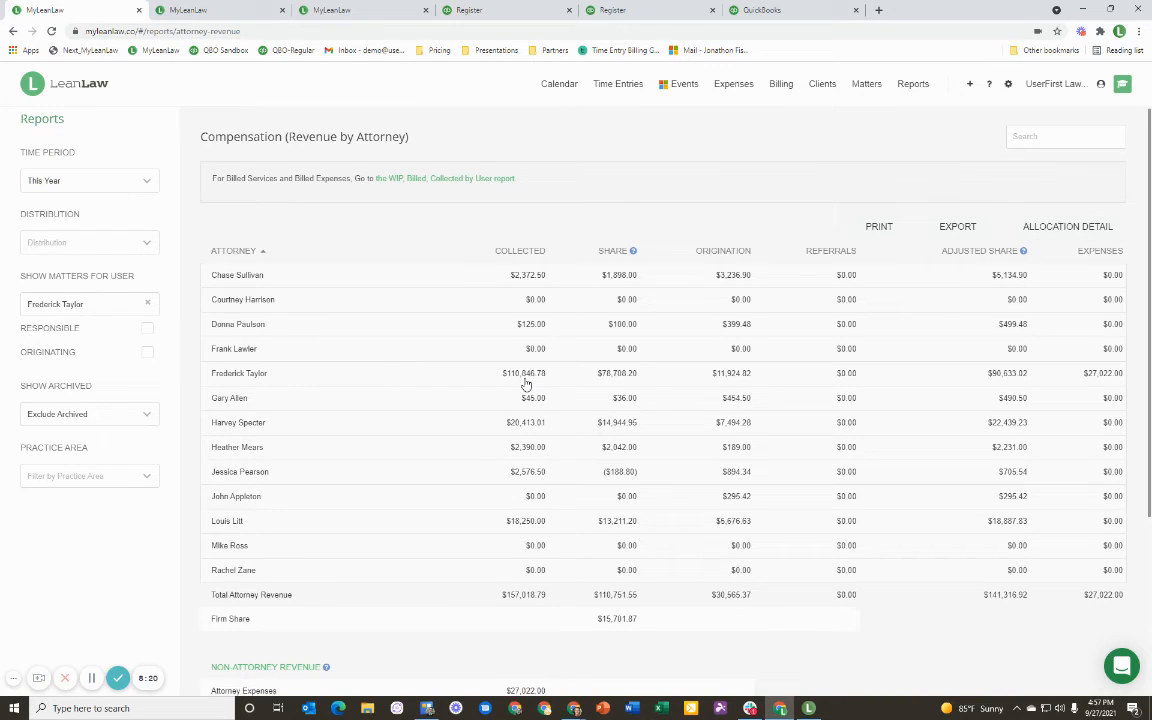
pyautogui.moveTo(620, 384)
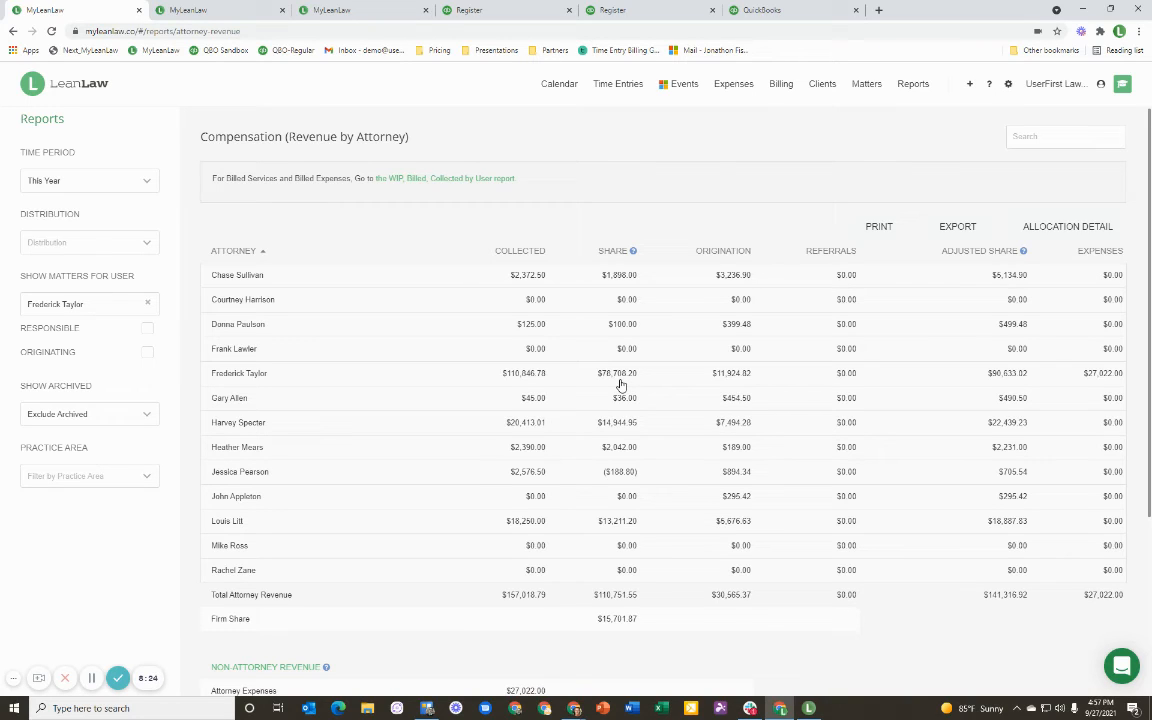
pyautogui.moveTo(724, 380)
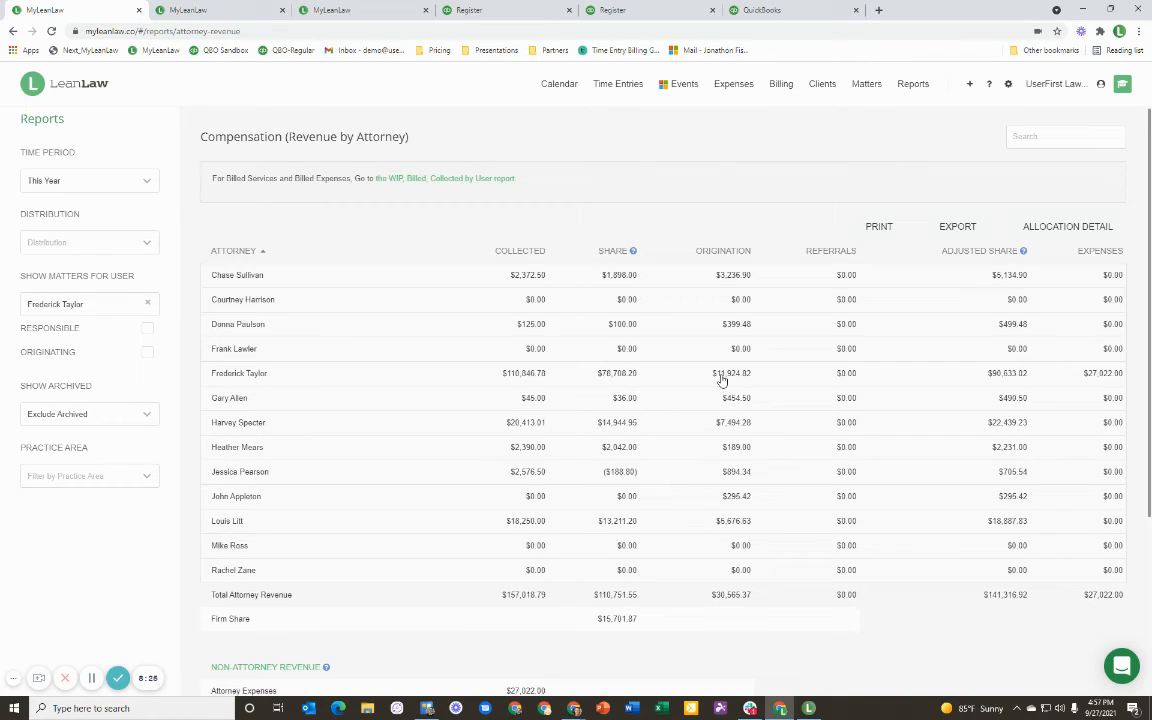
pyautogui.moveTo(288, 384)
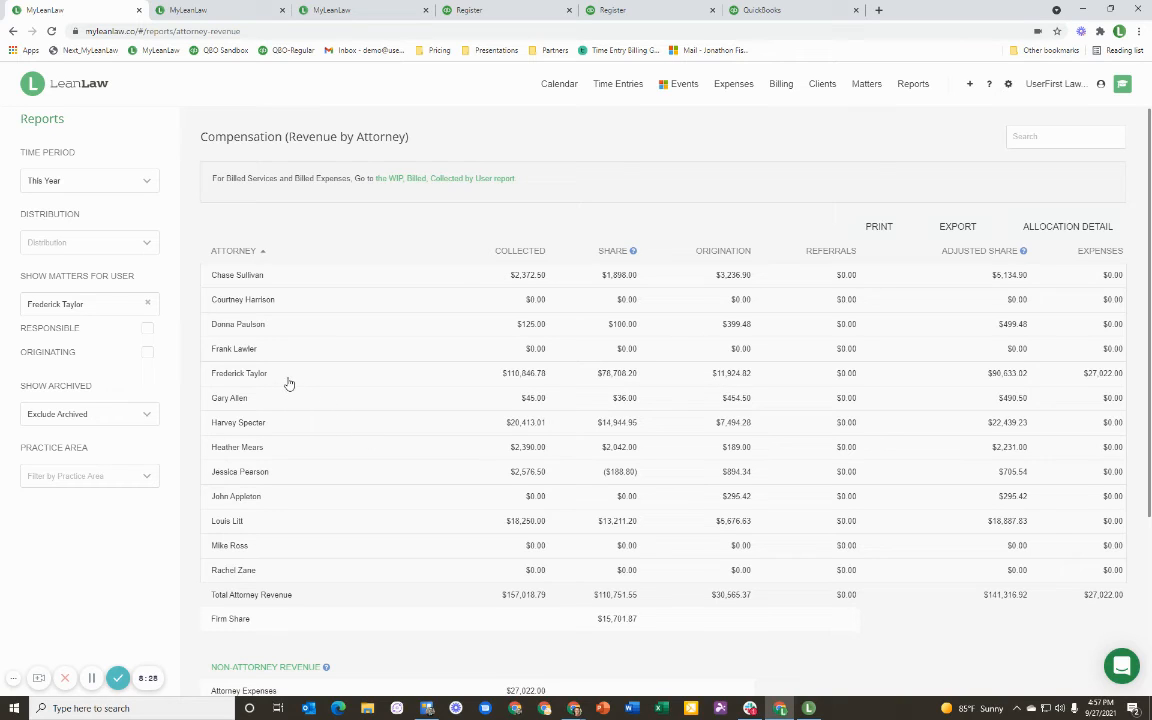
pyautogui.click(240, 374)
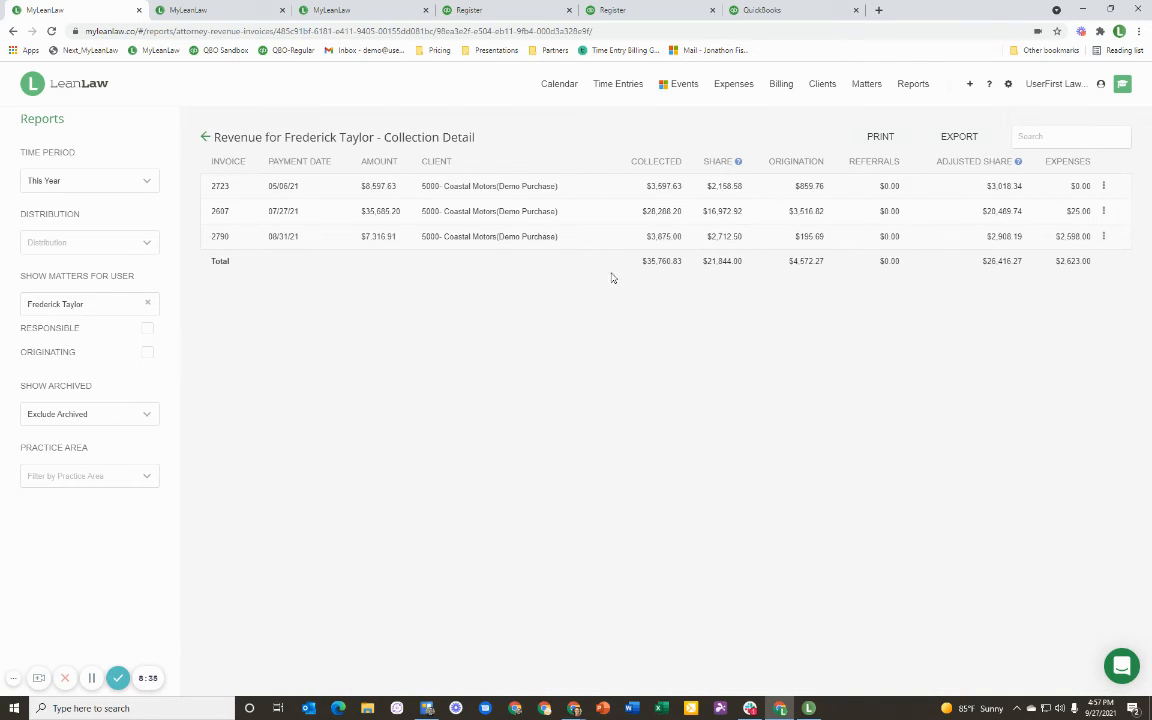
pyautogui.moveTo(1104, 240)
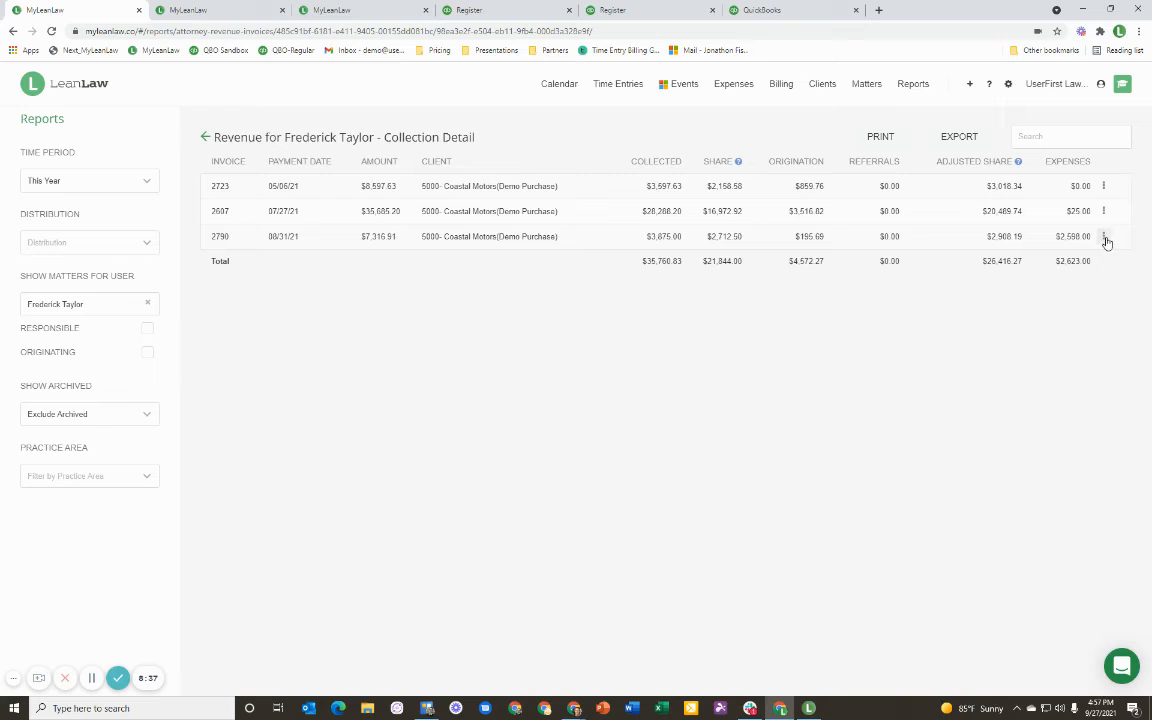
pyautogui.click(1104, 236)
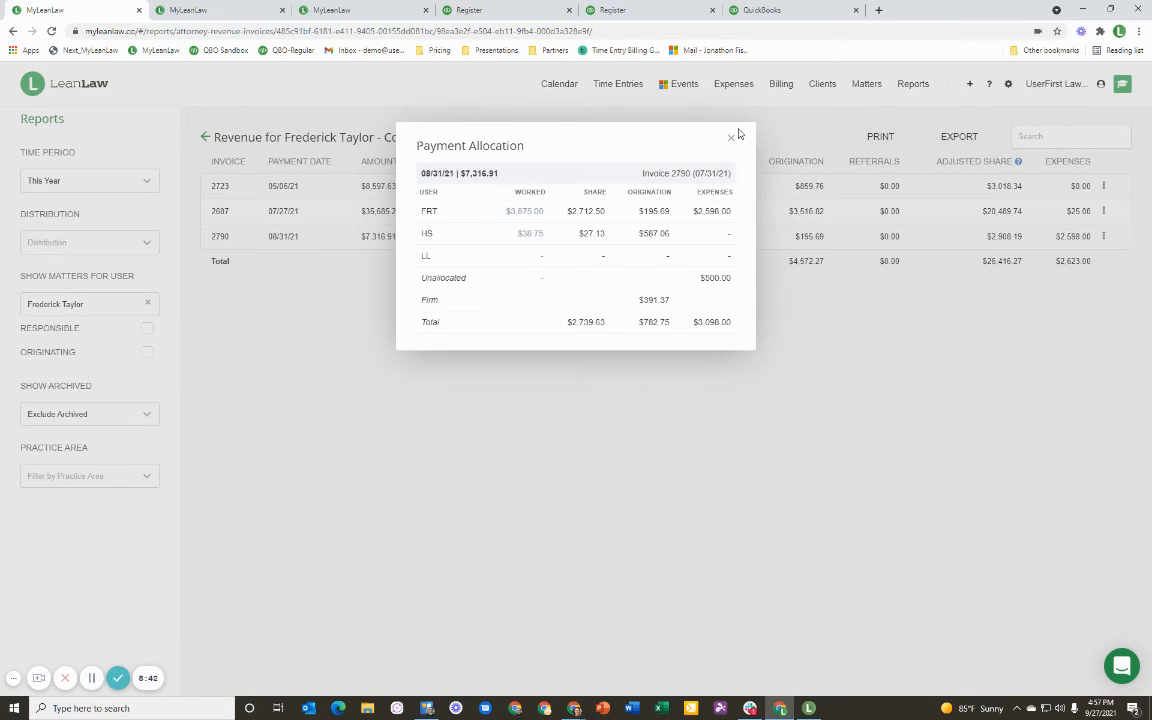
pyautogui.click(732, 136)
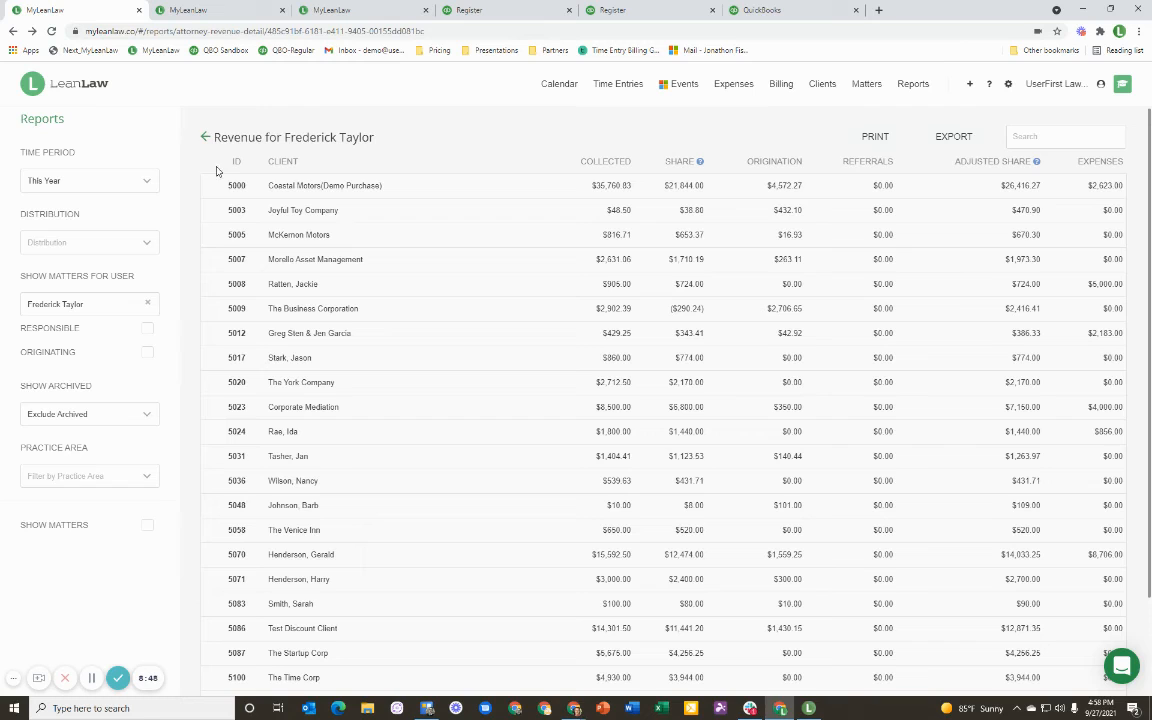
# - Return to the reports list and show YTD WIP, Billed, Collected by User
pyautogui.click(204, 136)
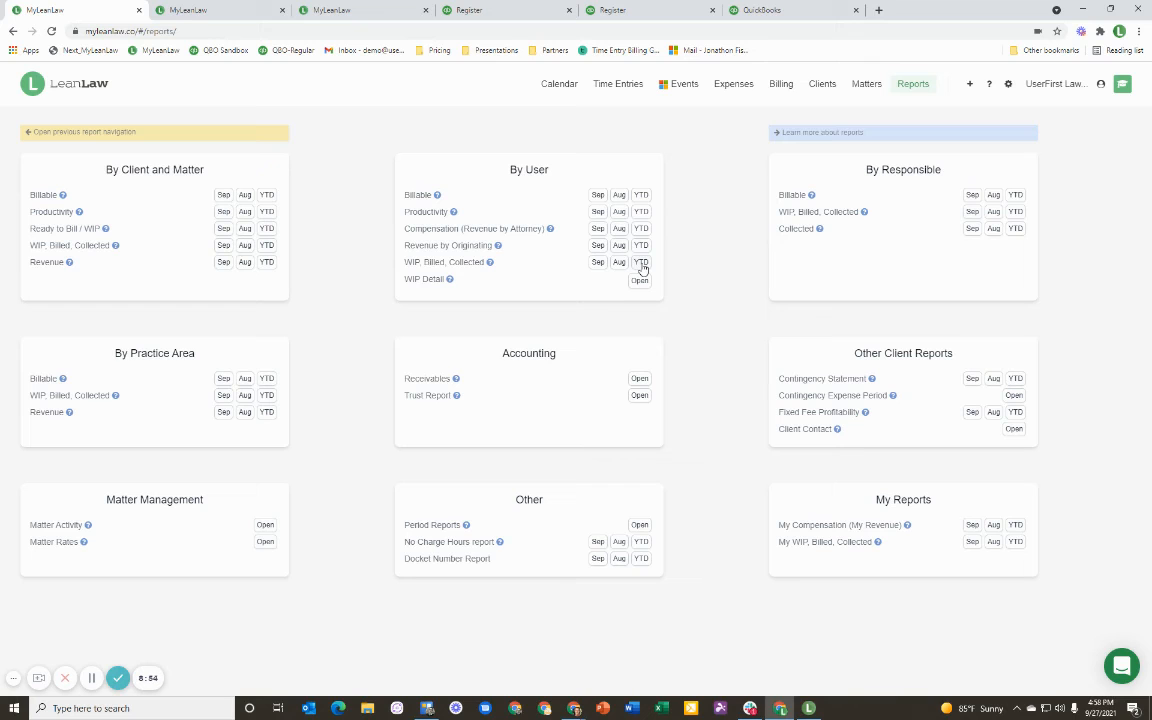
pyautogui.click(640, 262)
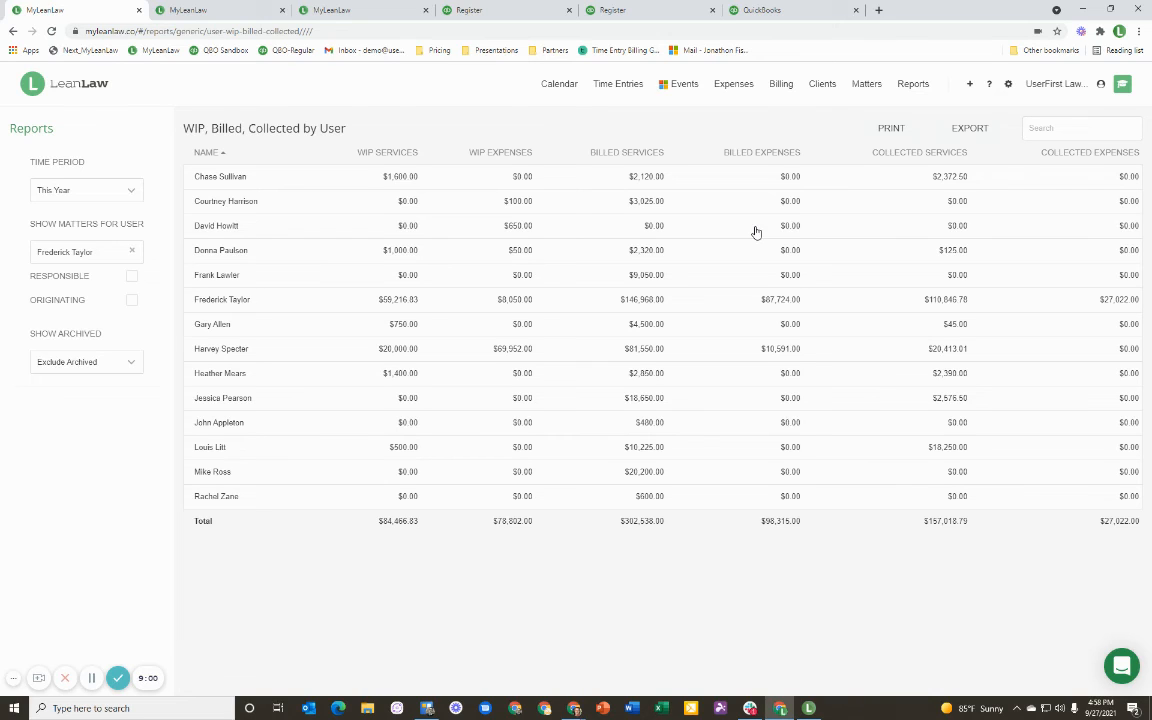
pyautogui.moveTo(392, 176)
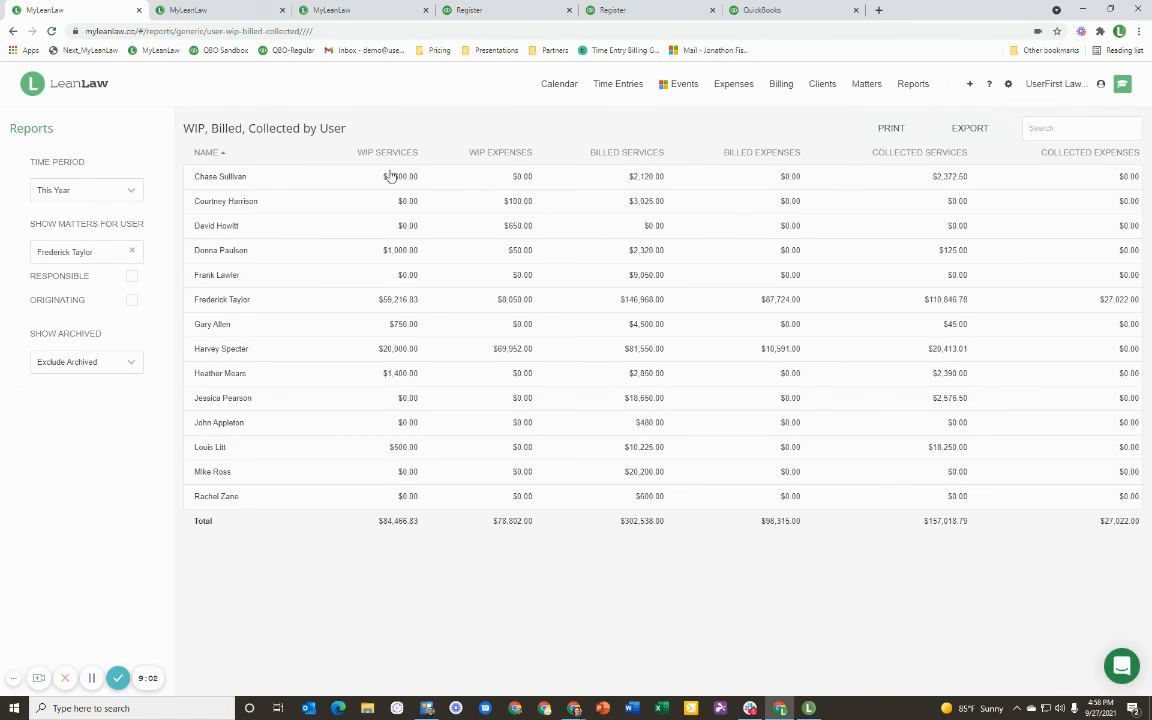
pyautogui.moveTo(500, 184)
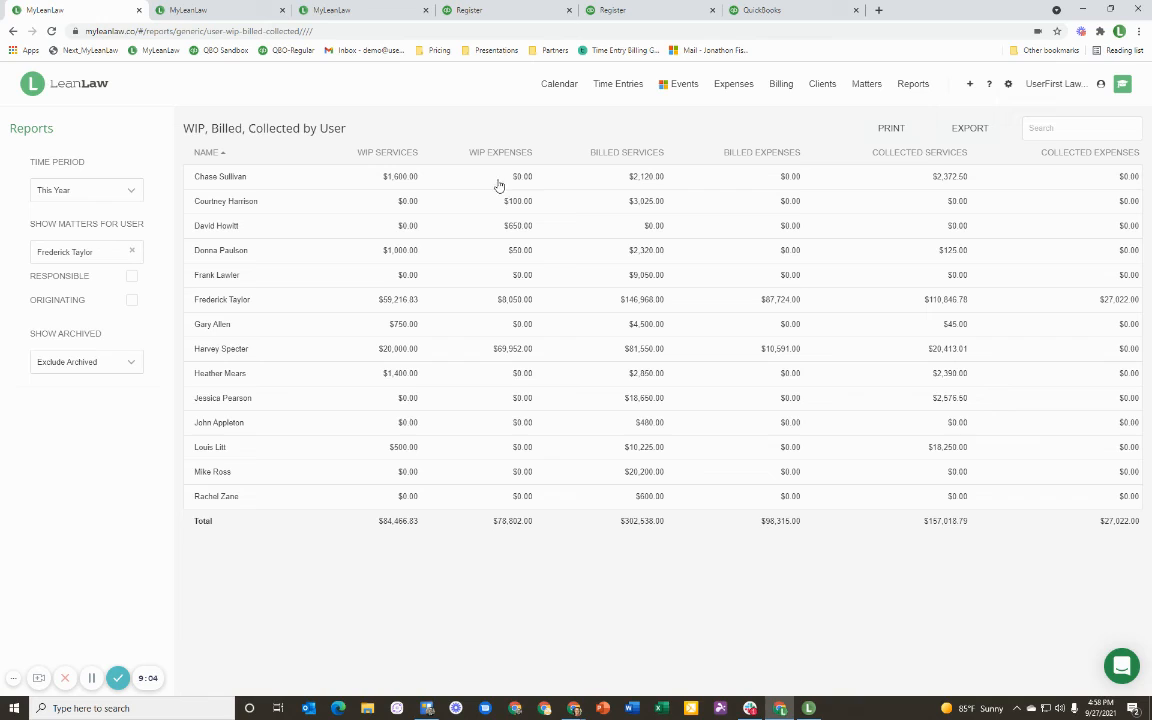
pyautogui.moveTo(784, 288)
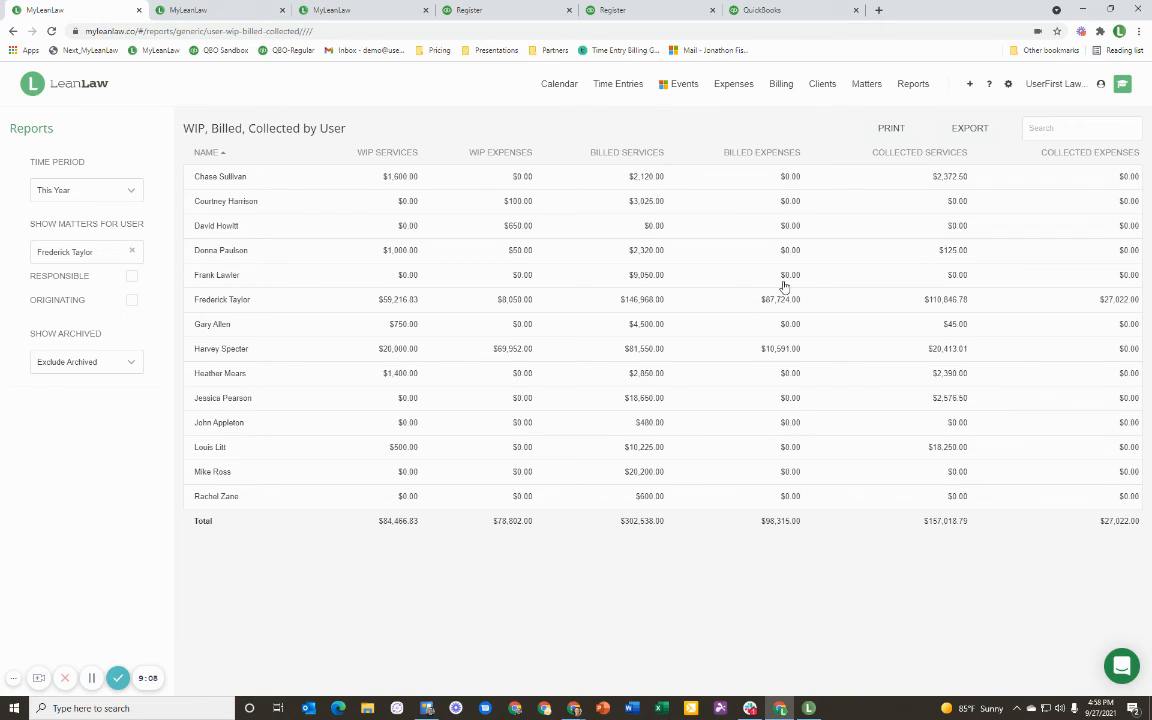
pyautogui.moveTo(948, 424)
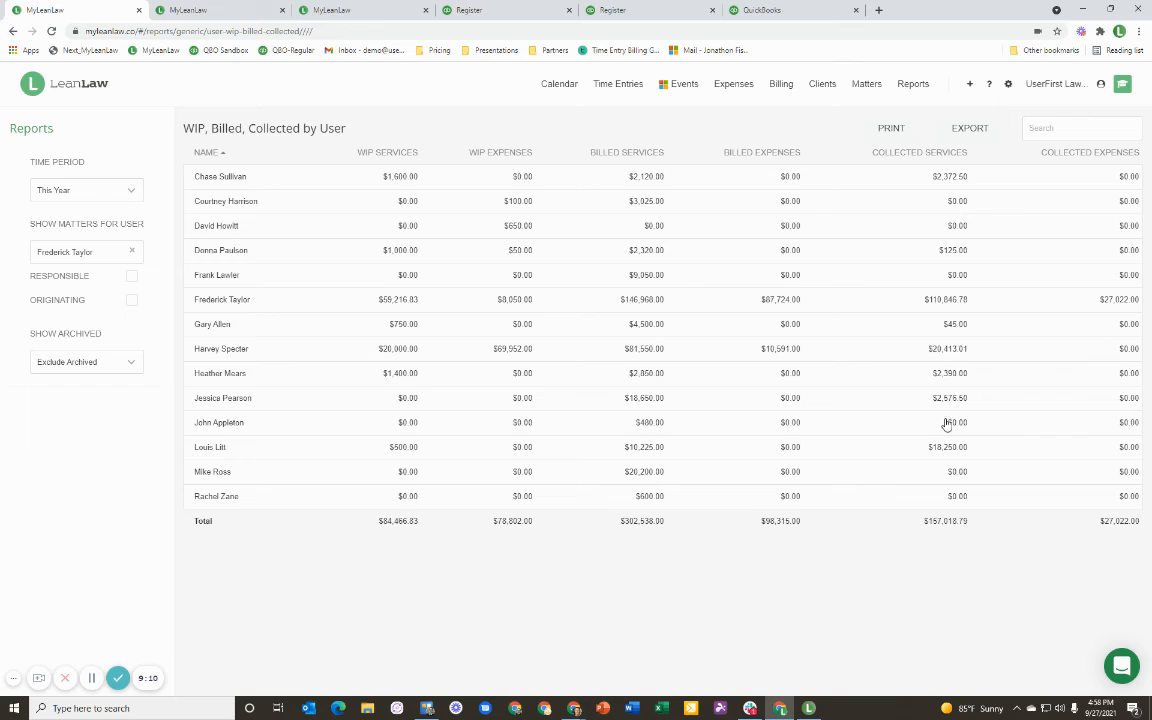
pyautogui.moveTo(262, 302)
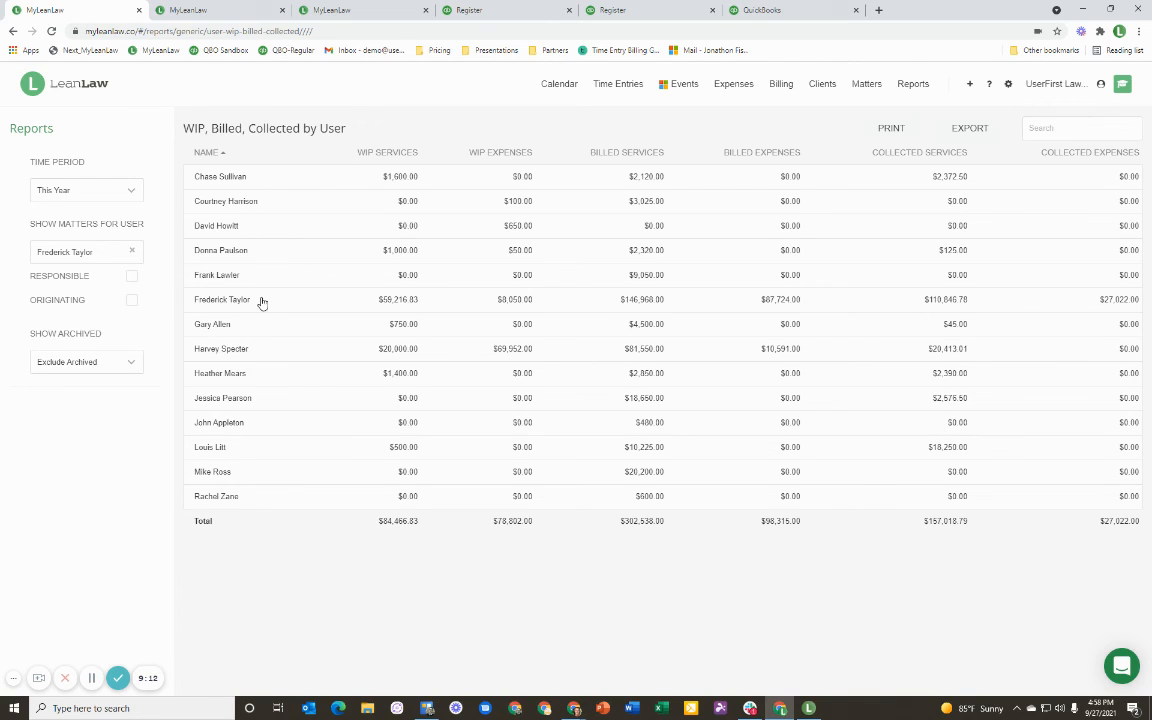
pyautogui.click(222, 300)
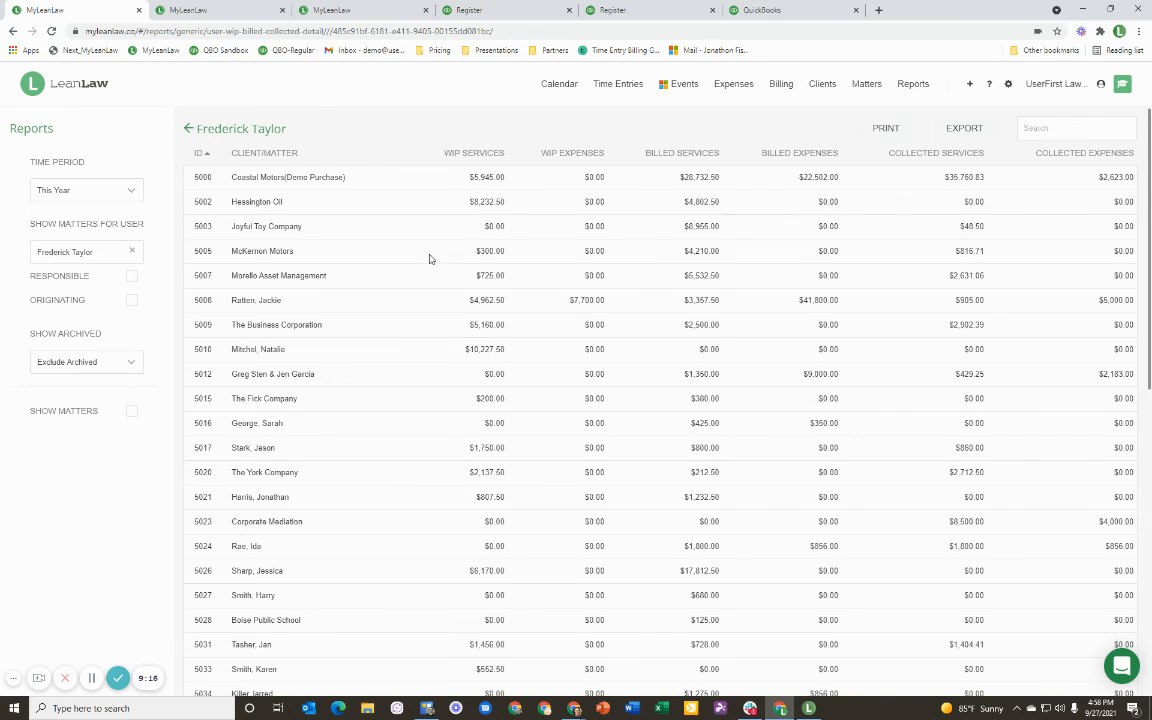
pyautogui.click(188, 128)
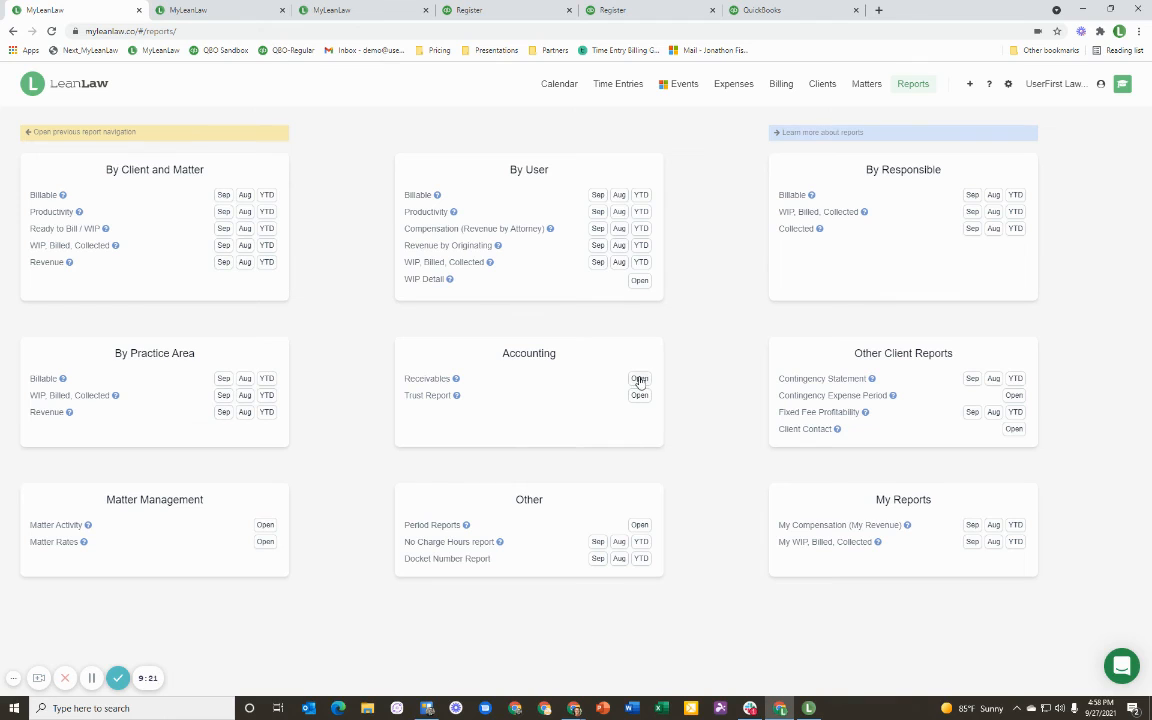
# - View open Receivables and Coastal Motors' open invoices, then go to Clients
pyautogui.click(640, 378)
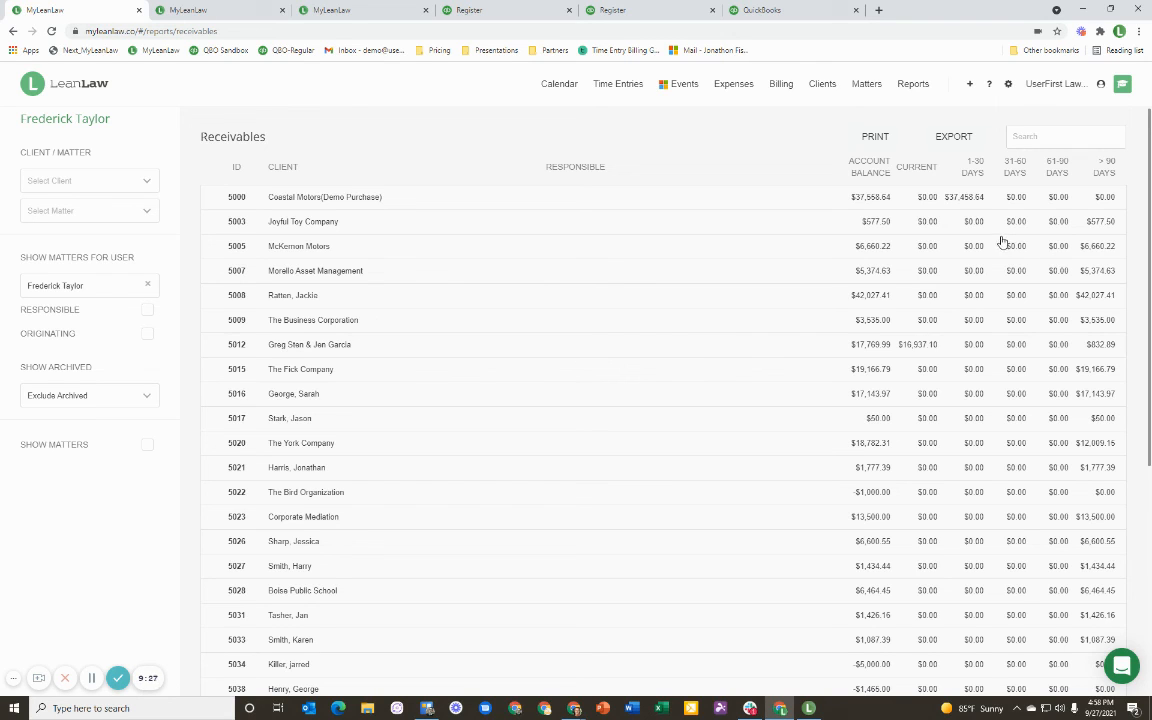
pyautogui.moveTo(326, 232)
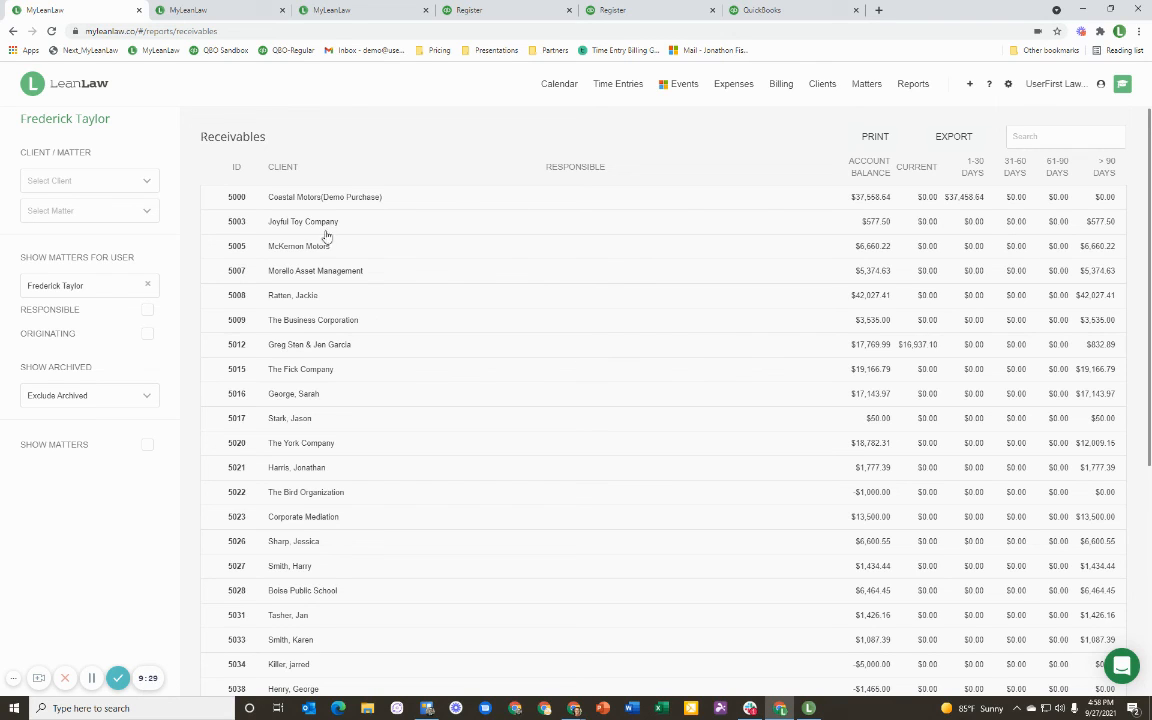
pyautogui.click(324, 198)
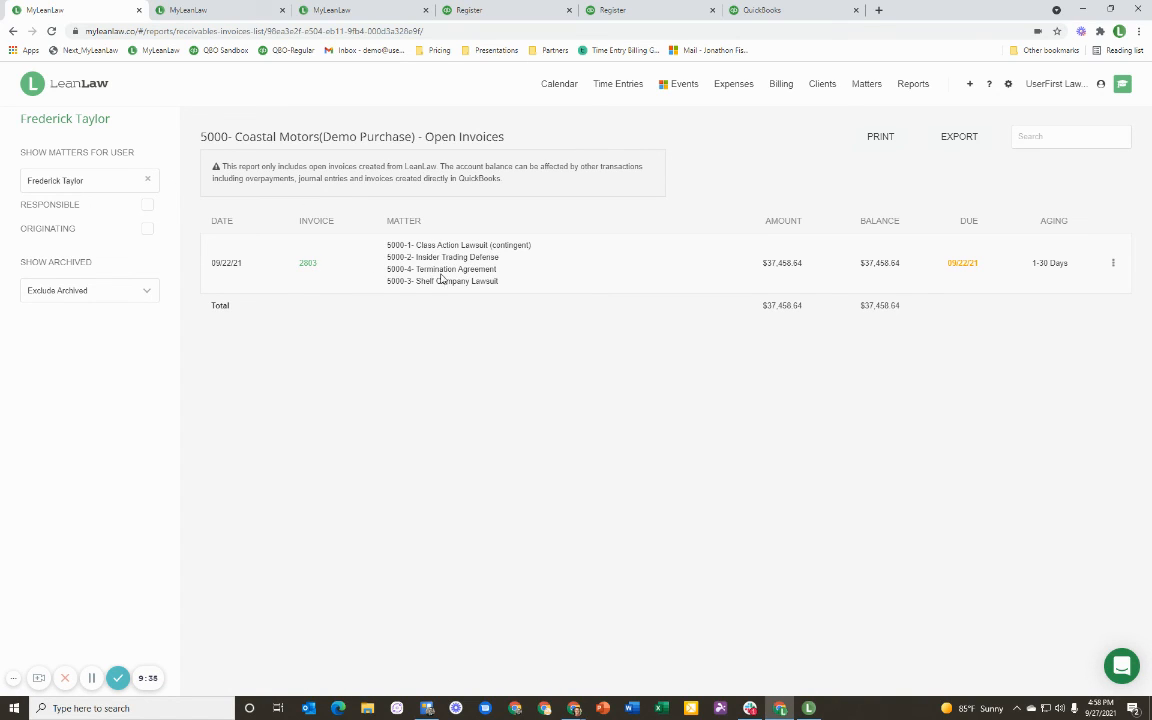
pyautogui.click(822, 84)
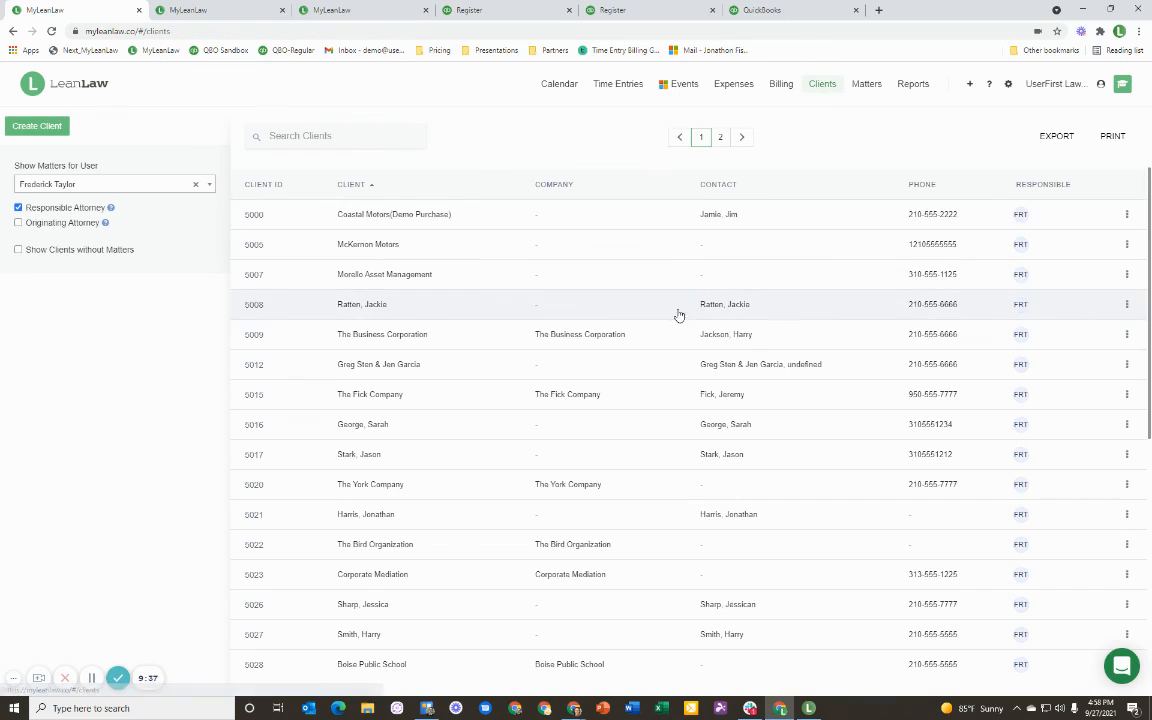
# - Search the client list for 'rat' to find client 5005
pyautogui.click(336, 136)
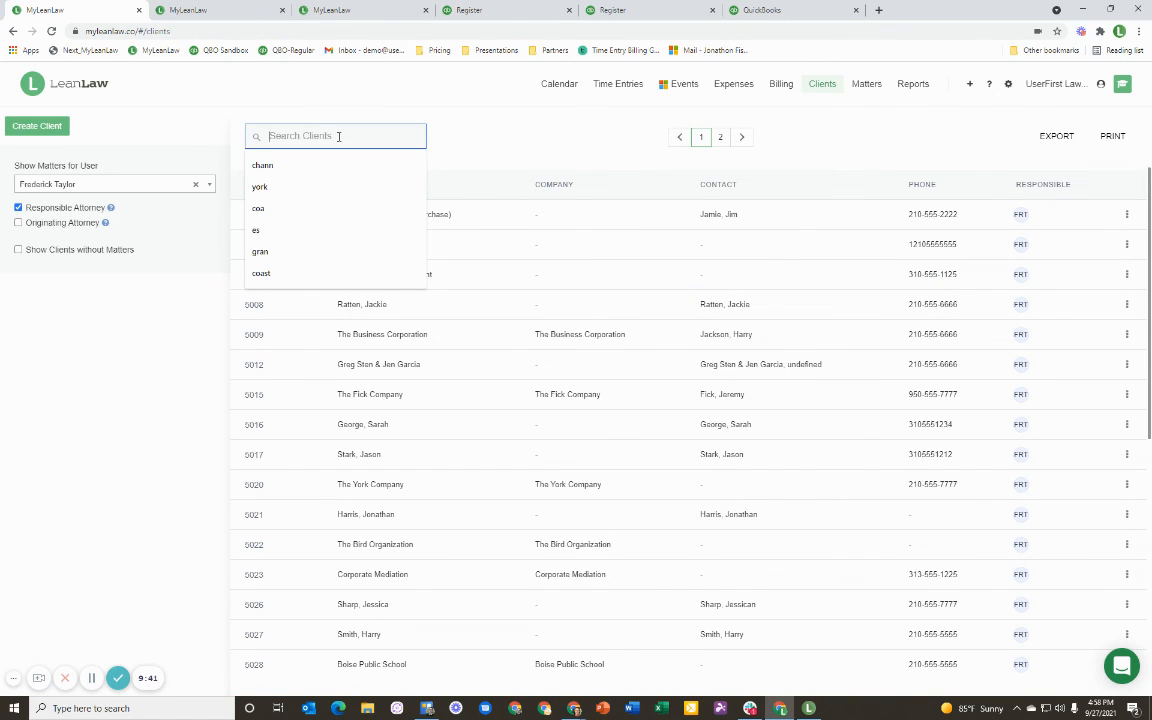
pyautogui.write('rat')
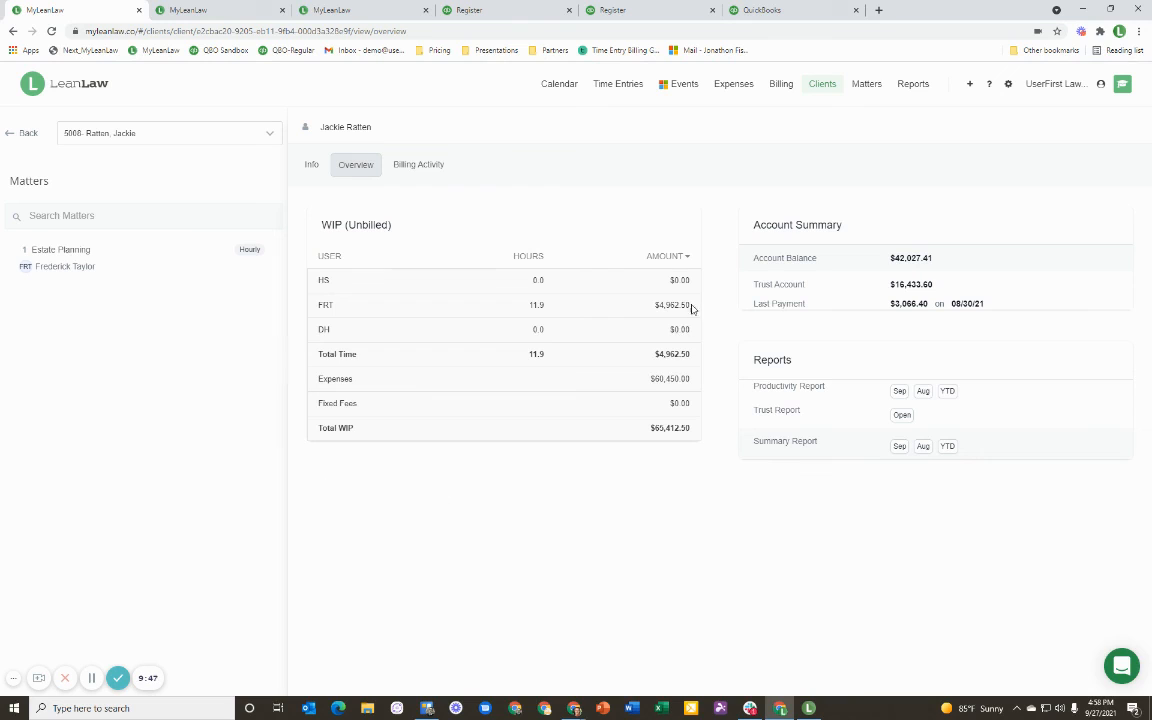
pyautogui.moveTo(378, 450)
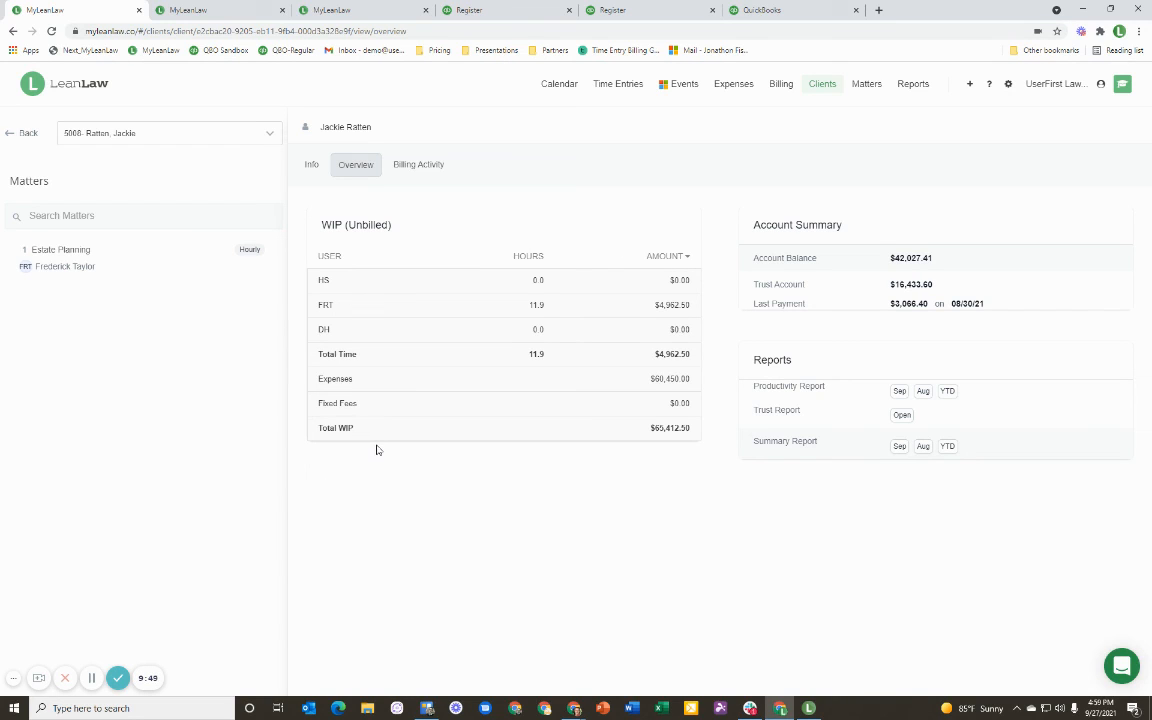
pyautogui.moveTo(648, 436)
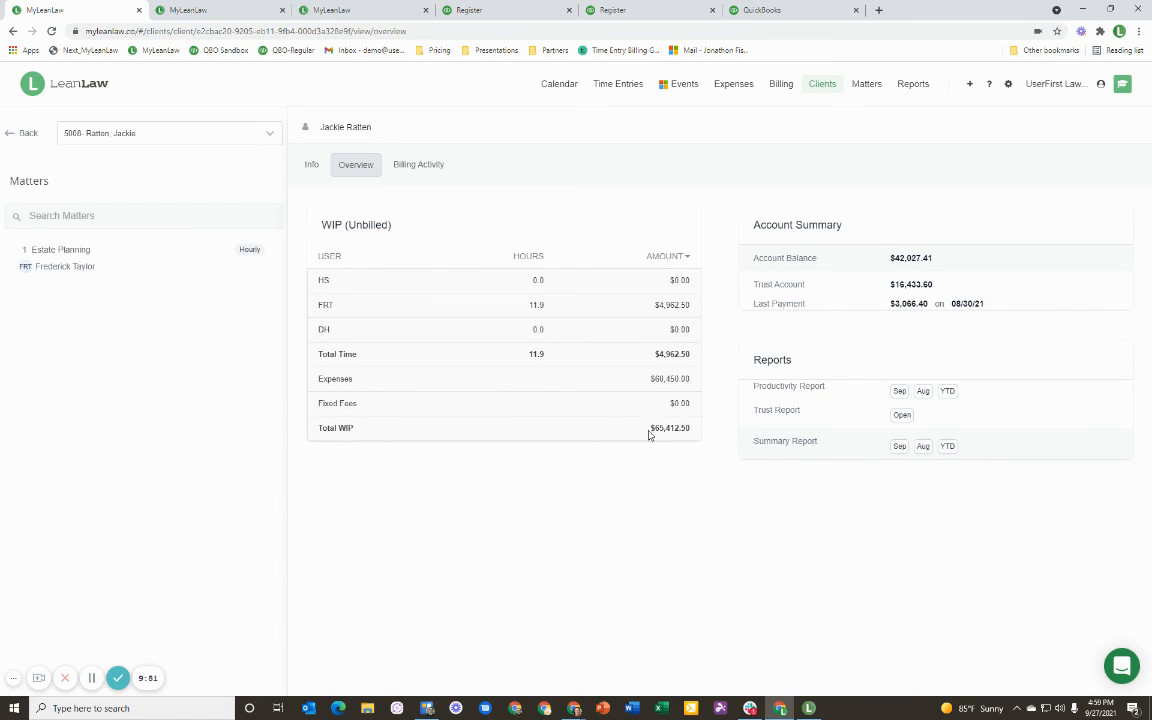
pyautogui.moveTo(906, 272)
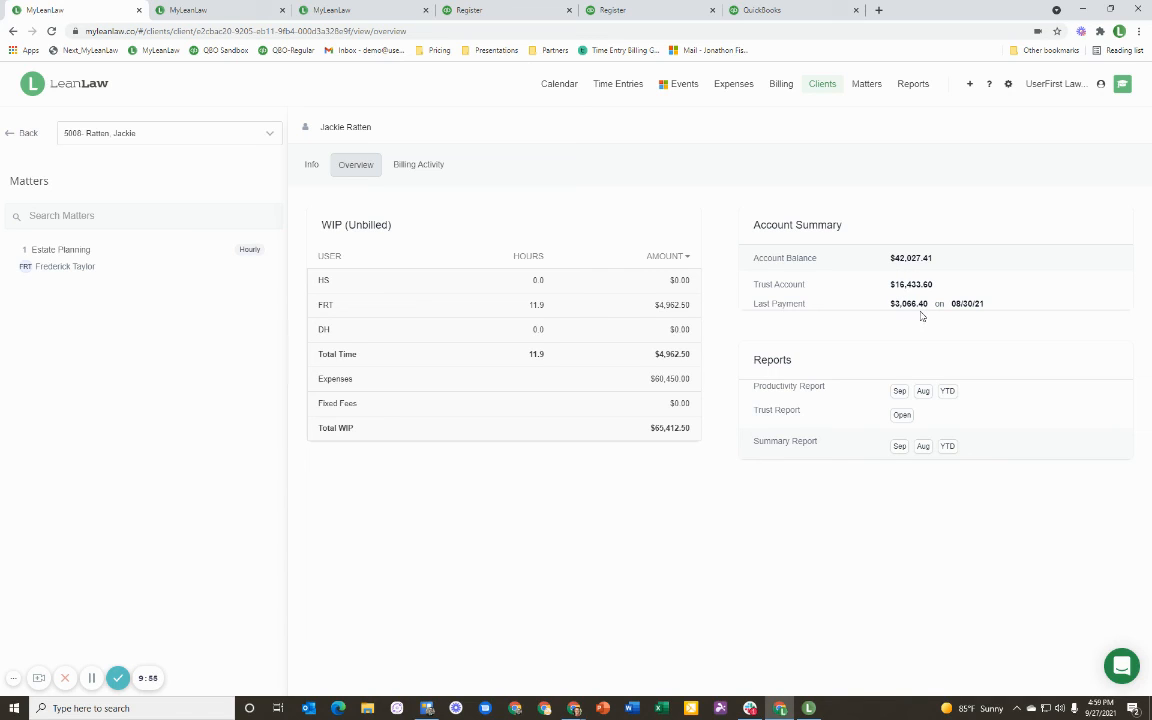
pyautogui.moveTo(422, 484)
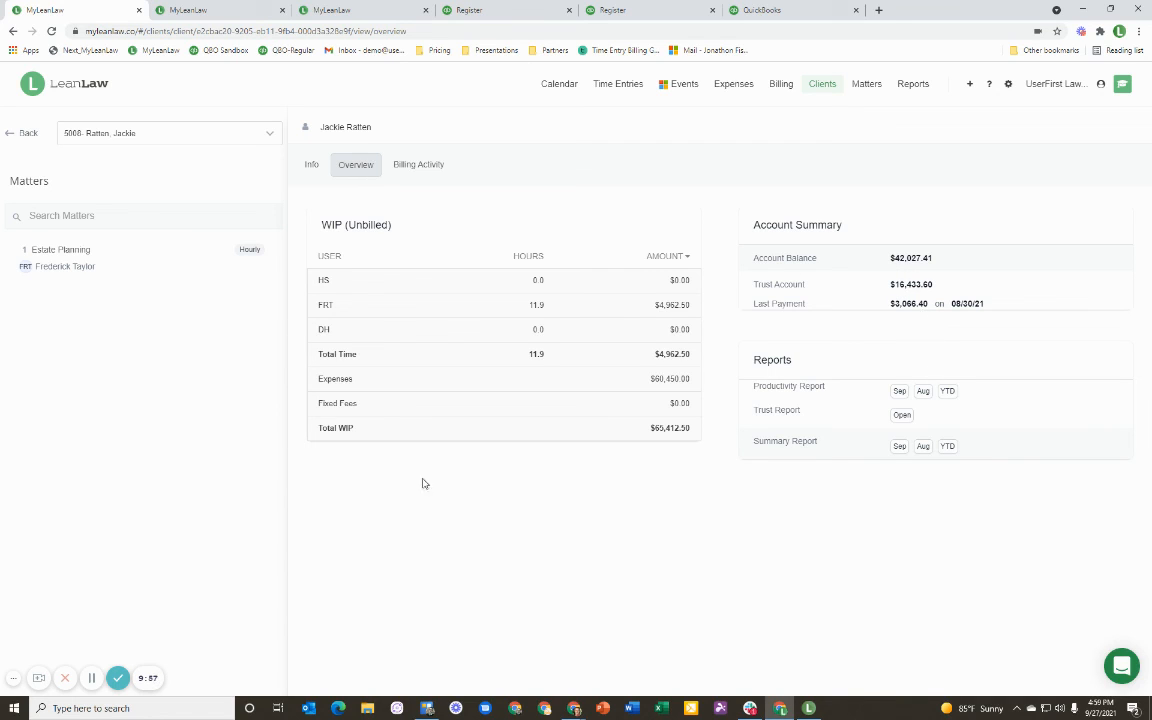
pyautogui.moveTo(452, 518)
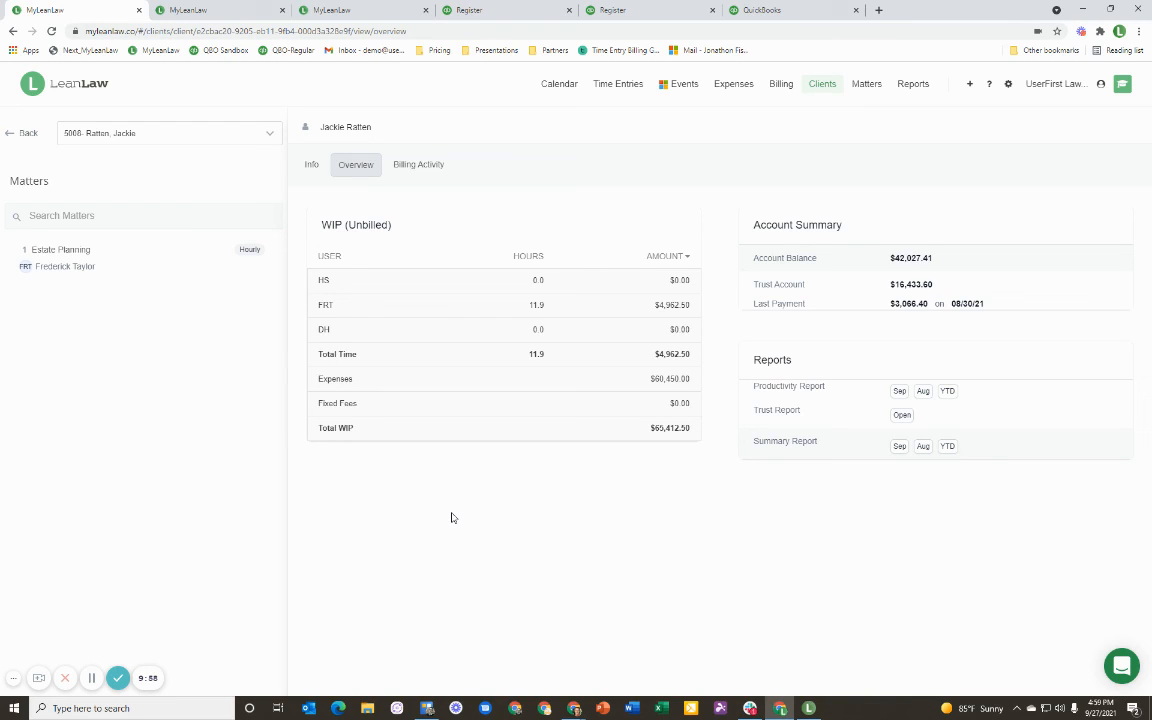